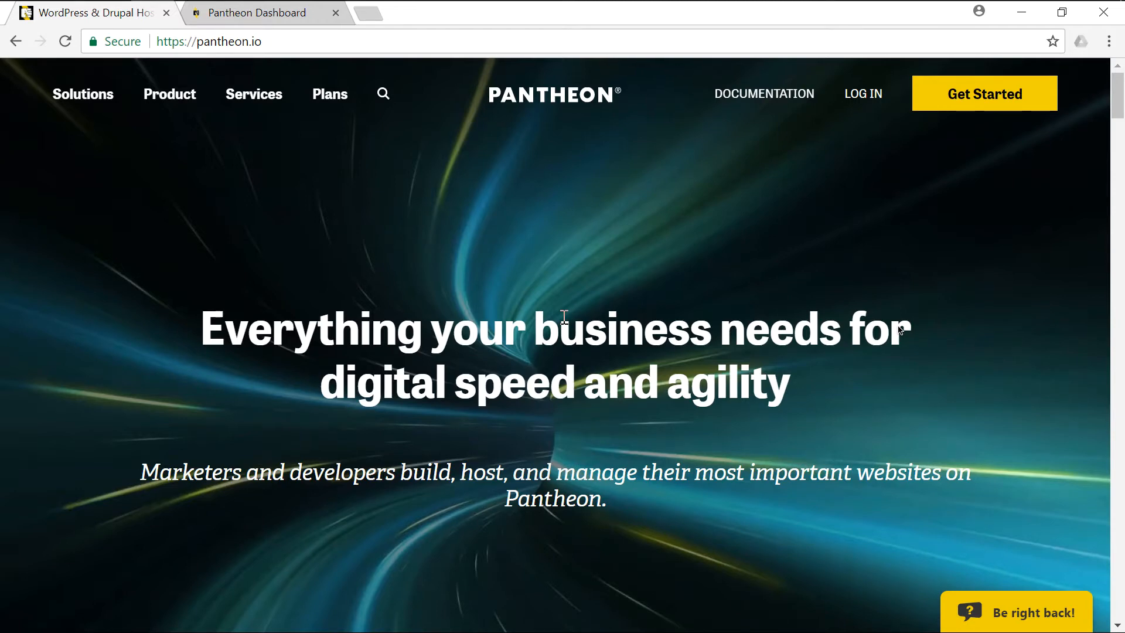
pyautogui.moveTo(947, 287)
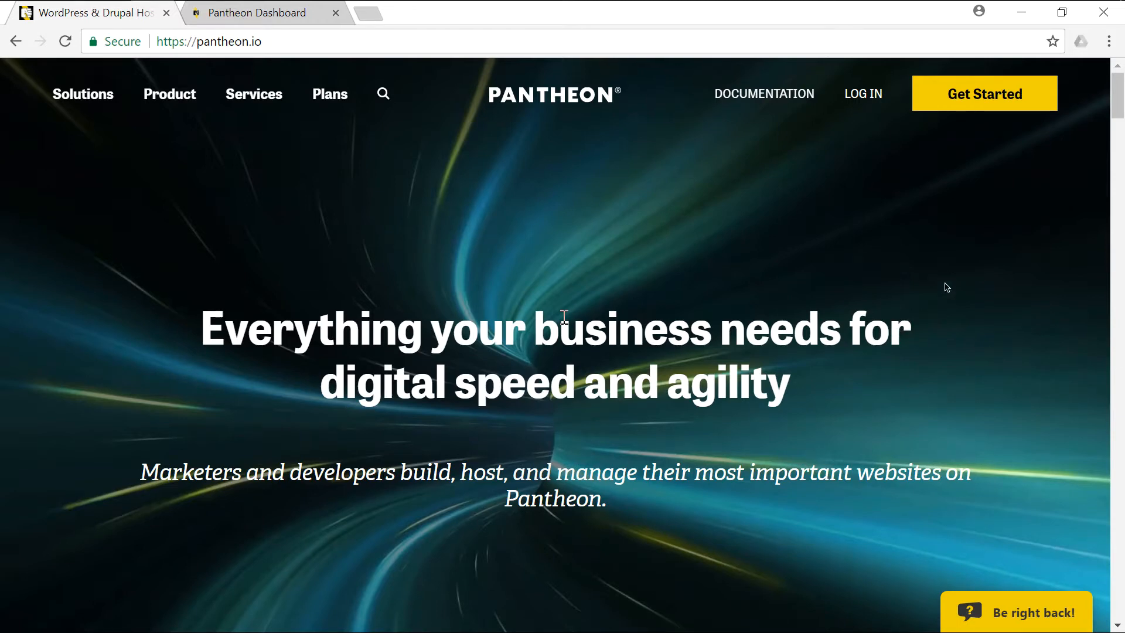
pyautogui.moveTo(1017, 219)
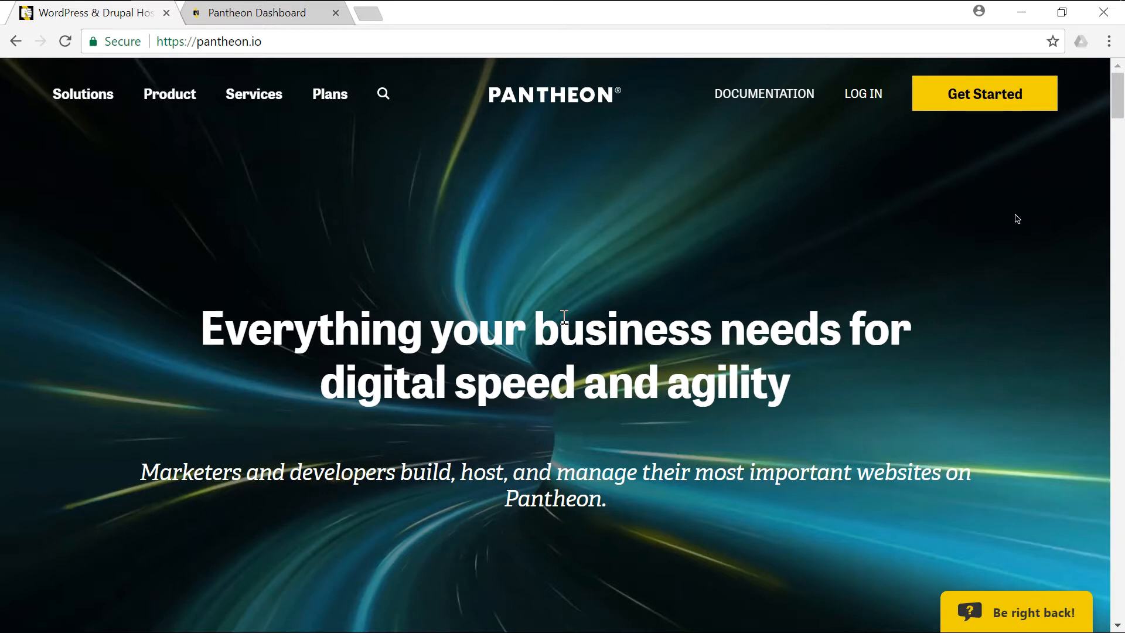
pyautogui.moveTo(1009, 222)
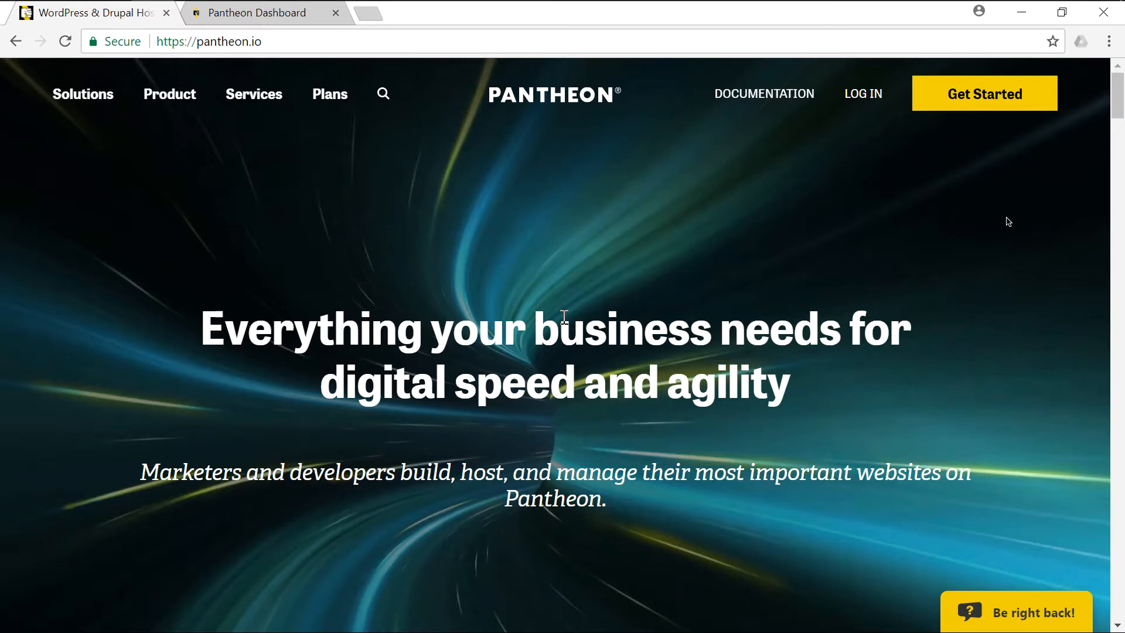
pyautogui.moveTo(984, 105)
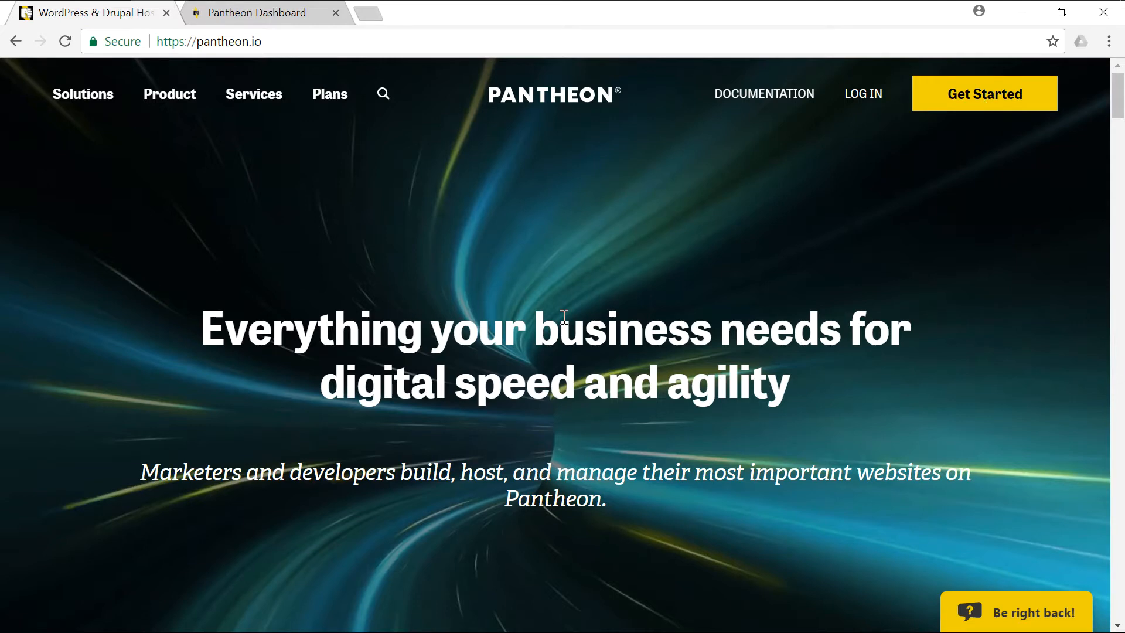
pyautogui.moveTo(455, 389)
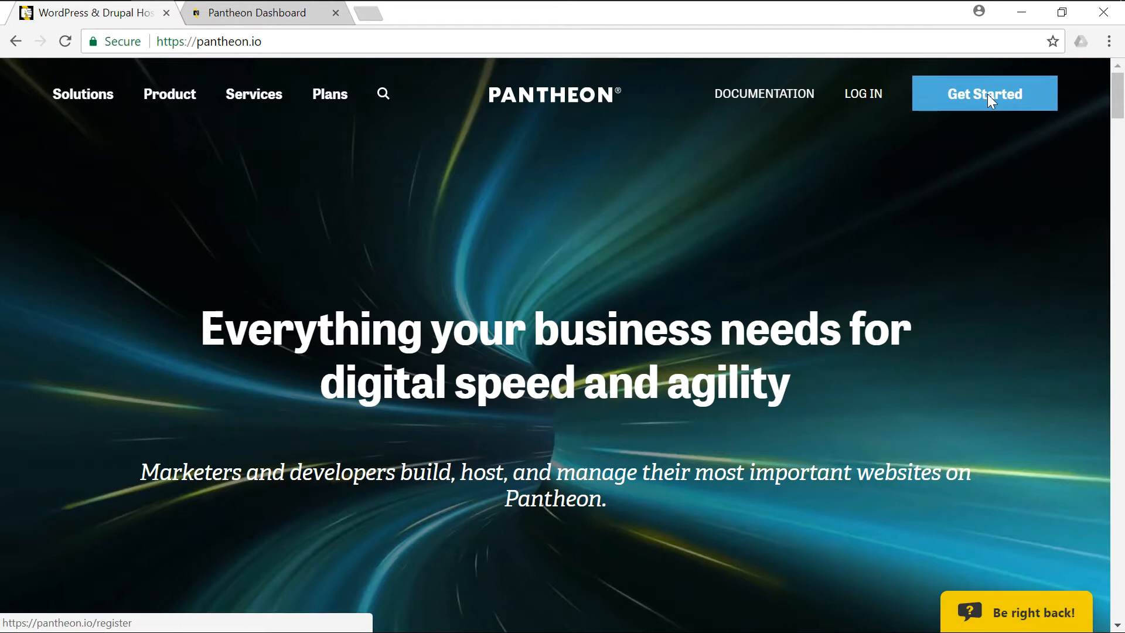
# Start signing up for a free Pantheon account via Get Started
pyautogui.click(983, 93)
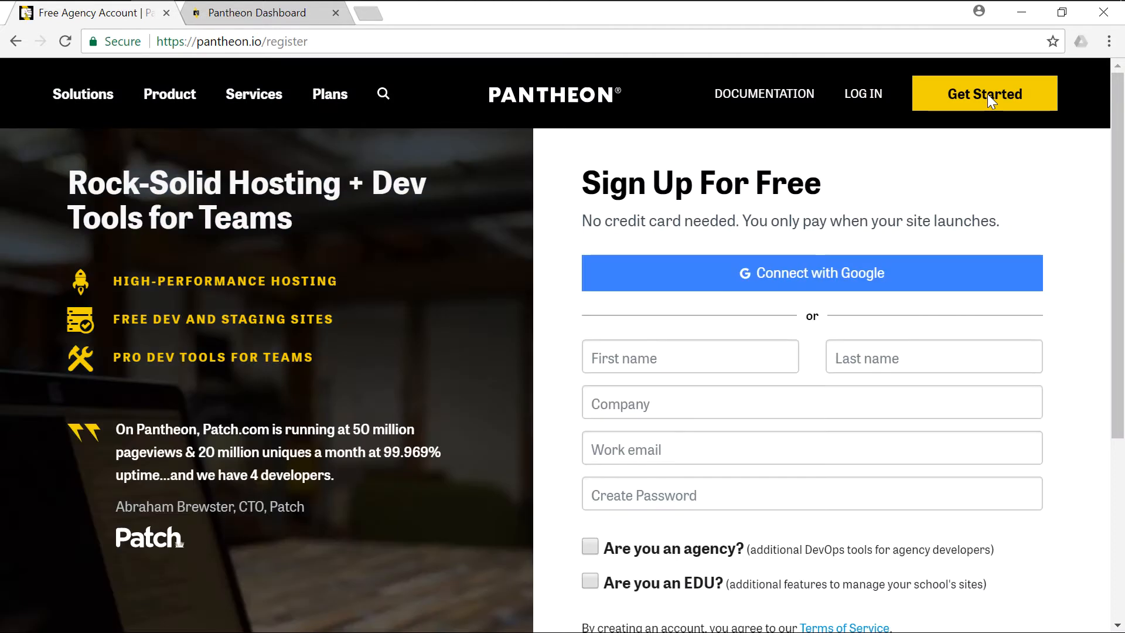
pyautogui.moveTo(984, 94)
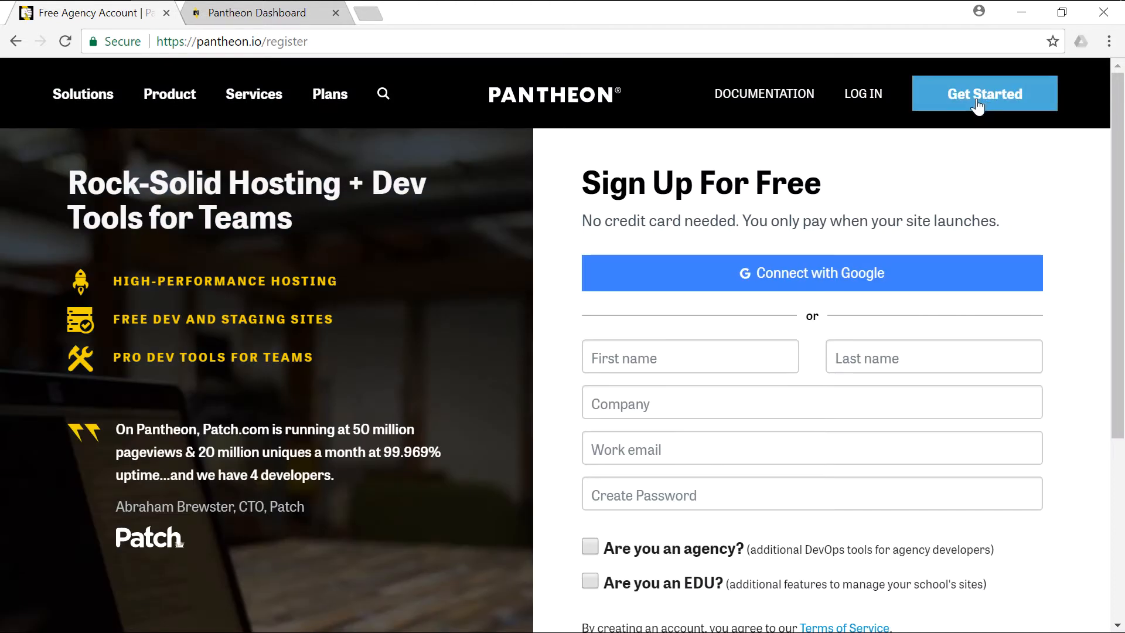
pyautogui.moveTo(323, 259)
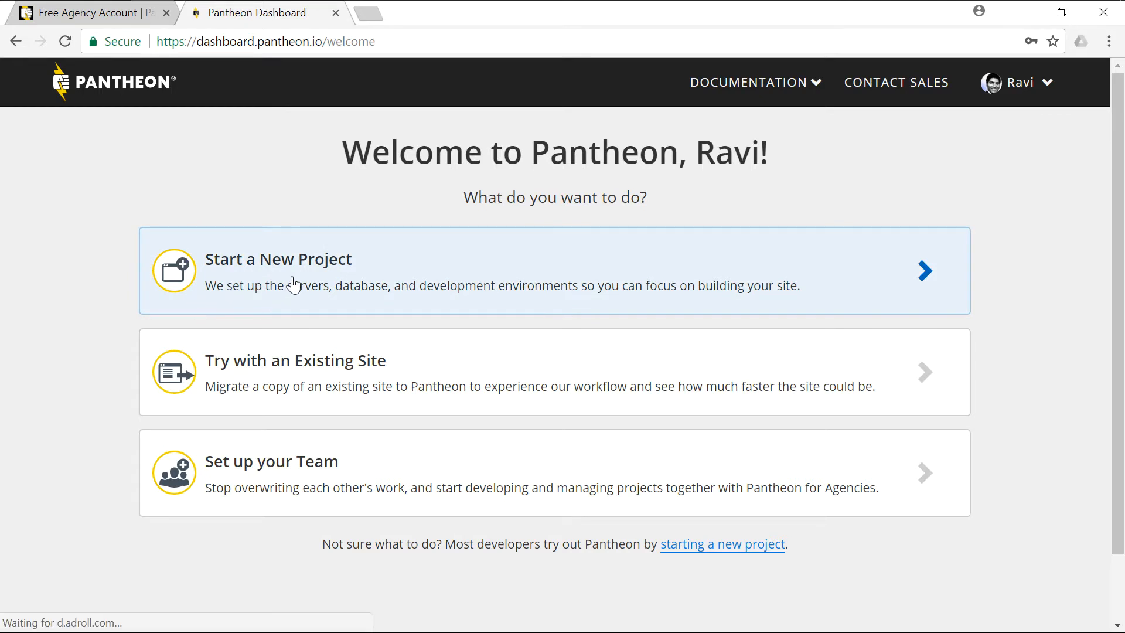
# Start a new project and name the Pantheon site 'drupal-demo'
pyautogui.click(502, 271)
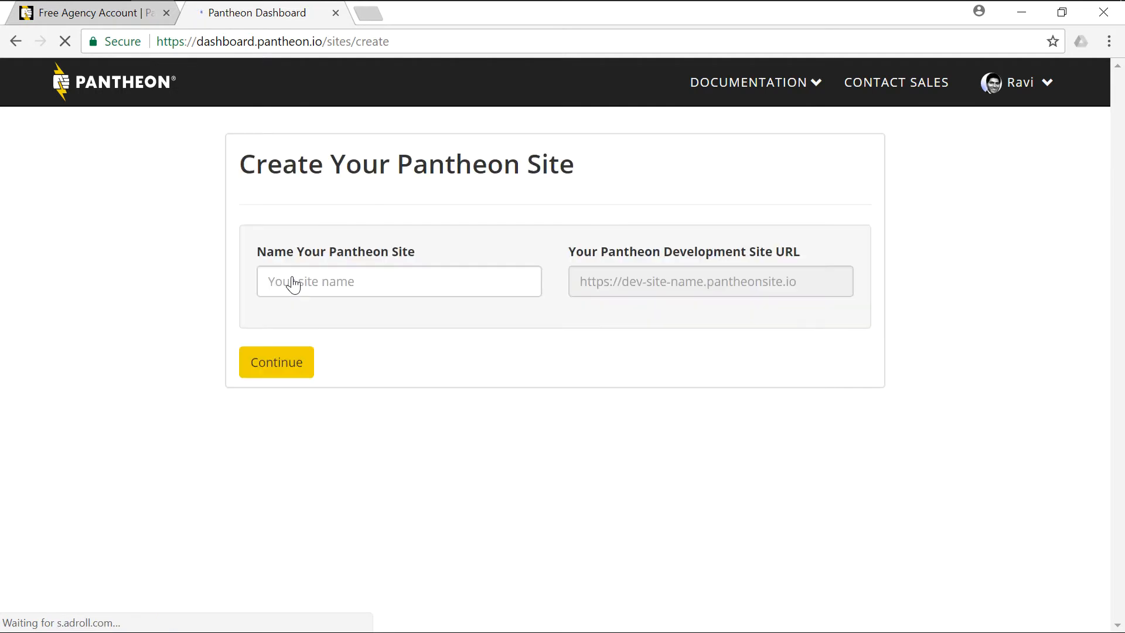
pyautogui.click(275, 362)
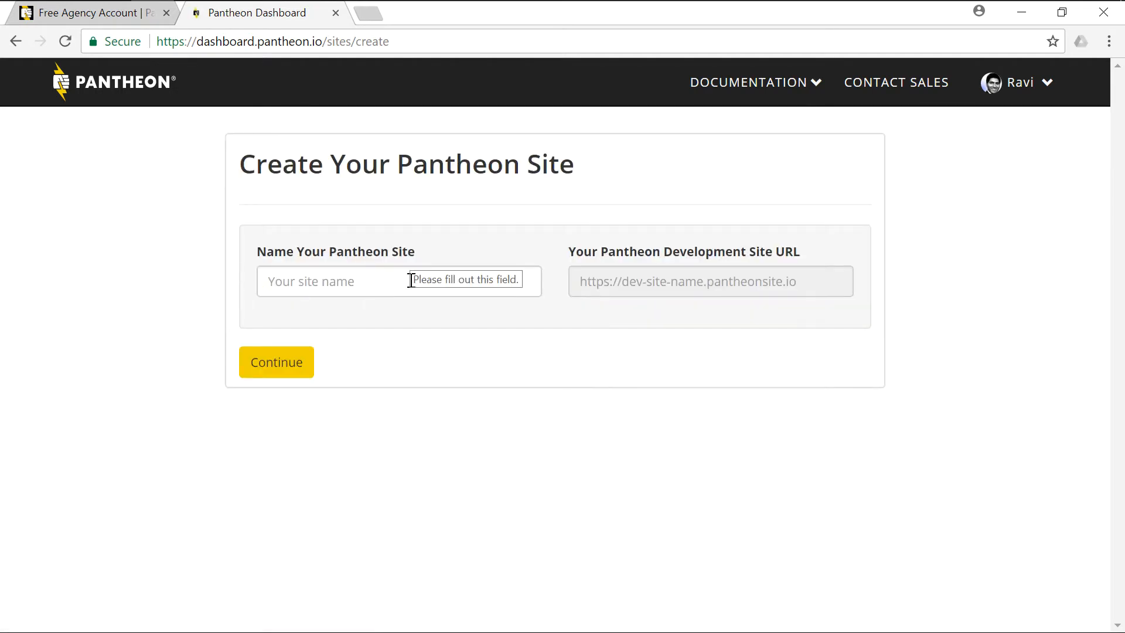
pyautogui.click(398, 280)
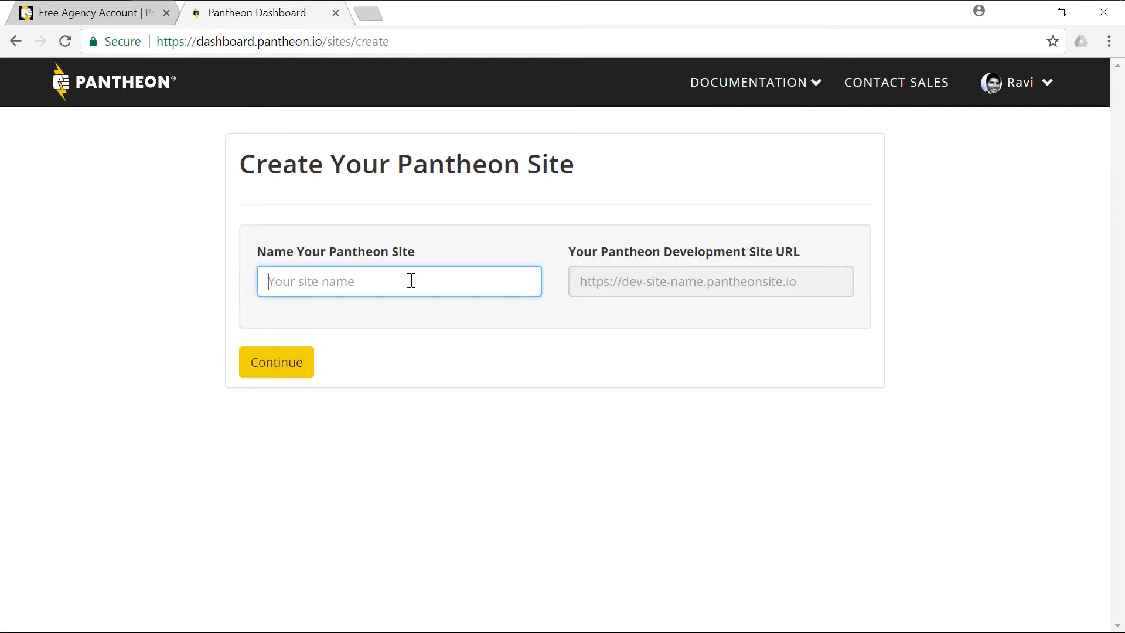
pyautogui.write('drupal-')
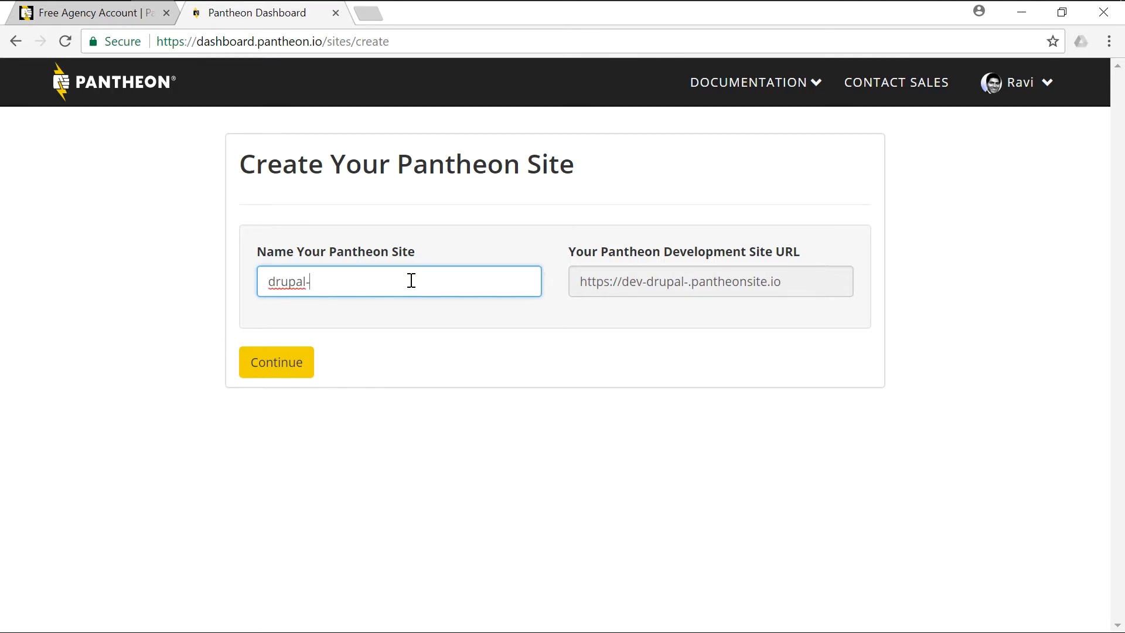
pyautogui.write('demo')
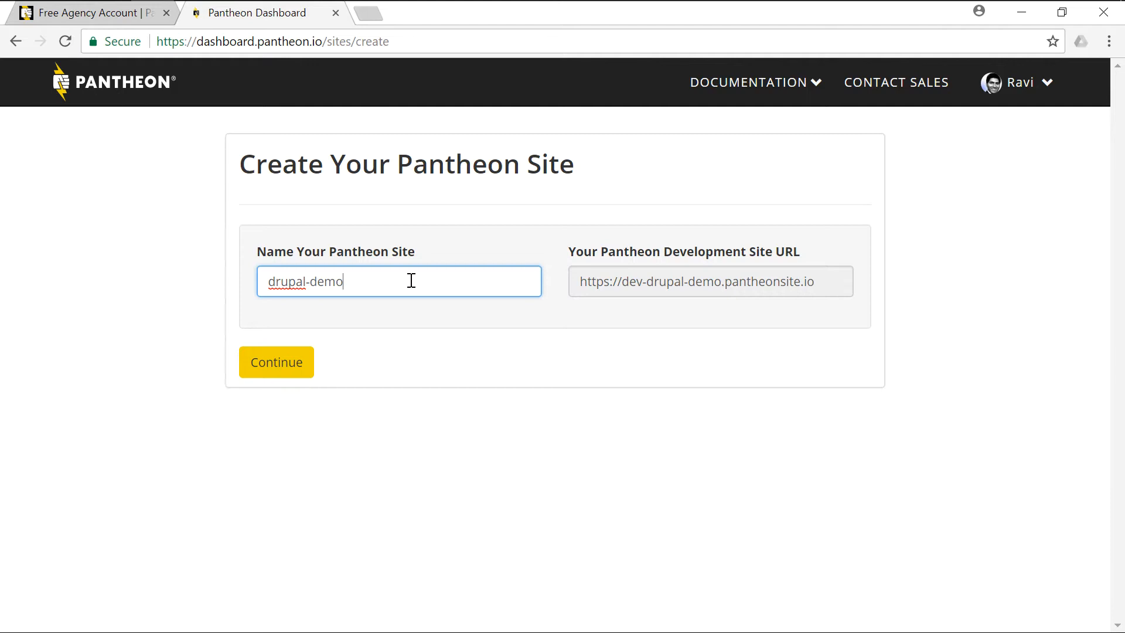
pyautogui.moveTo(721, 290)
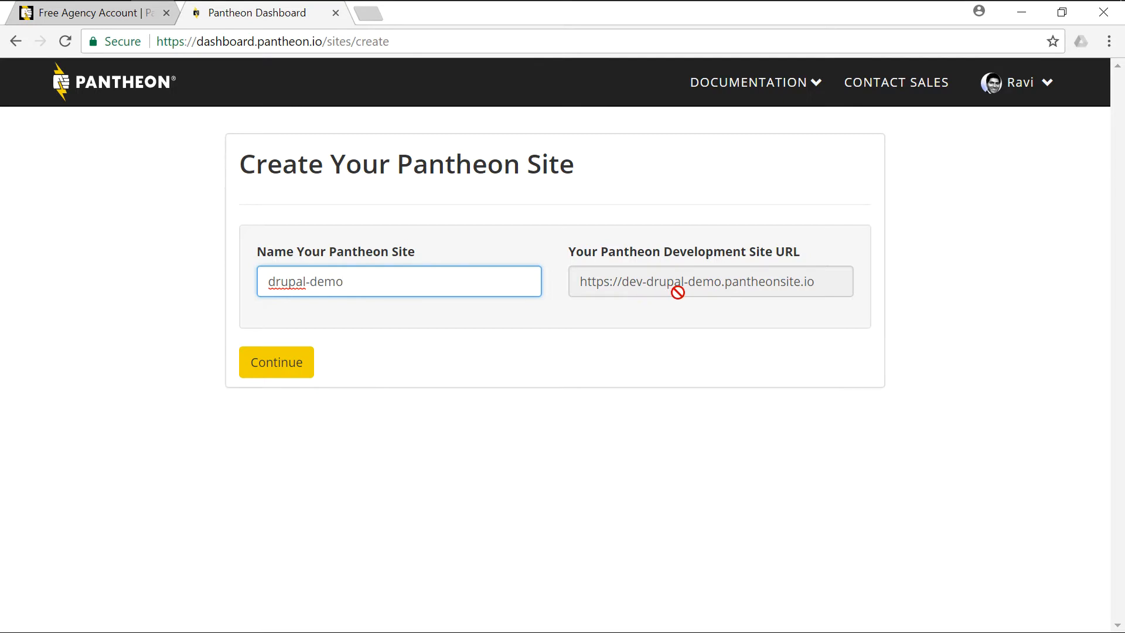
pyautogui.moveTo(739, 289)
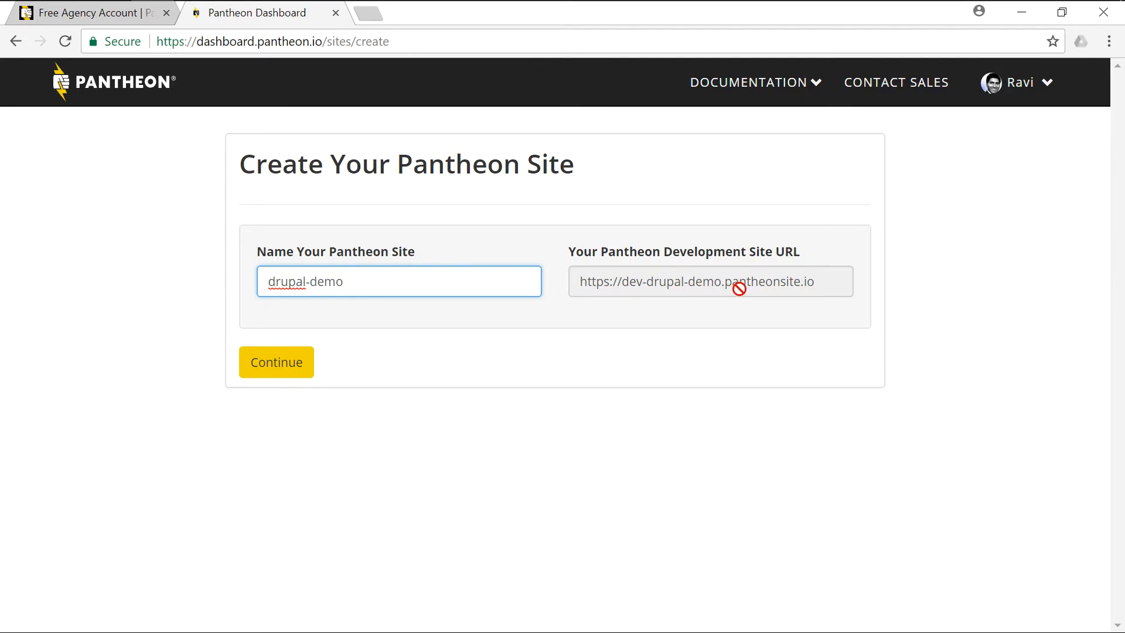
pyautogui.moveTo(594, 369)
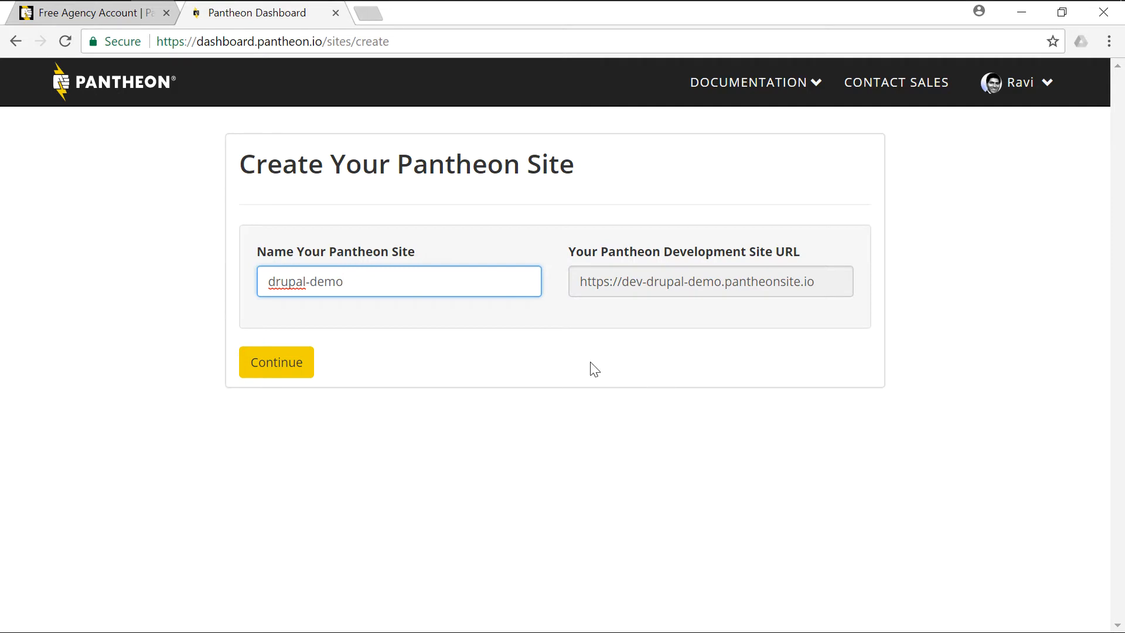
# Submit 'drupal-demo', get the already-exists error, and rename it 'drupal-demo-sparxsys'
pyautogui.click(275, 362)
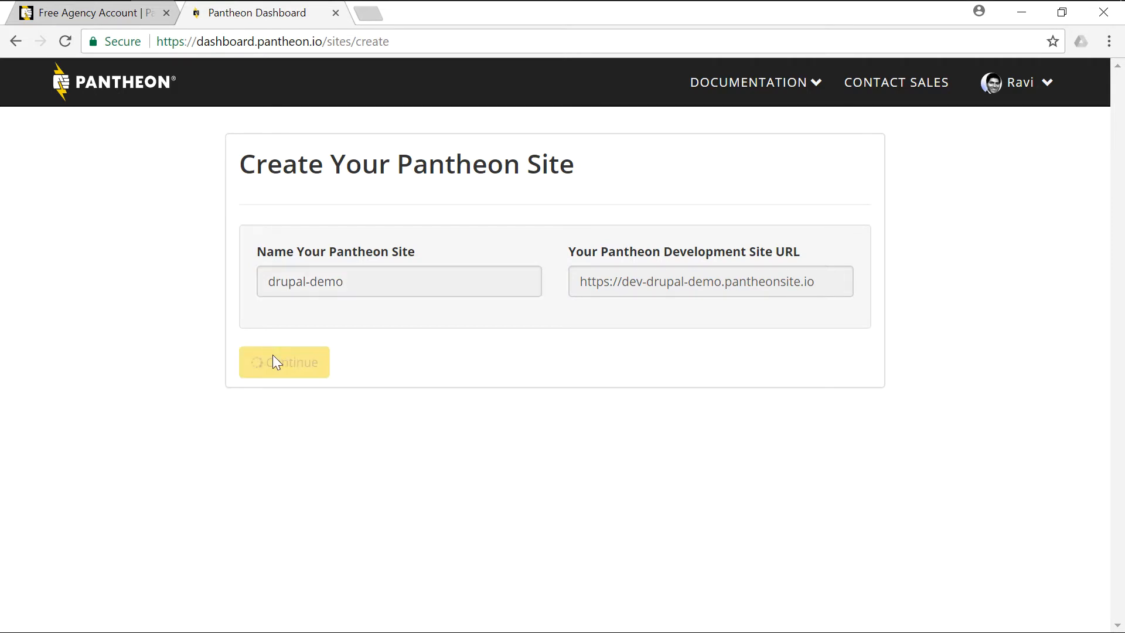
pyautogui.click(283, 362)
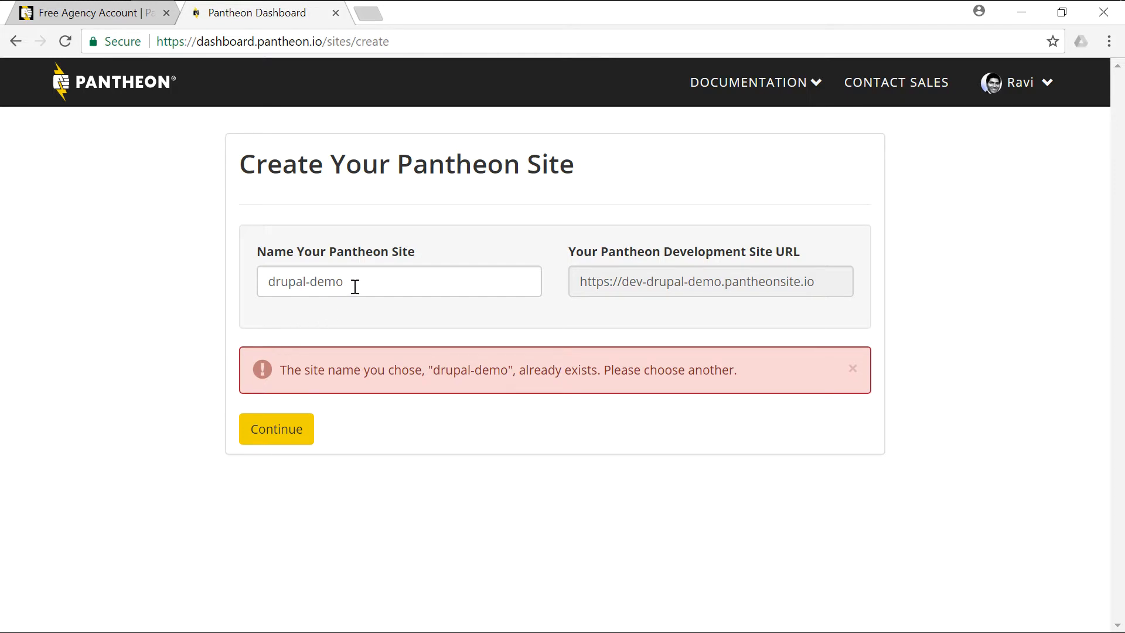
pyautogui.click(398, 281)
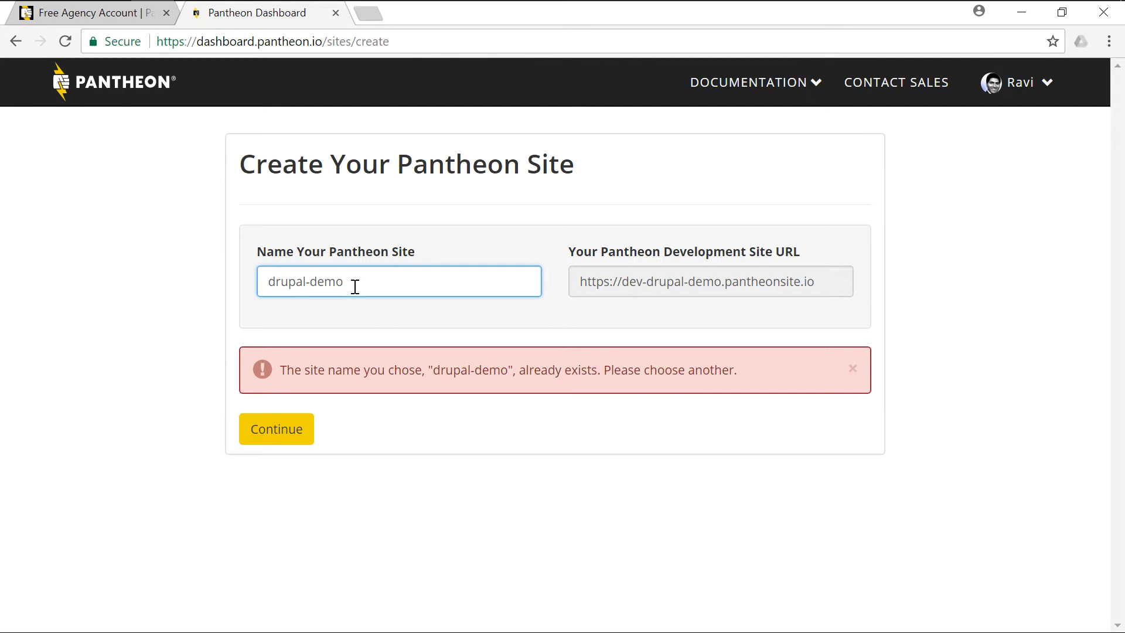
pyautogui.write('-')
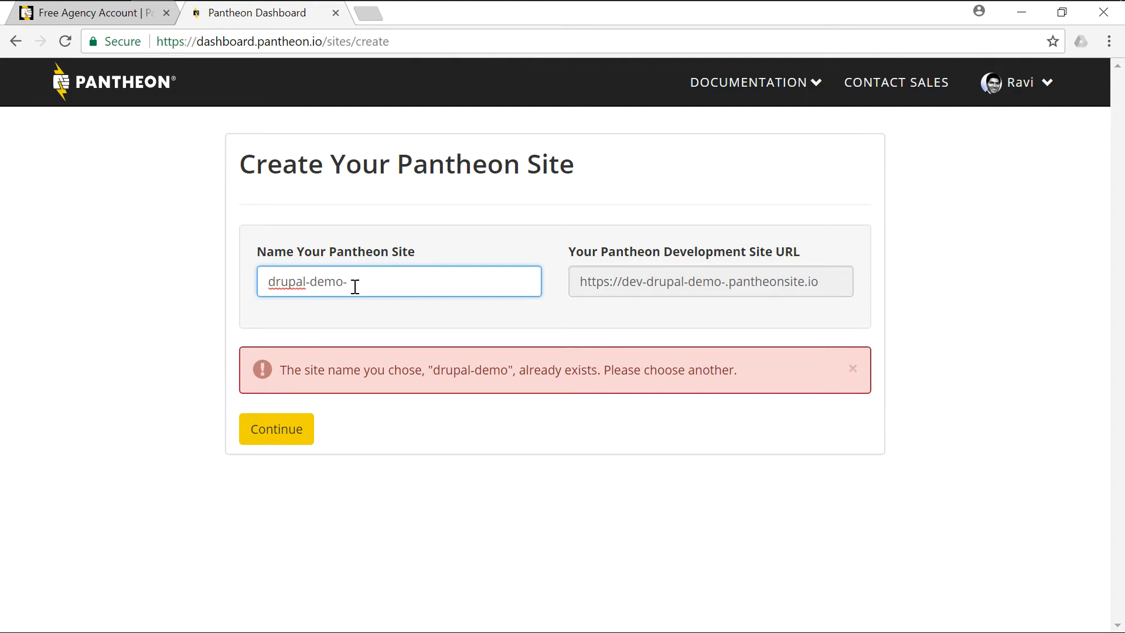
pyautogui.write('sparxsys')
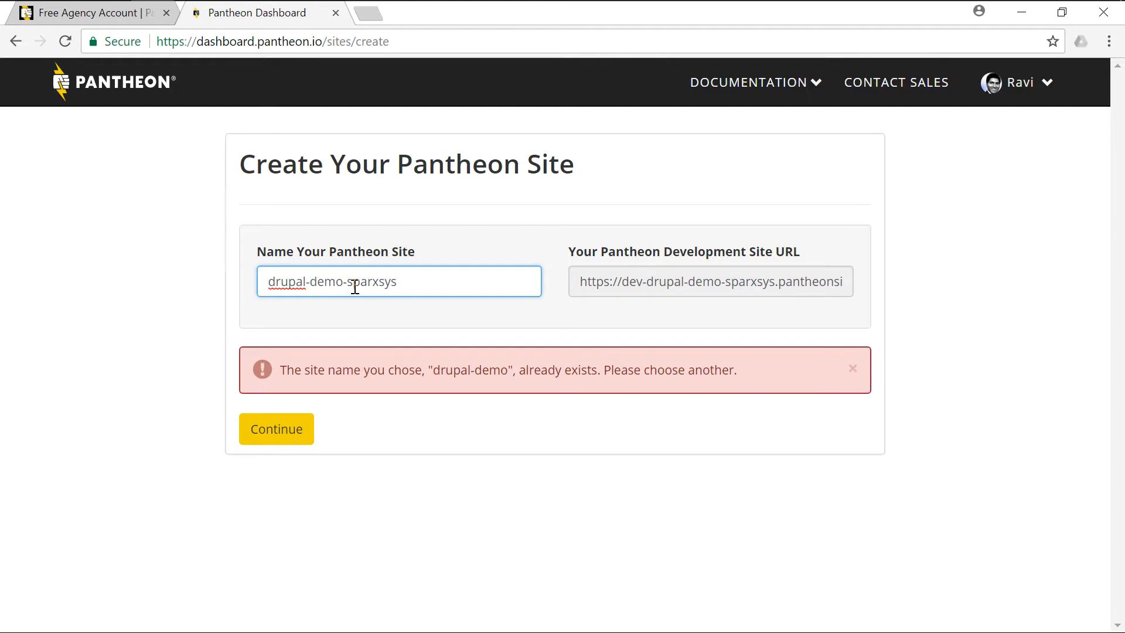
pyautogui.moveTo(280, 440)
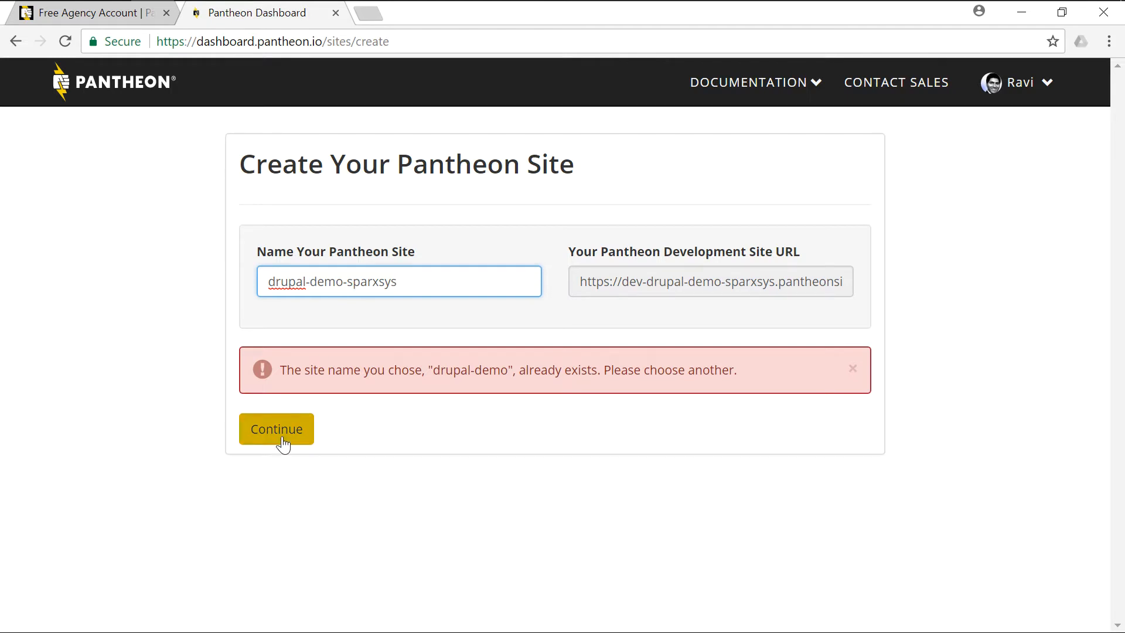
# Submit 'drupal-demo-sparxsys' as the site name
pyautogui.click(276, 429)
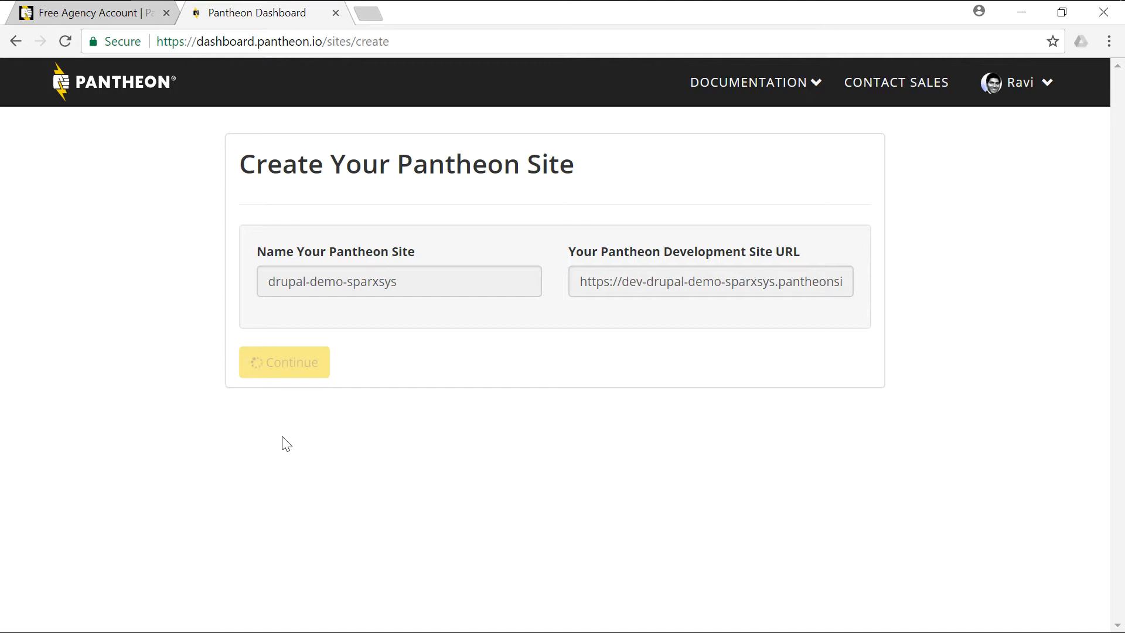
pyautogui.click(284, 362)
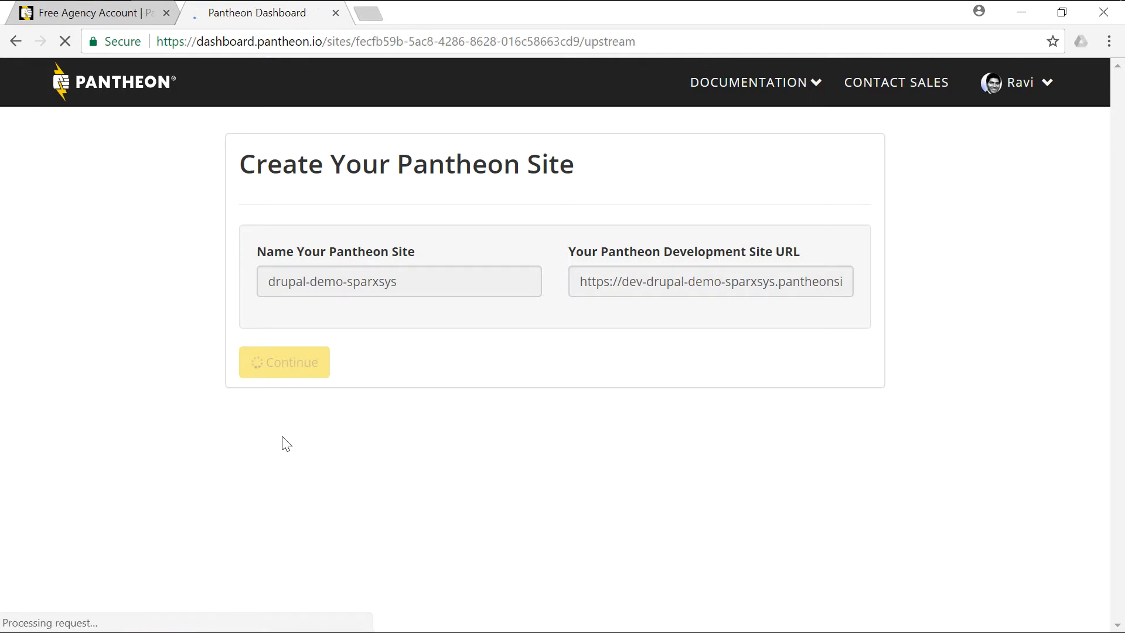
# Continue to the Choose Your CMS page listing WordPress, Drupal 8 and Drupal 7
pyautogui.click(284, 362)
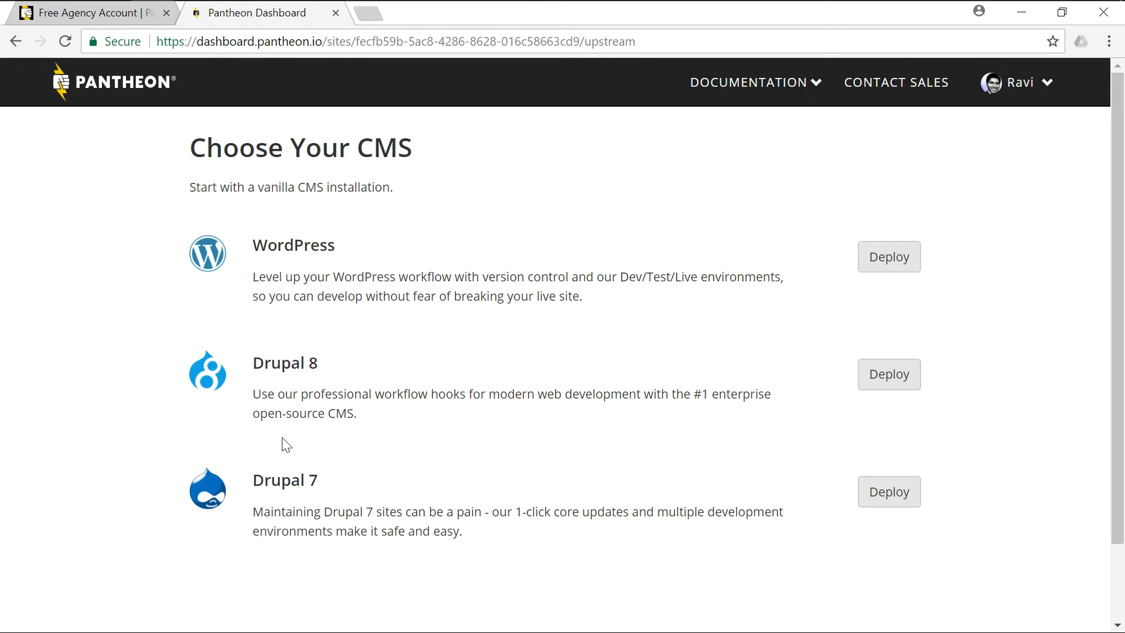
pyautogui.moveTo(321, 268)
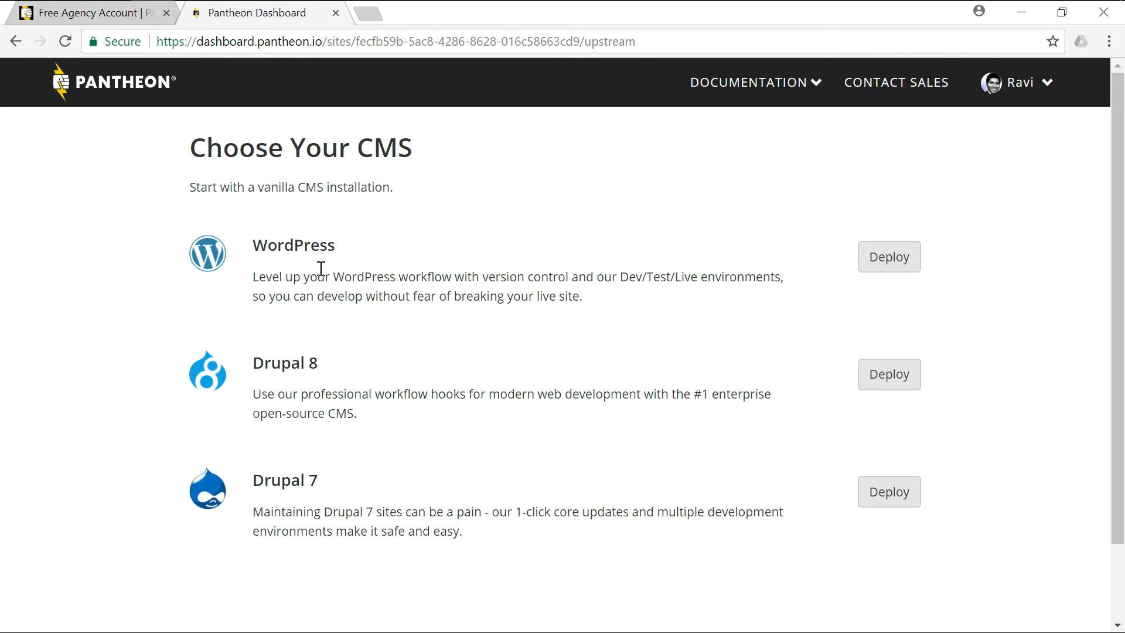
pyautogui.moveTo(446, 375)
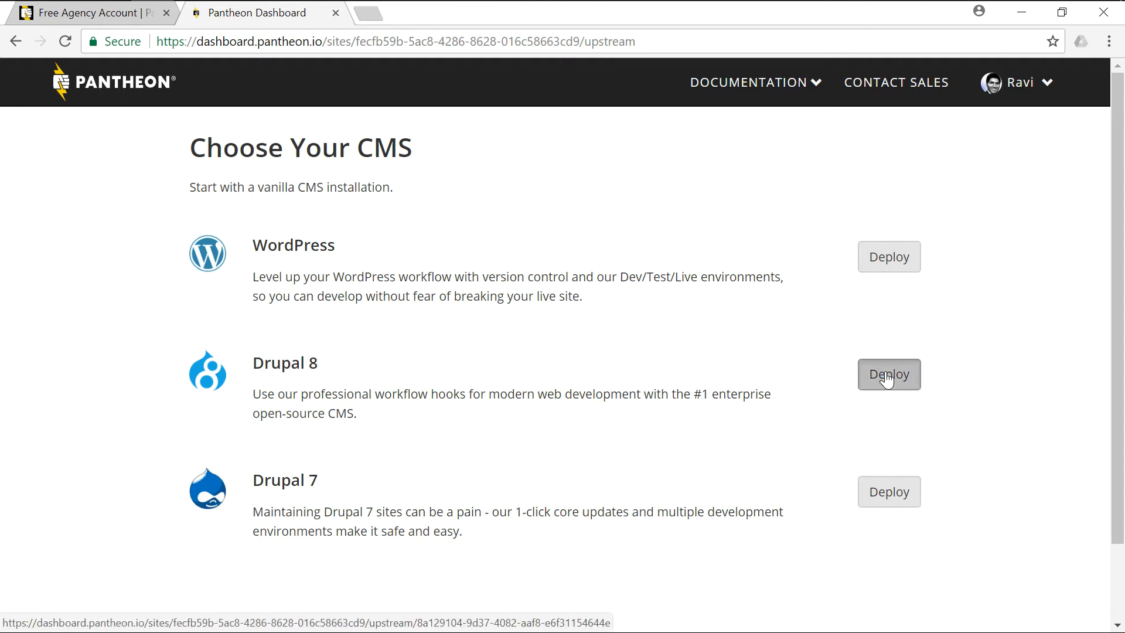
# Deploy Drupal 8 as the new site's CMS until it reports Complete
pyautogui.click(890, 374)
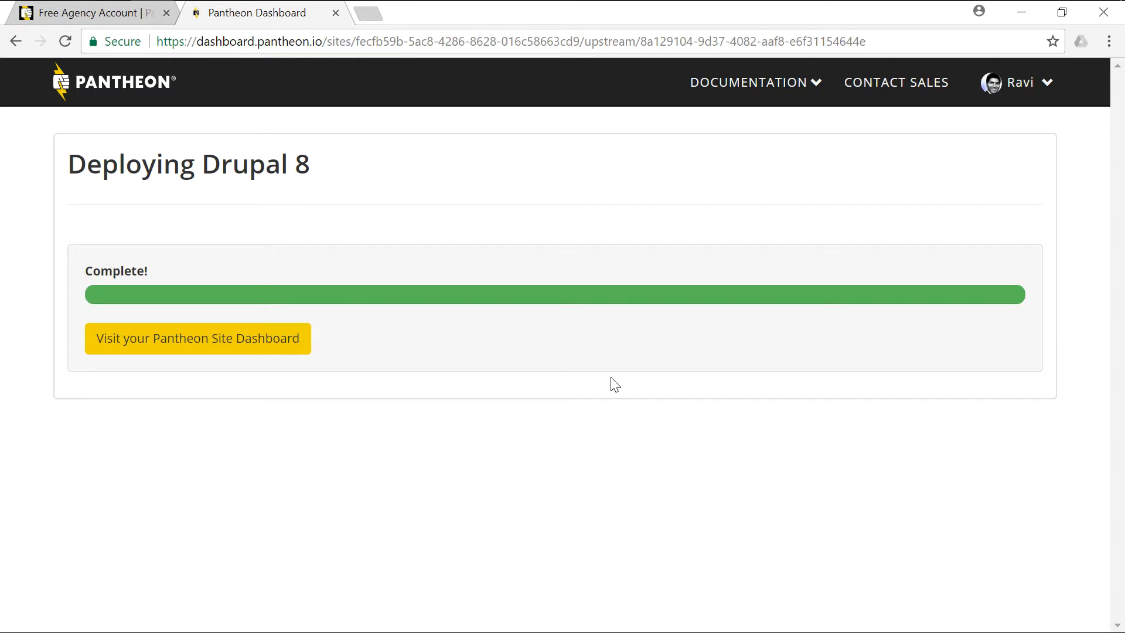
pyautogui.moveTo(139, 397)
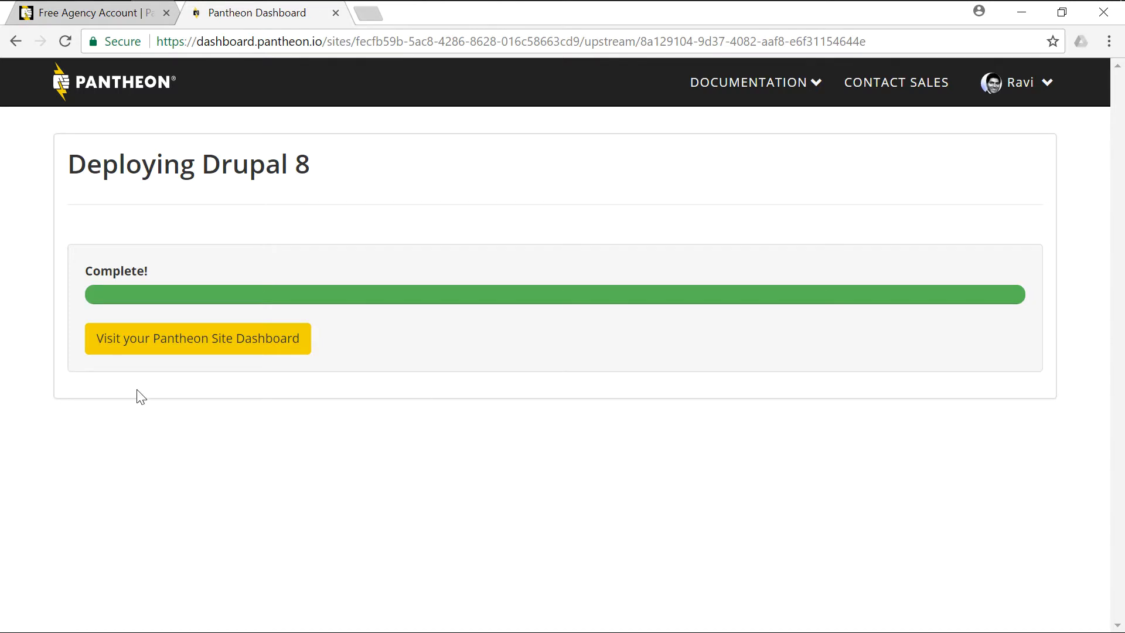
pyautogui.moveTo(201, 352)
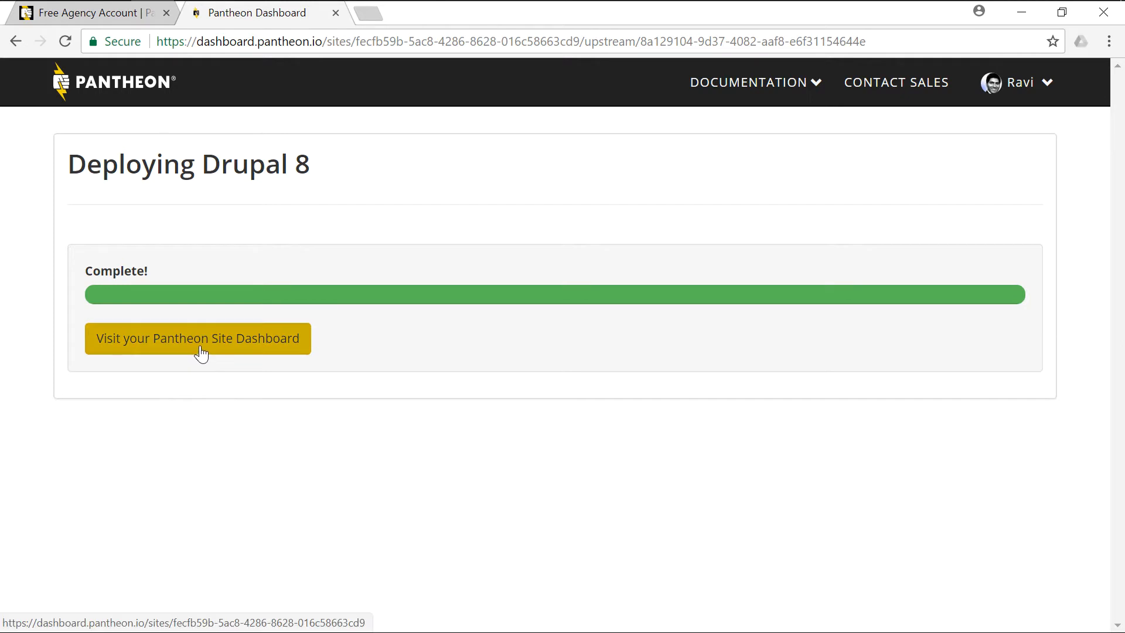
# Visit the drupal-demo-sparxsys site dashboard and launch Install Drupal on the Dev environment
pyautogui.click(197, 337)
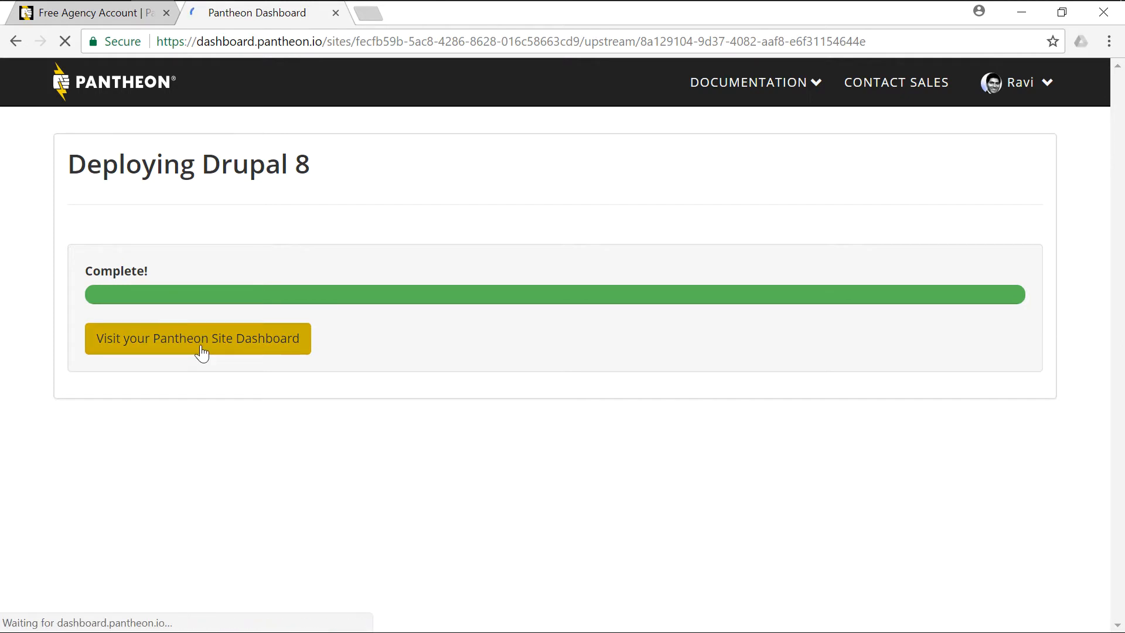
pyautogui.click(197, 337)
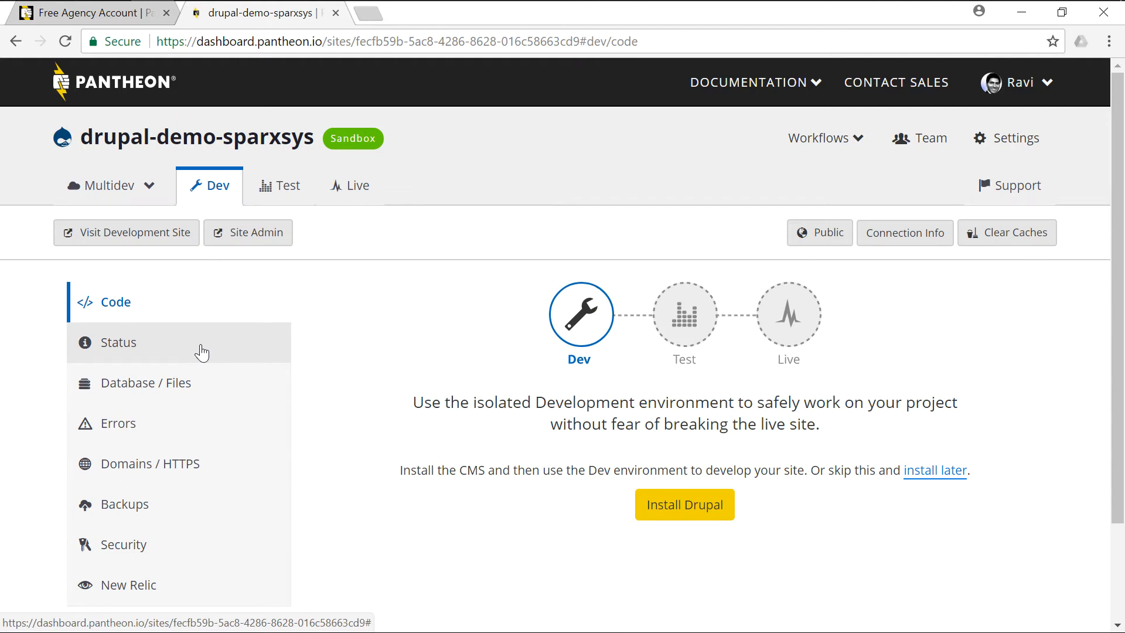
pyautogui.moveTo(288, 195)
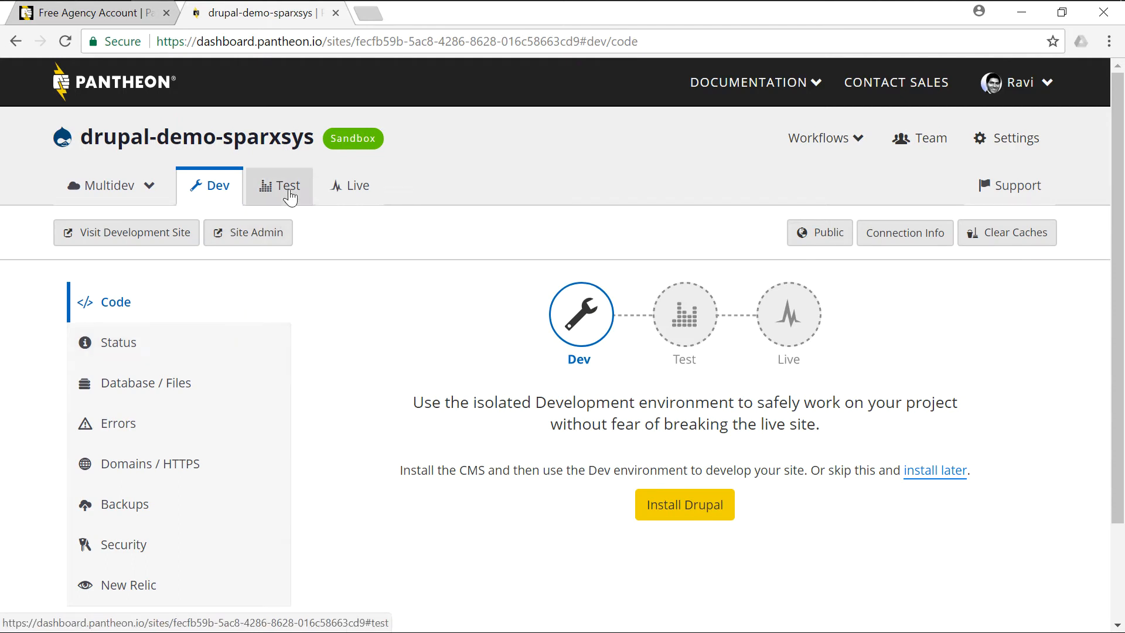
pyautogui.moveTo(229, 194)
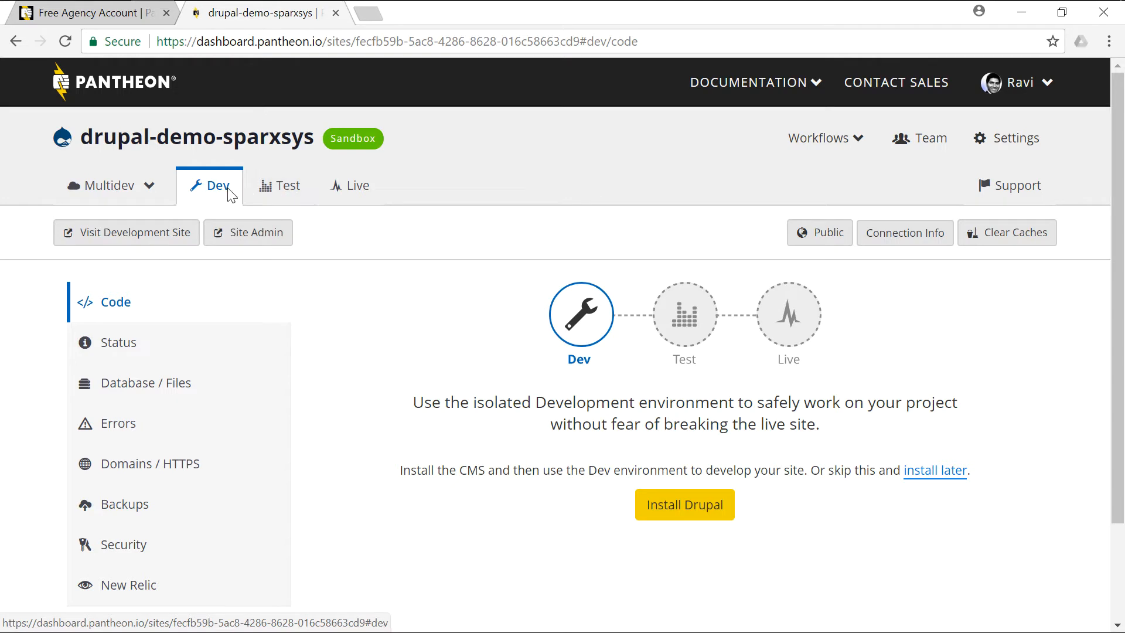
pyautogui.moveTo(279, 186)
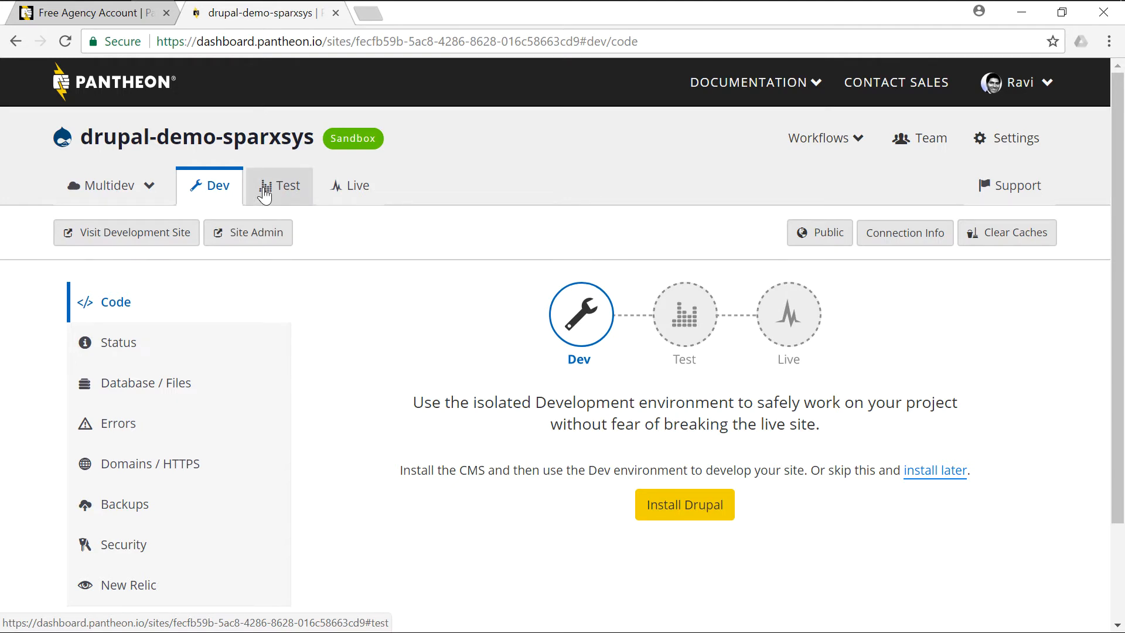
pyautogui.moveTo(285, 199)
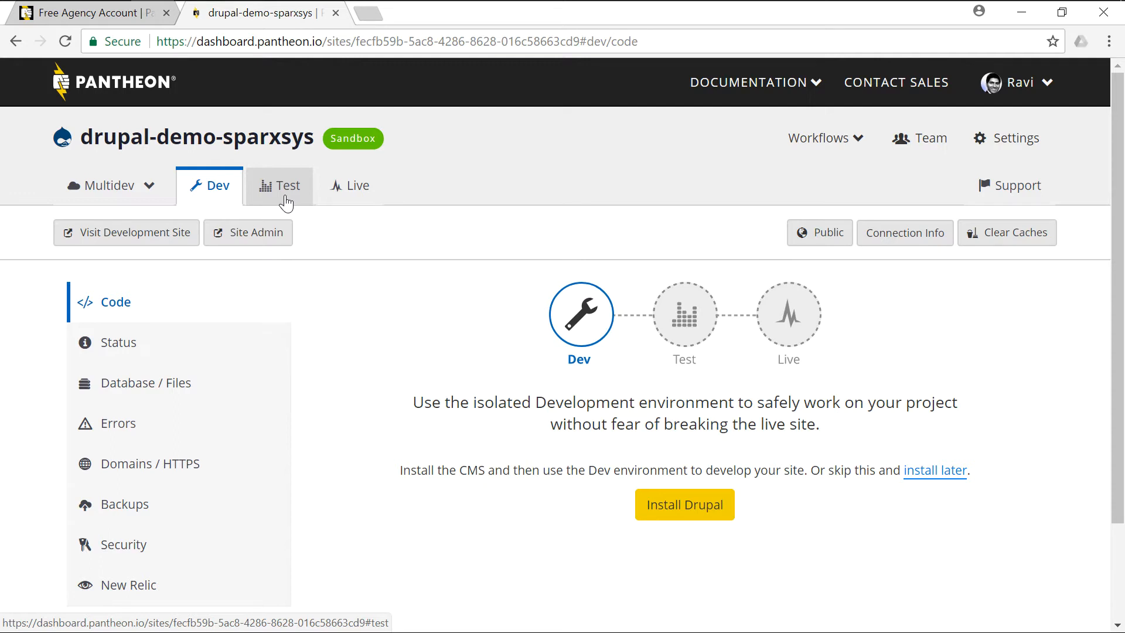
pyautogui.moveTo(644, 415)
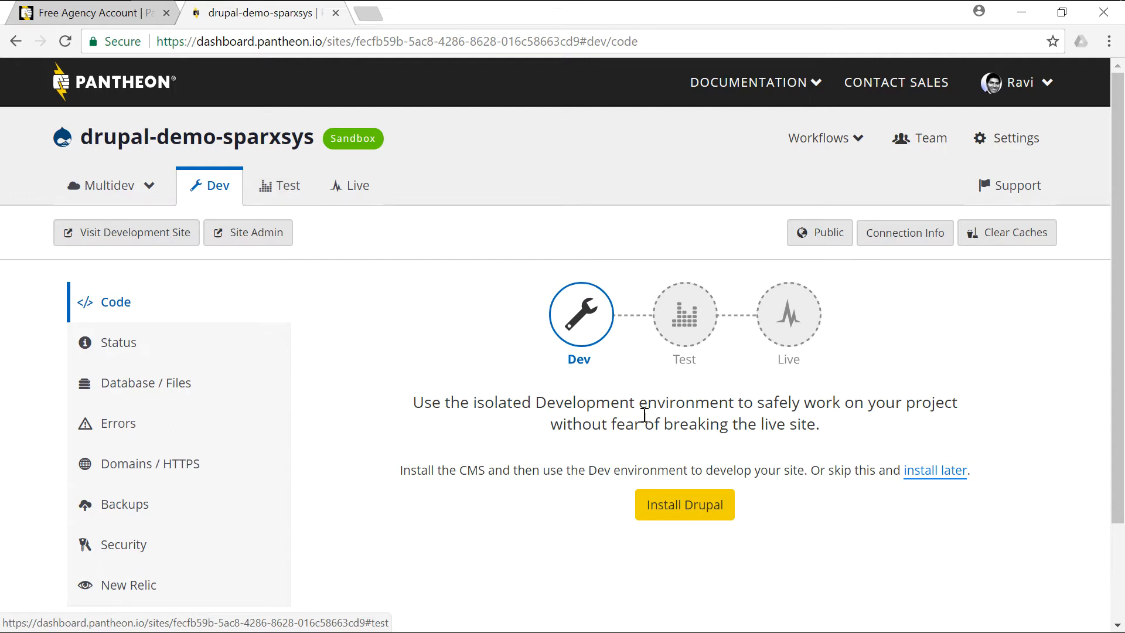
pyautogui.scroll(-3)
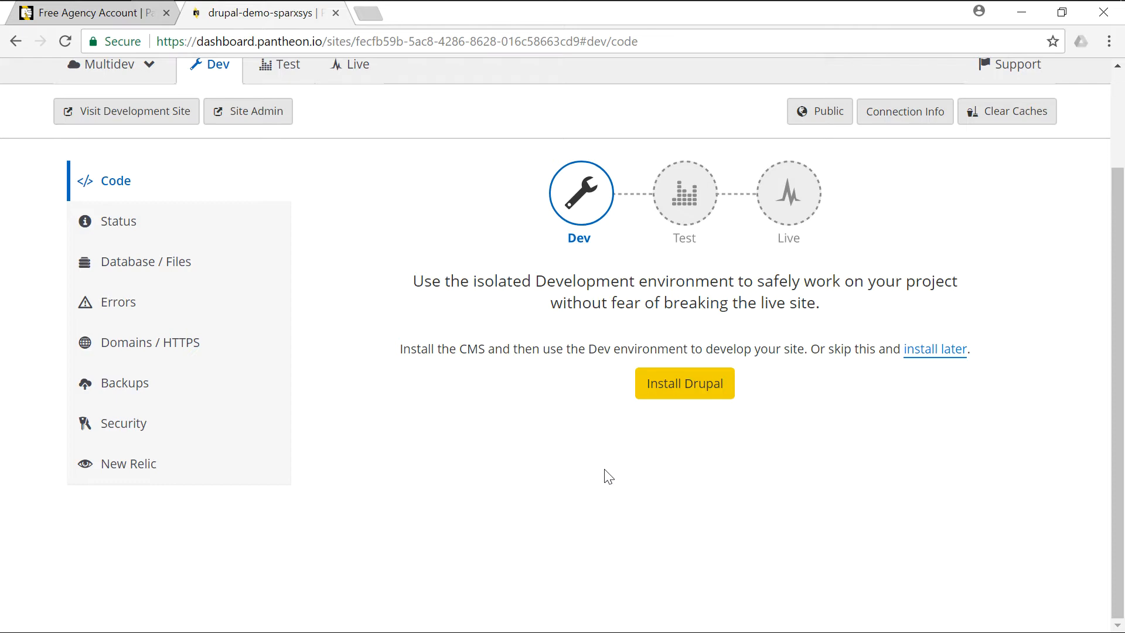
pyautogui.scroll(3)
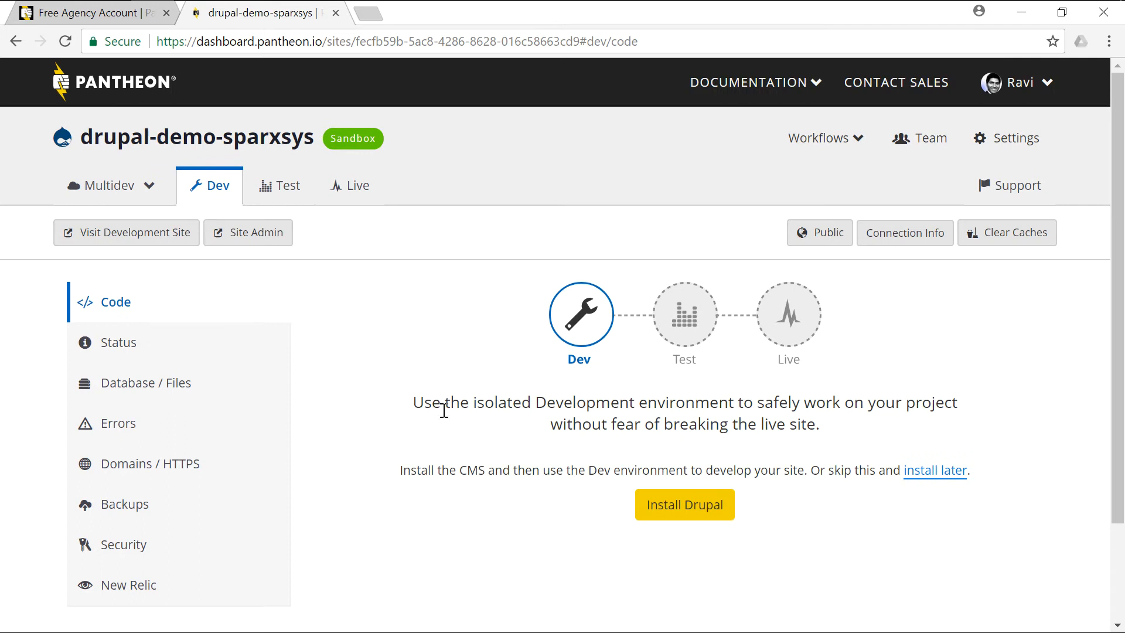
pyautogui.moveTo(638, 388)
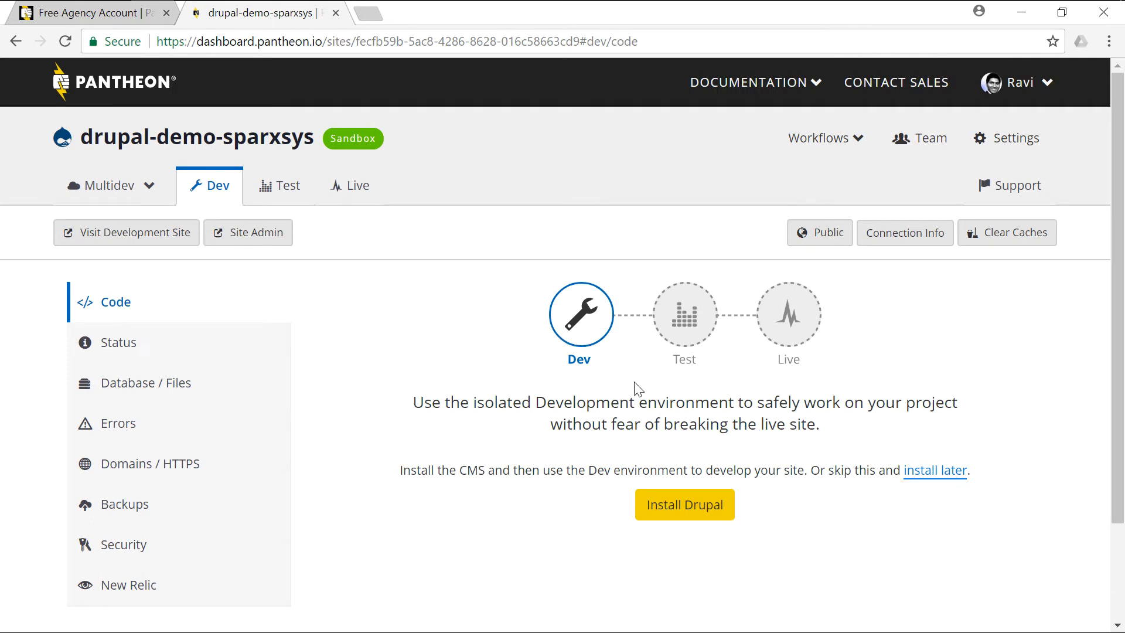
pyautogui.click(683, 504)
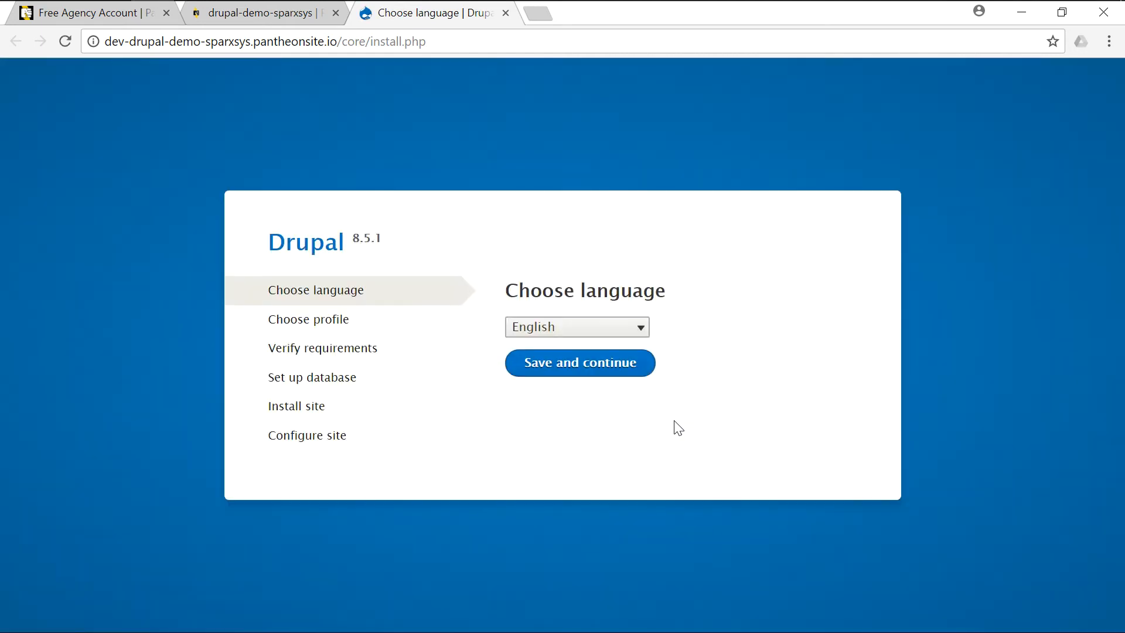
pyautogui.moveTo(656, 410)
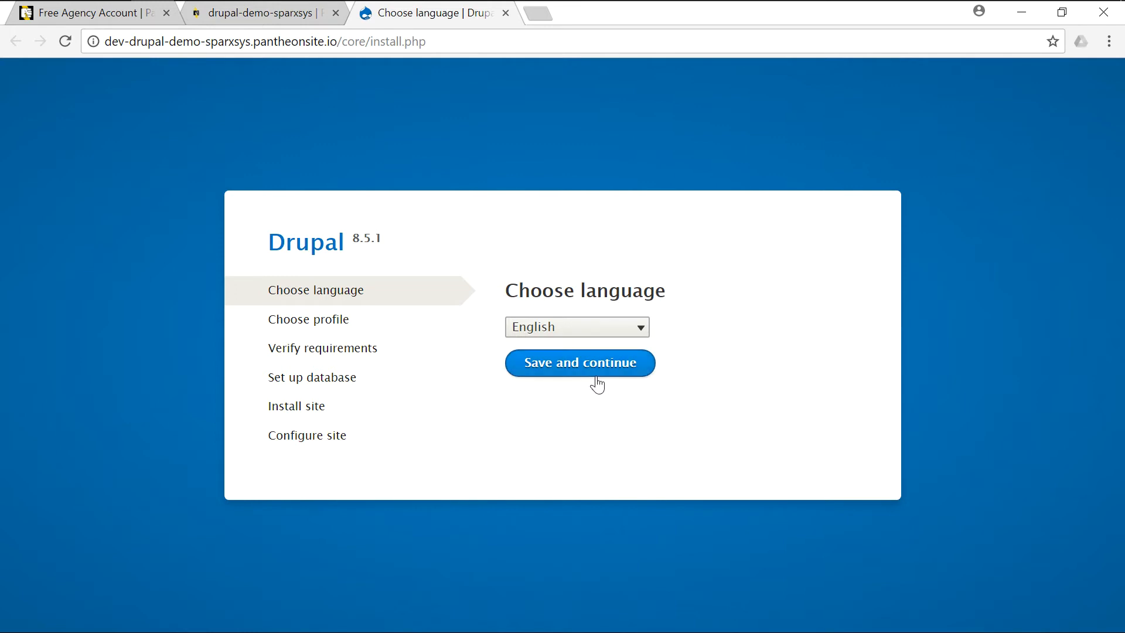
pyautogui.moveTo(595, 376)
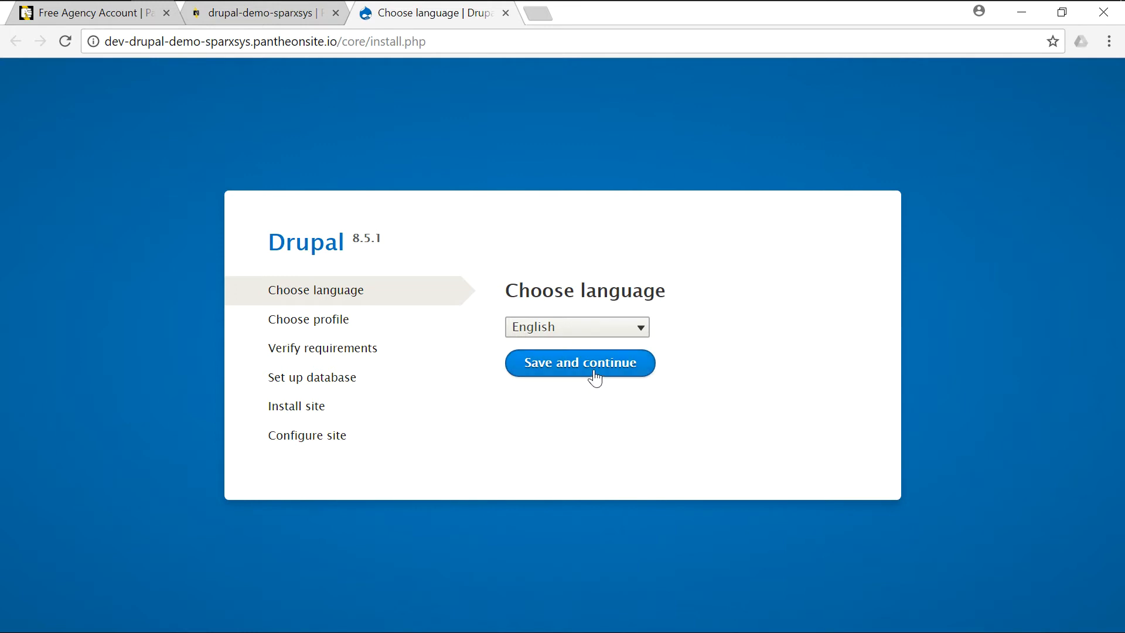
# Keep English as the installation language and continue
pyautogui.click(579, 362)
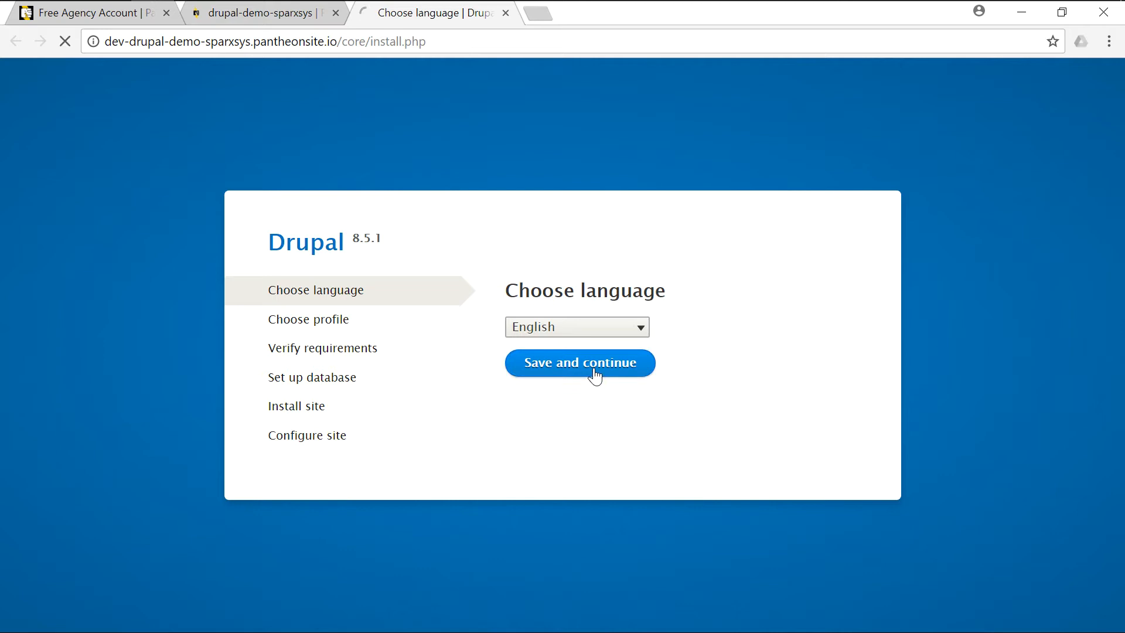
pyautogui.click(579, 362)
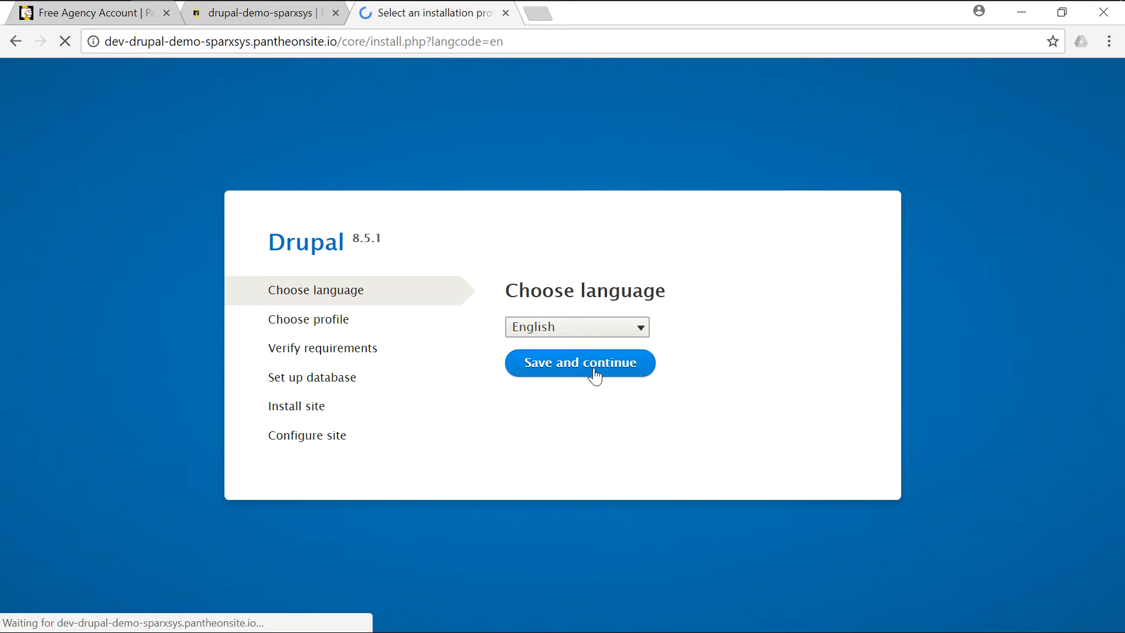
pyautogui.click(579, 362)
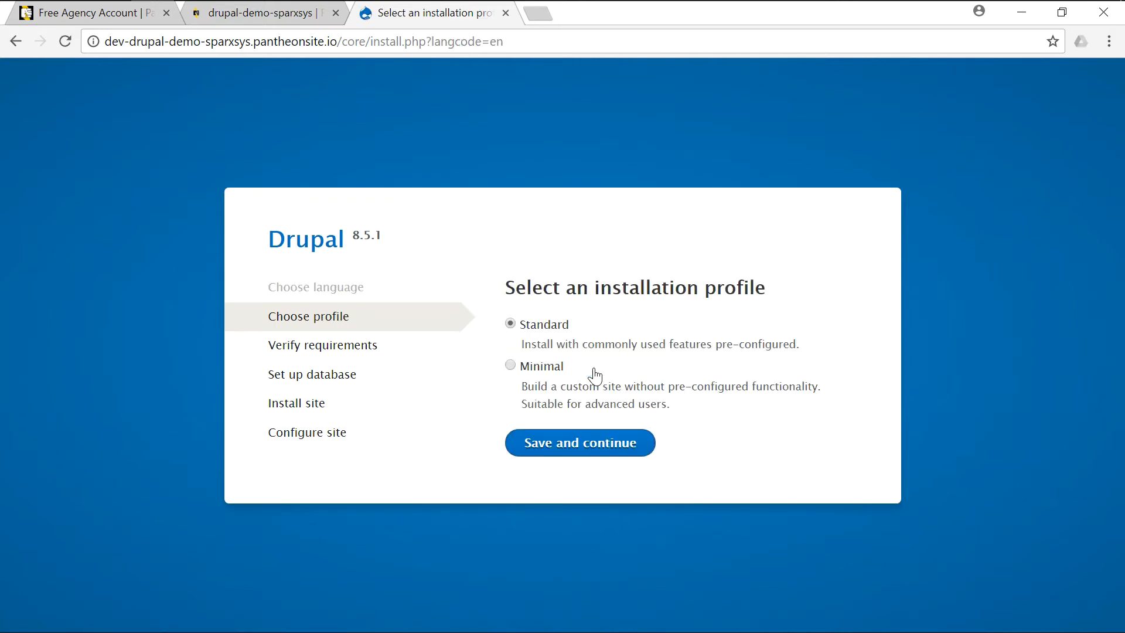
pyautogui.moveTo(570, 460)
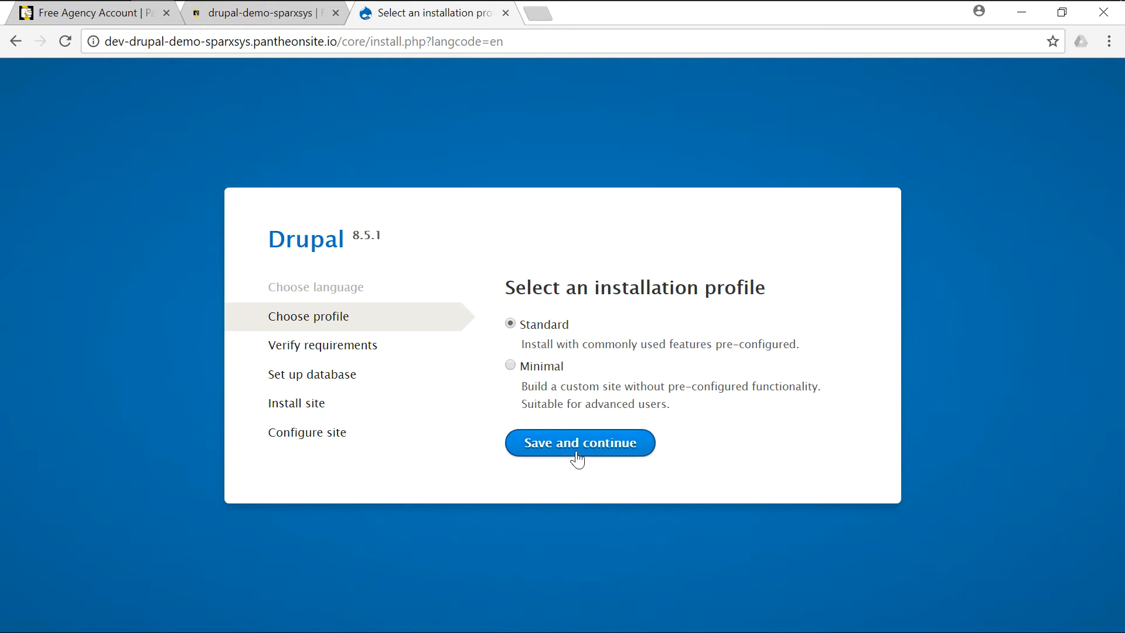
# Keep the Standard installation profile and continue to site configuration
pyautogui.click(579, 442)
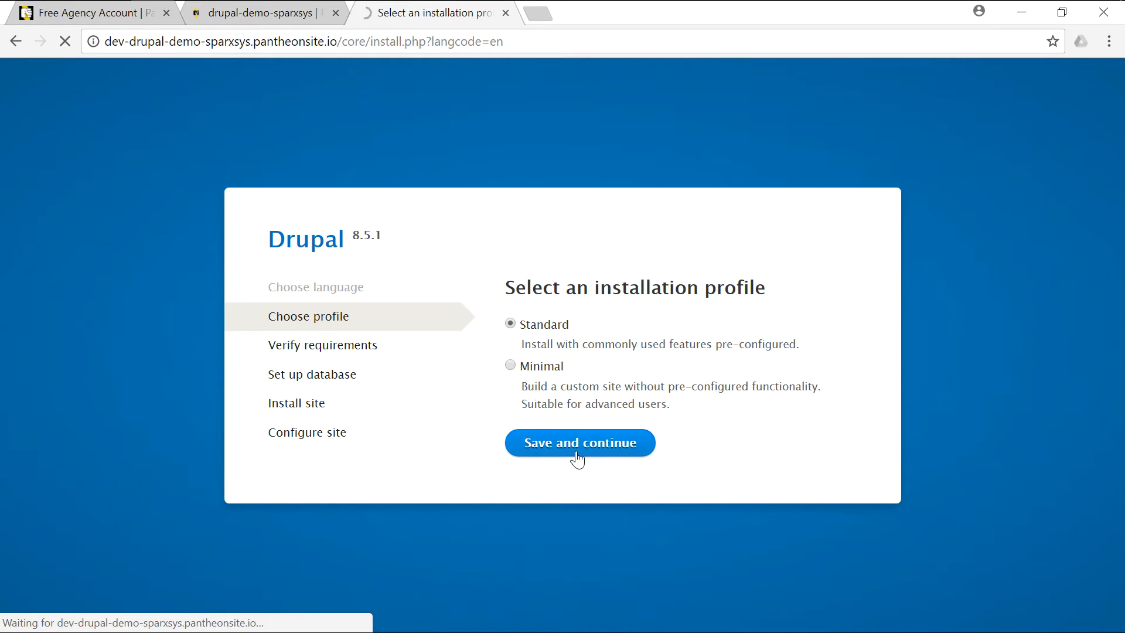
pyautogui.click(580, 441)
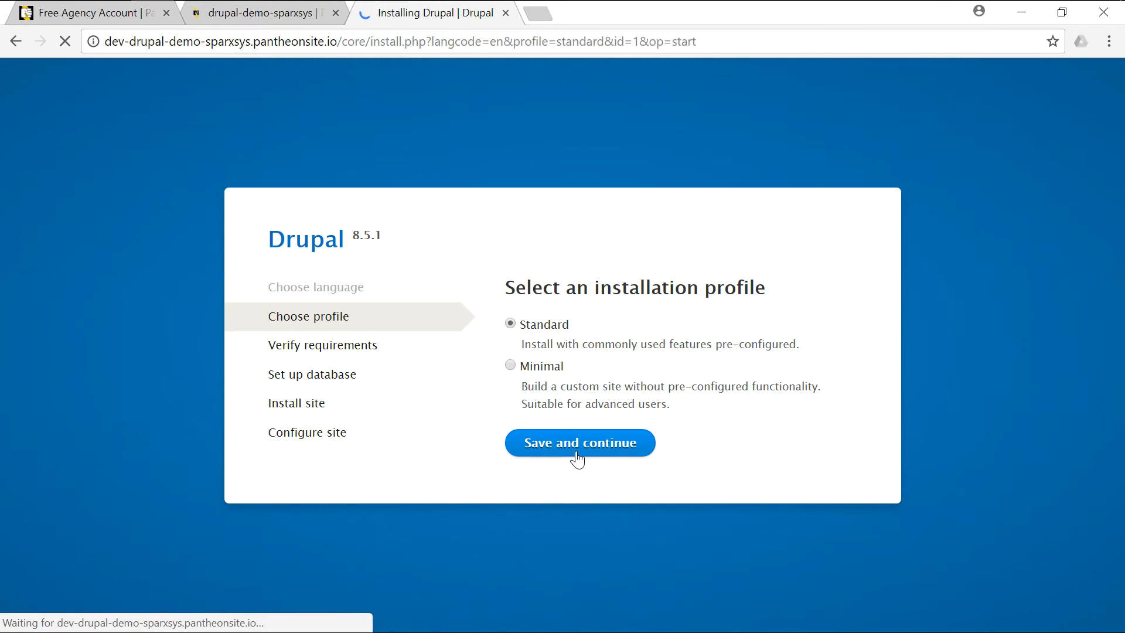
pyautogui.click(580, 442)
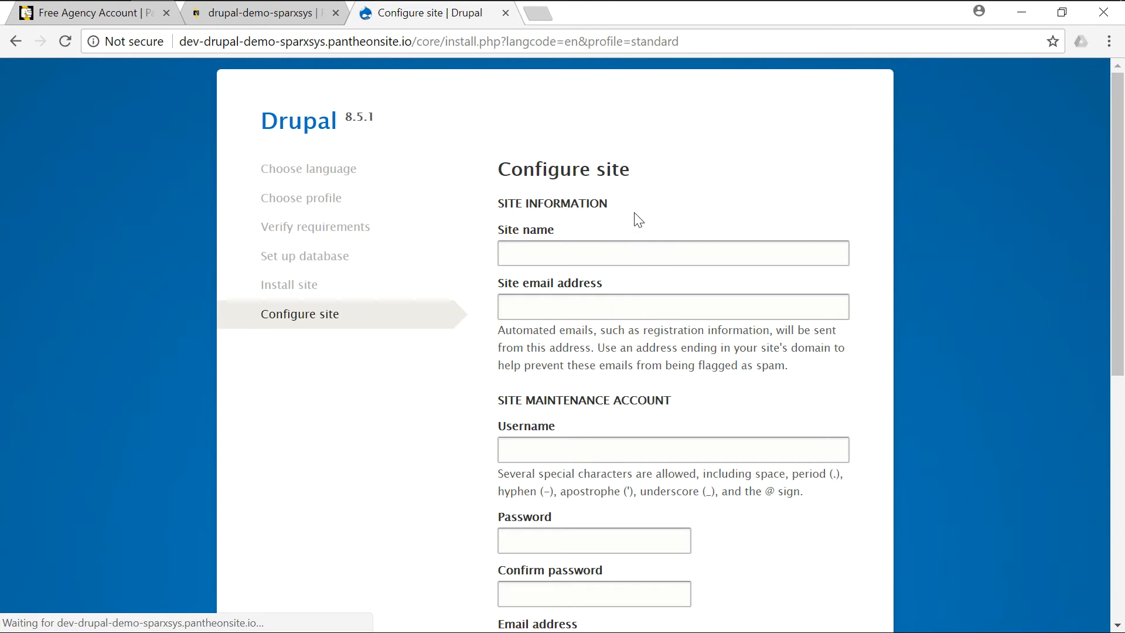
pyautogui.write('Spa')
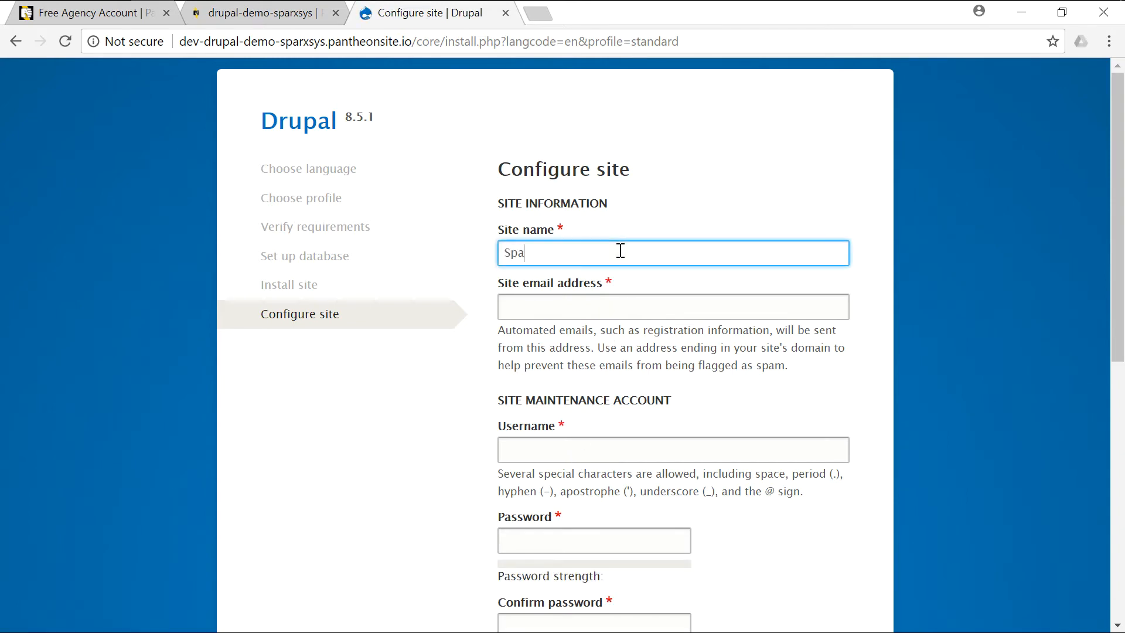
pyautogui.write('rxys Demo')
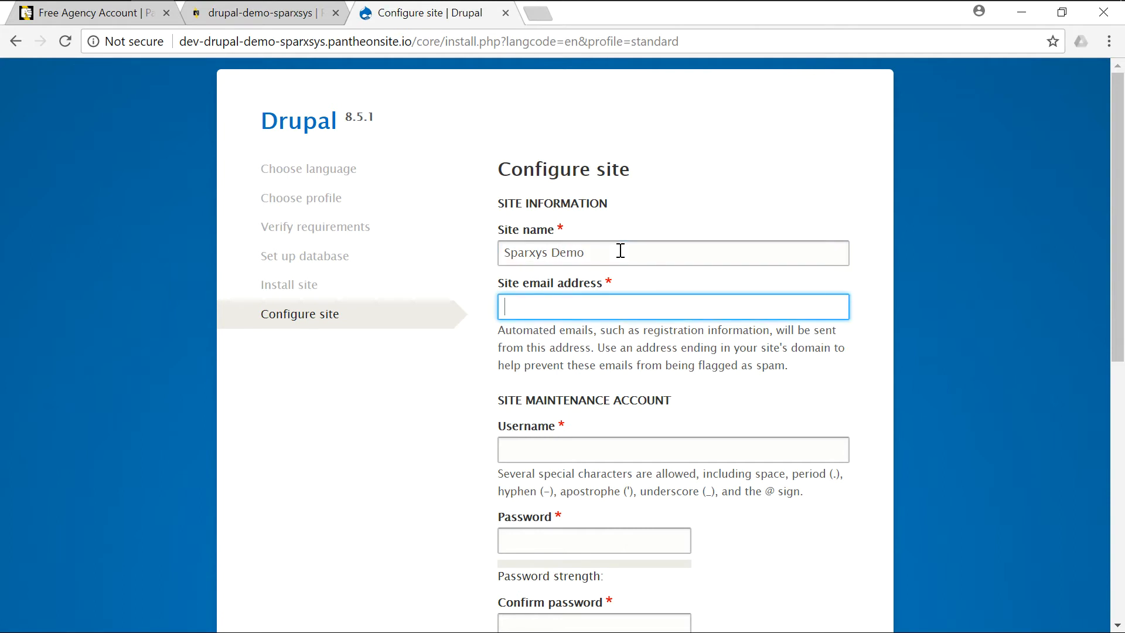
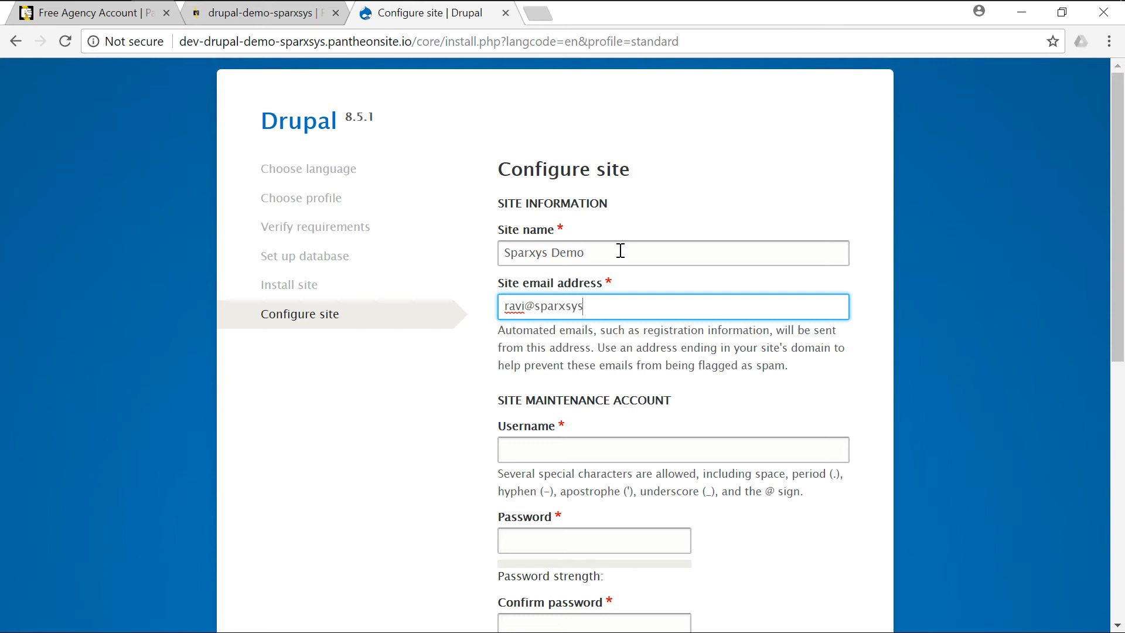
pyautogui.write('ravisagar')
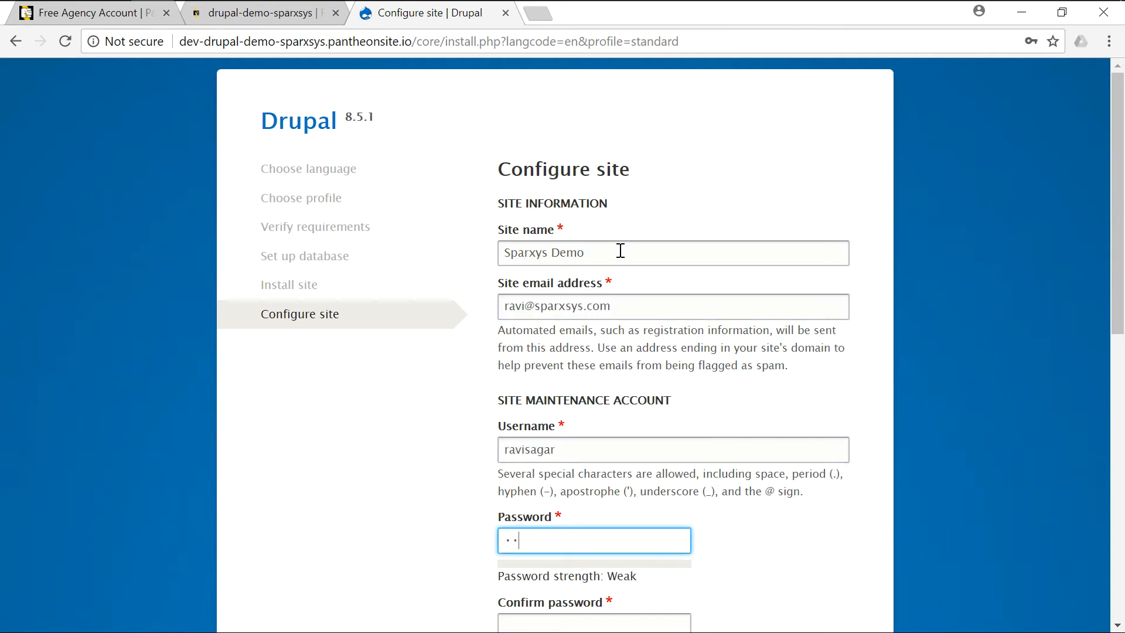
pyautogui.write('password')
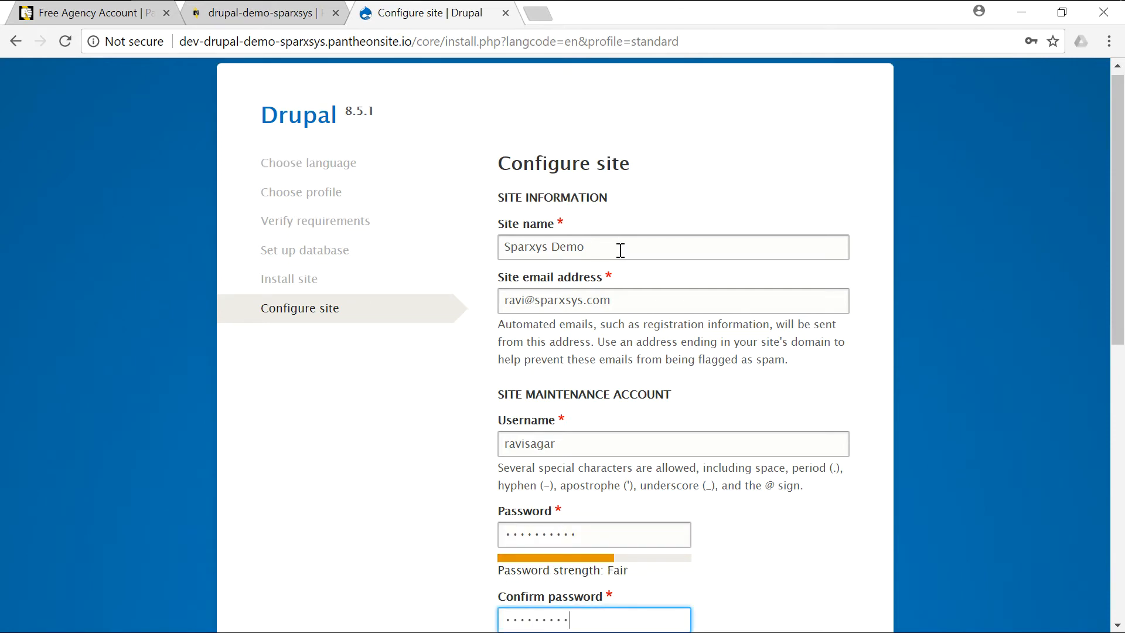
# Save the site configuration so the Drupal installation finishes
pyautogui.scroll(-3)
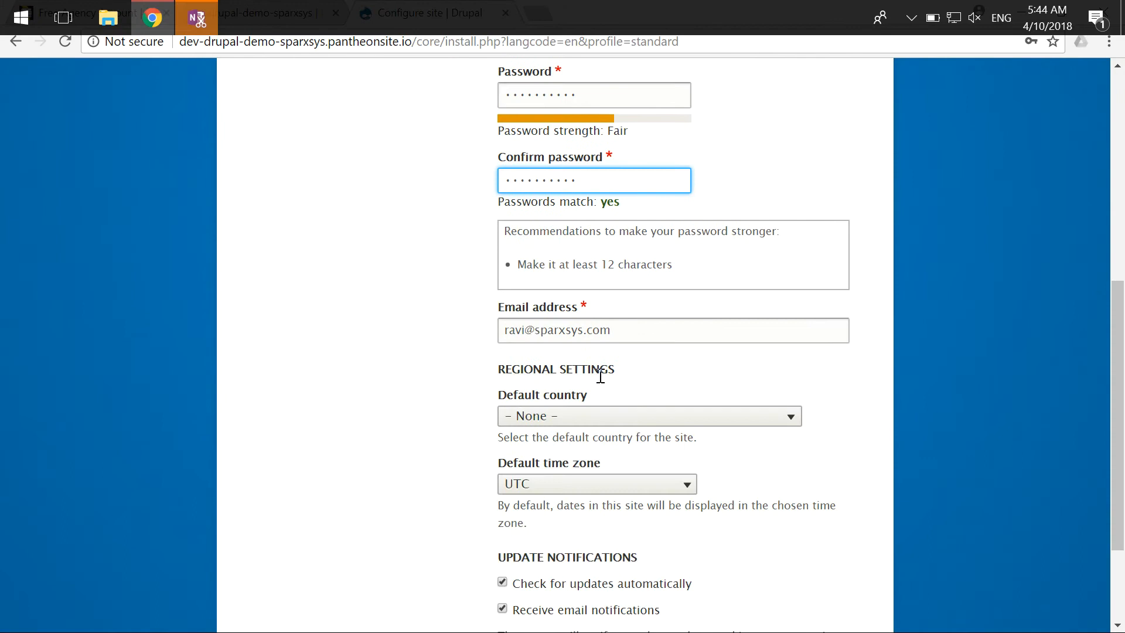
pyautogui.scroll(-3)
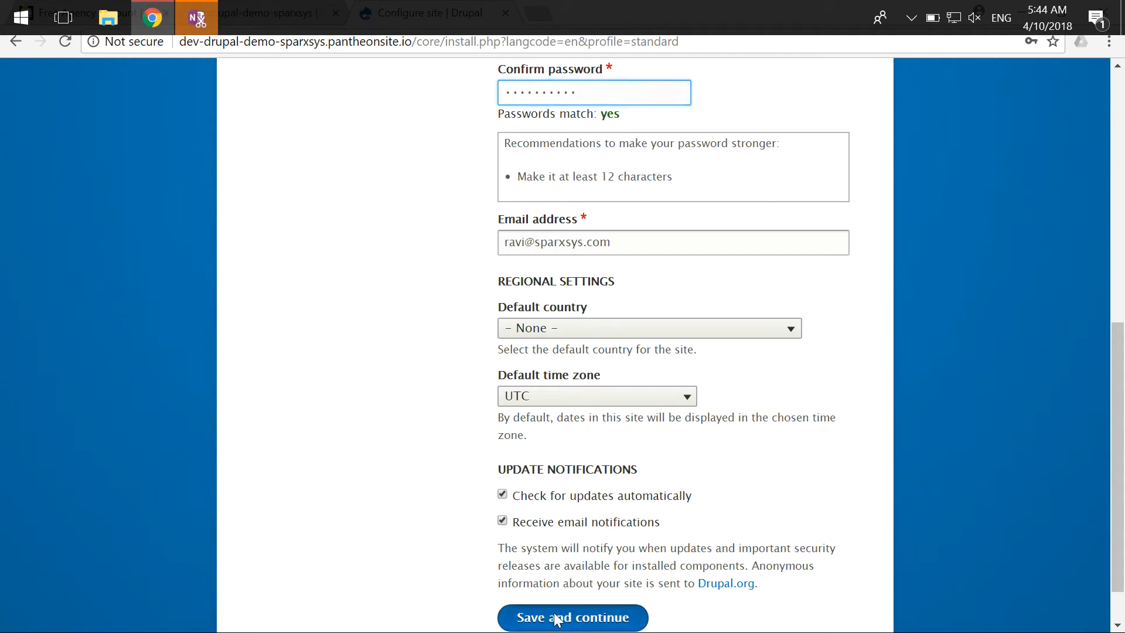
pyautogui.click(572, 617)
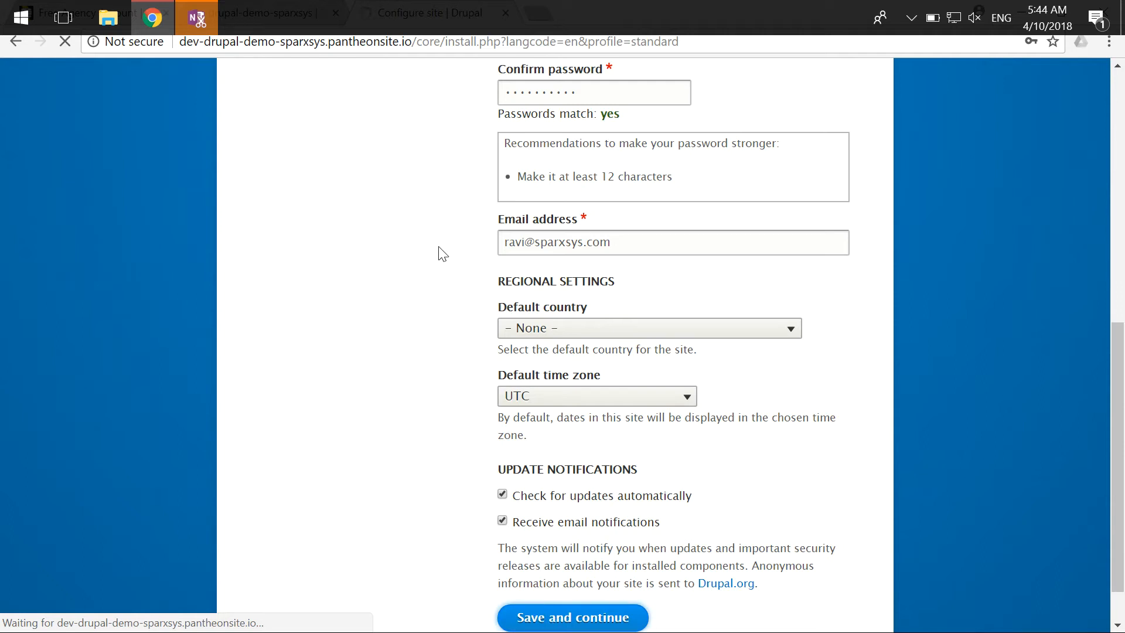
pyautogui.click(572, 618)
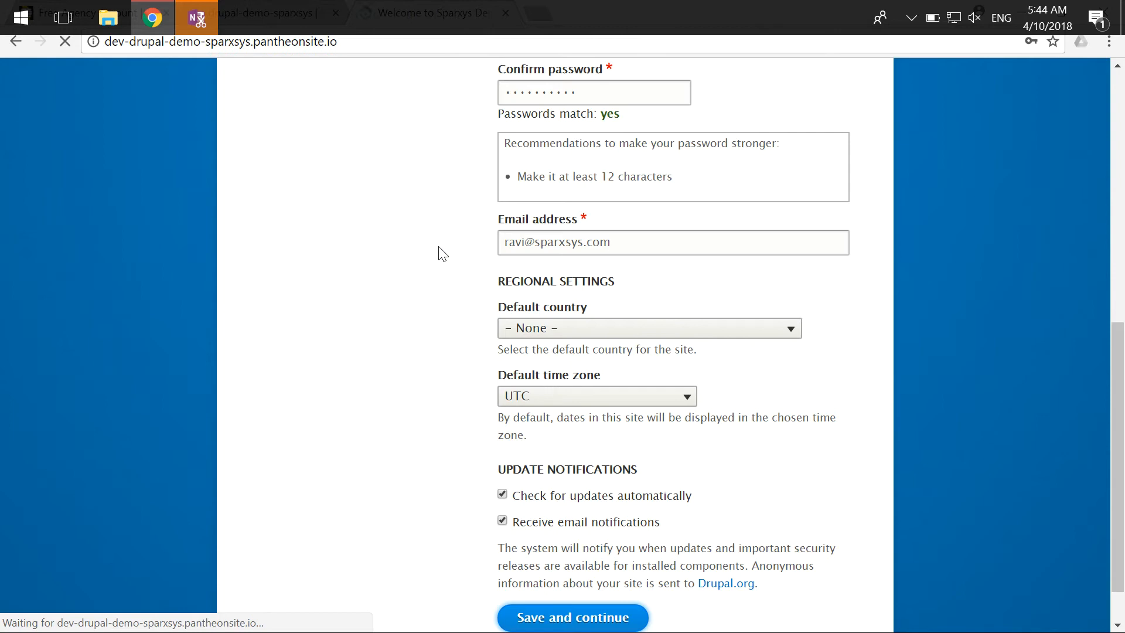
pyautogui.click(572, 618)
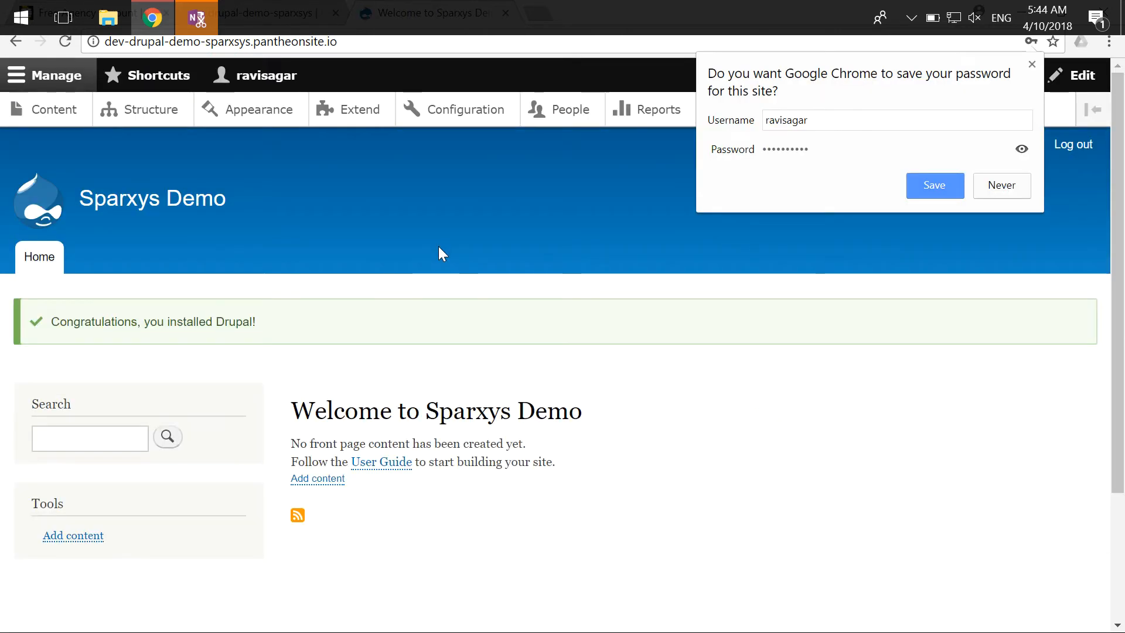
# Dismiss Chrome's save-password prompt on the new Sparxys Demo home page
pyautogui.click(1001, 185)
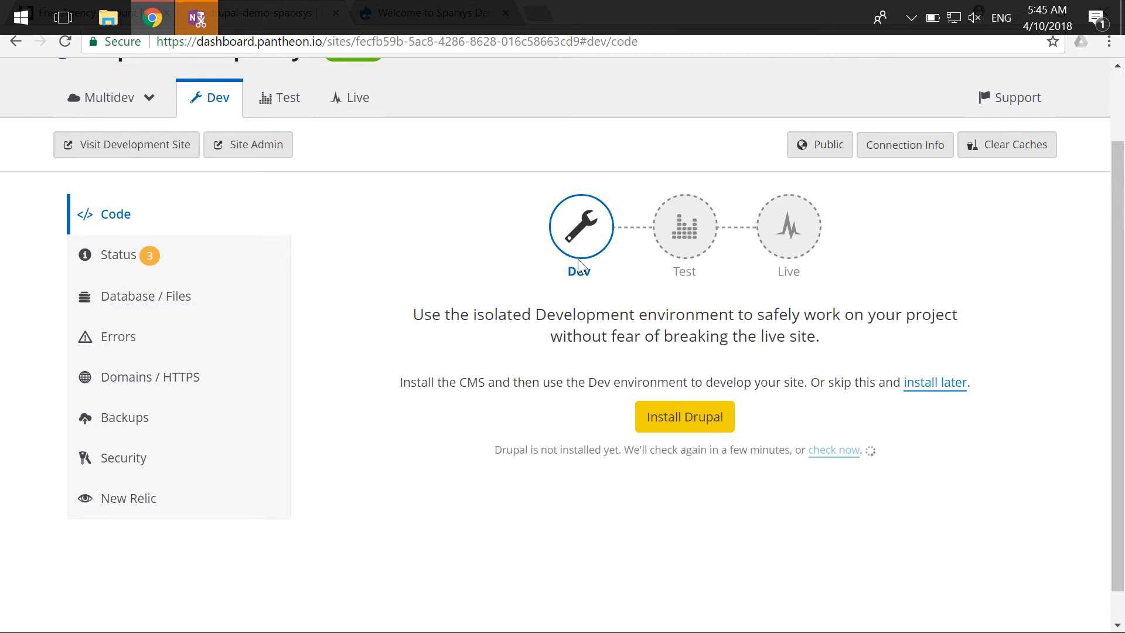
pyautogui.moveTo(358, 291)
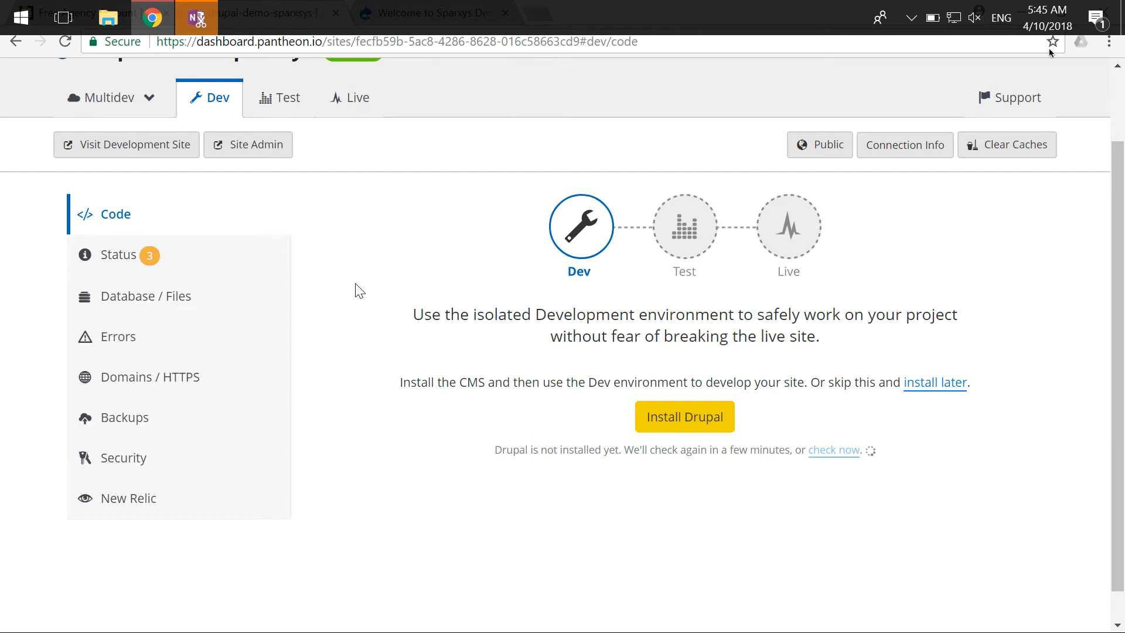
pyautogui.moveTo(258, 65)
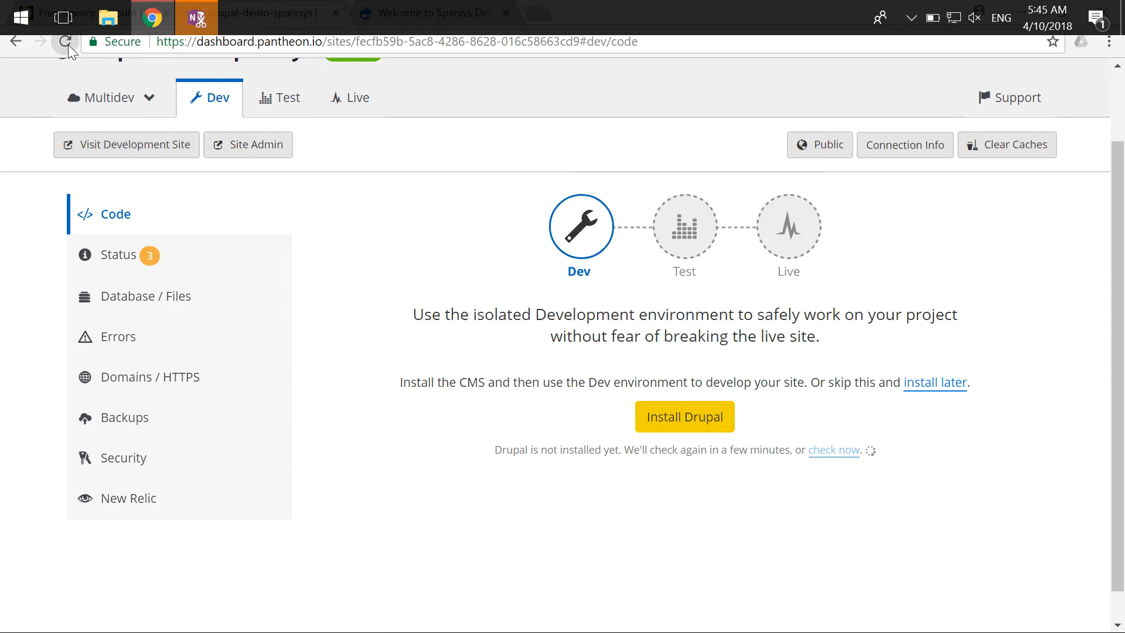
# Reload the Dev Code page so SFTP development mode and the commit log appear
pyautogui.click(66, 41)
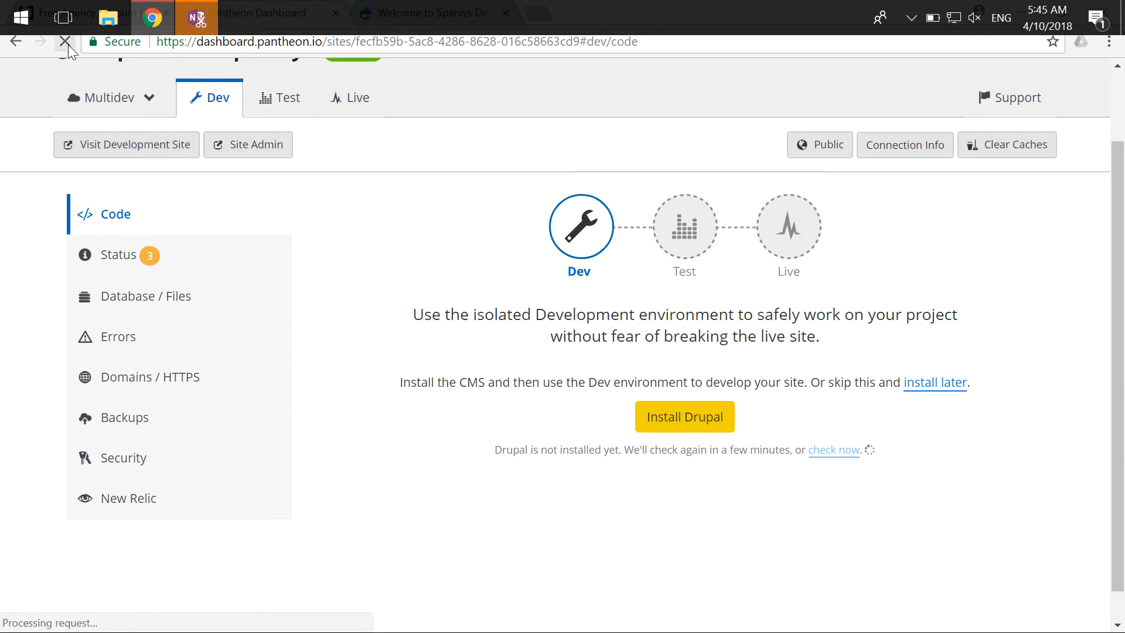
pyautogui.click(66, 42)
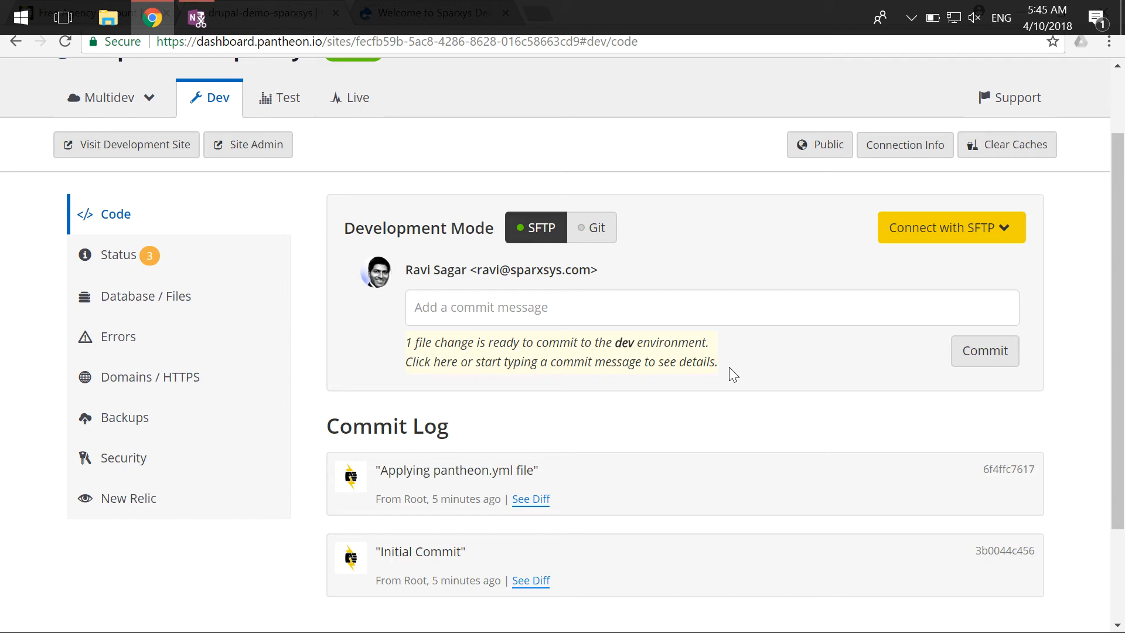
pyautogui.scroll(-3)
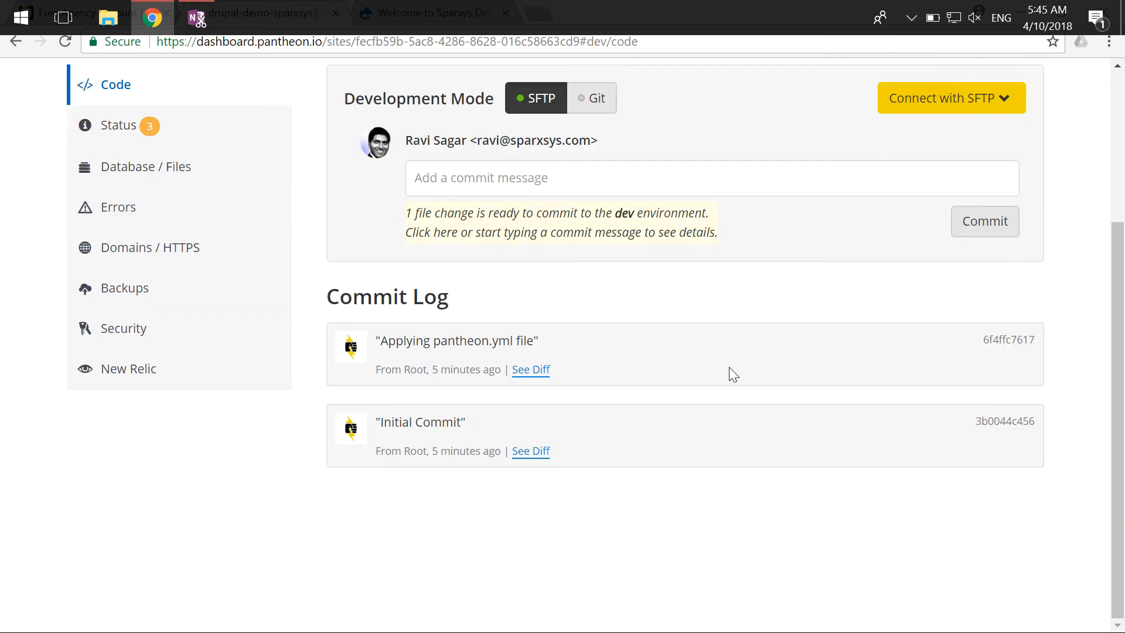
pyautogui.moveTo(641, 383)
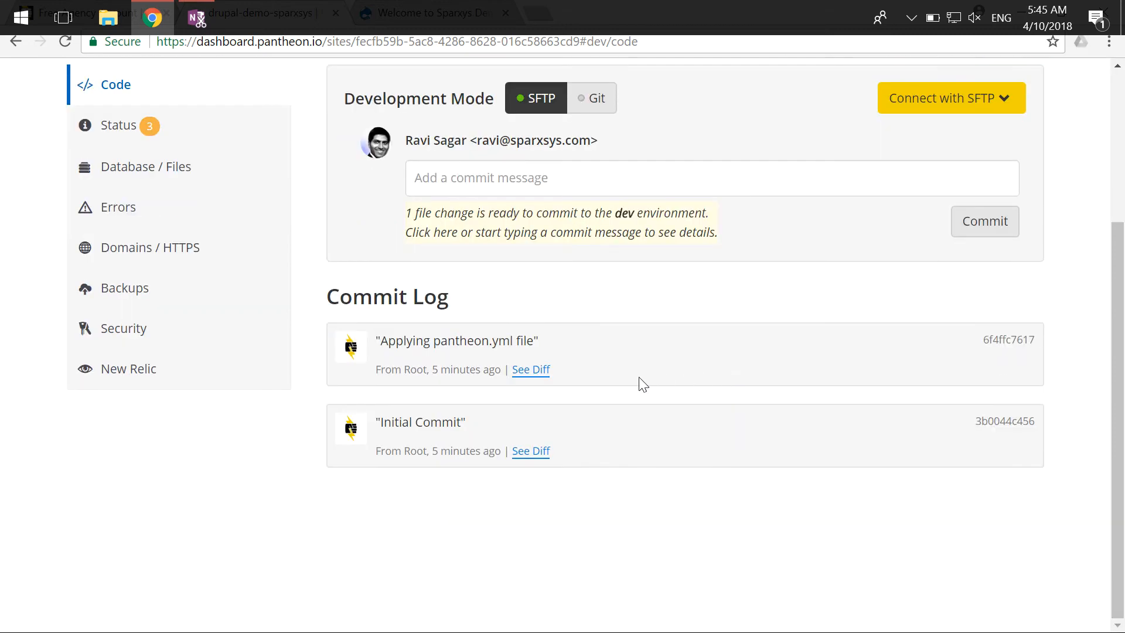
pyautogui.scroll(3)
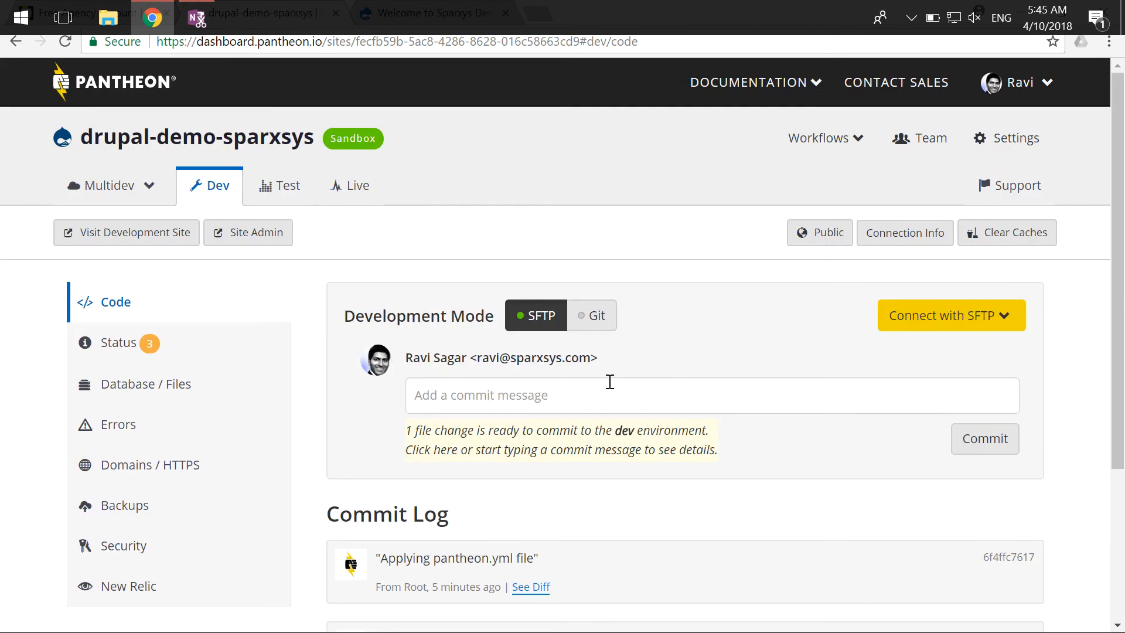
pyautogui.moveTo(644, 379)
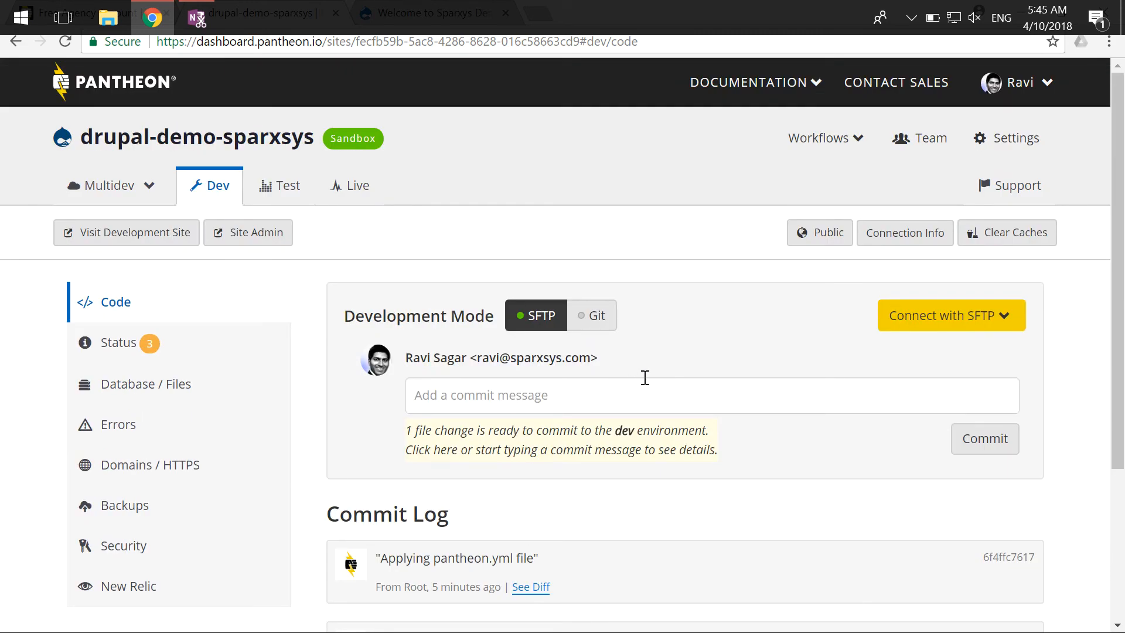
pyautogui.moveTo(127, 232)
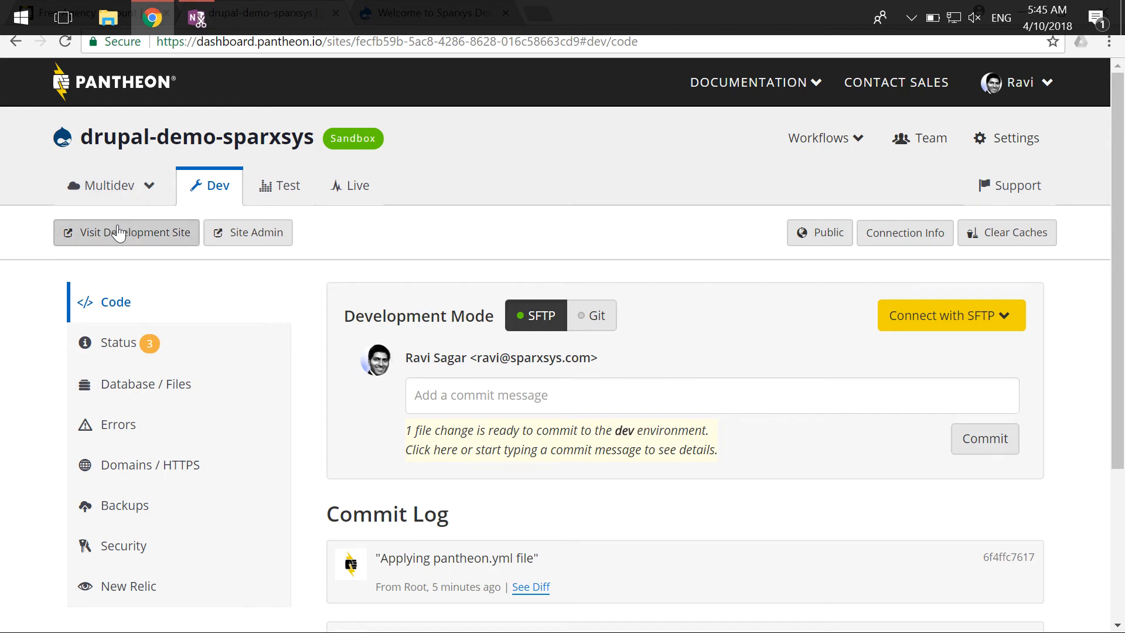
pyautogui.moveTo(123, 240)
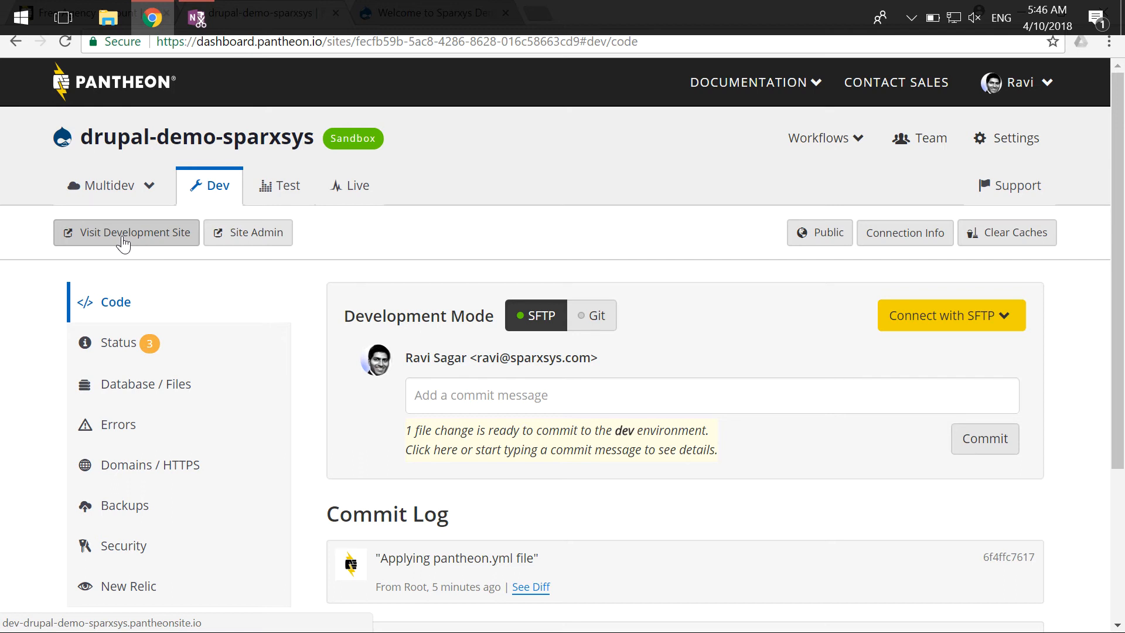
pyautogui.moveTo(174, 229)
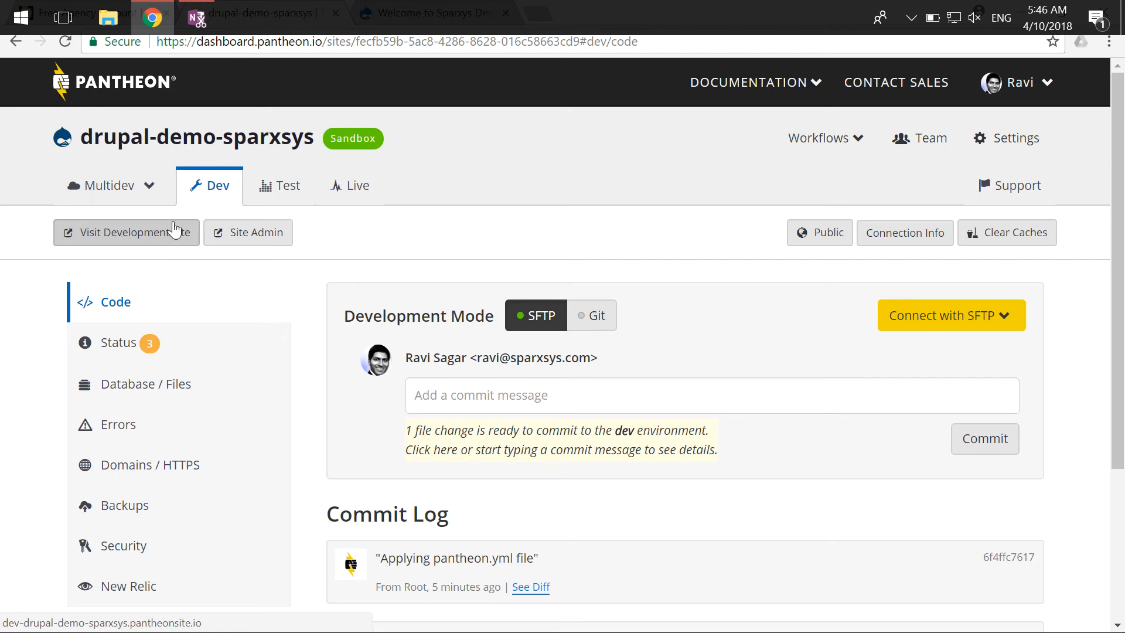
pyautogui.moveTo(305, 212)
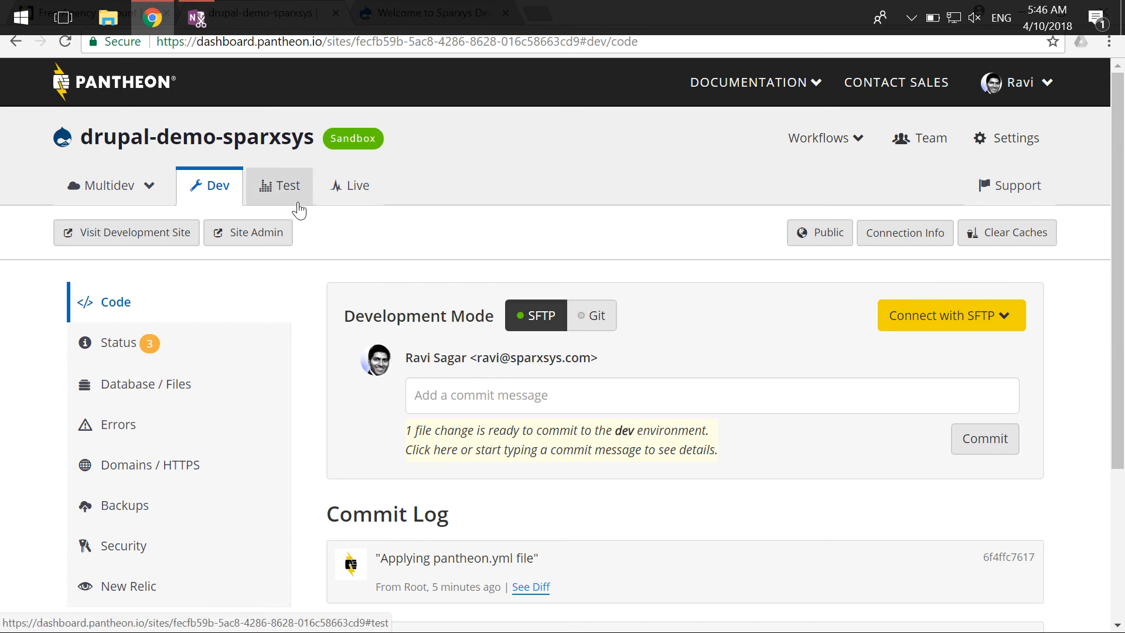
pyautogui.moveTo(350, 185)
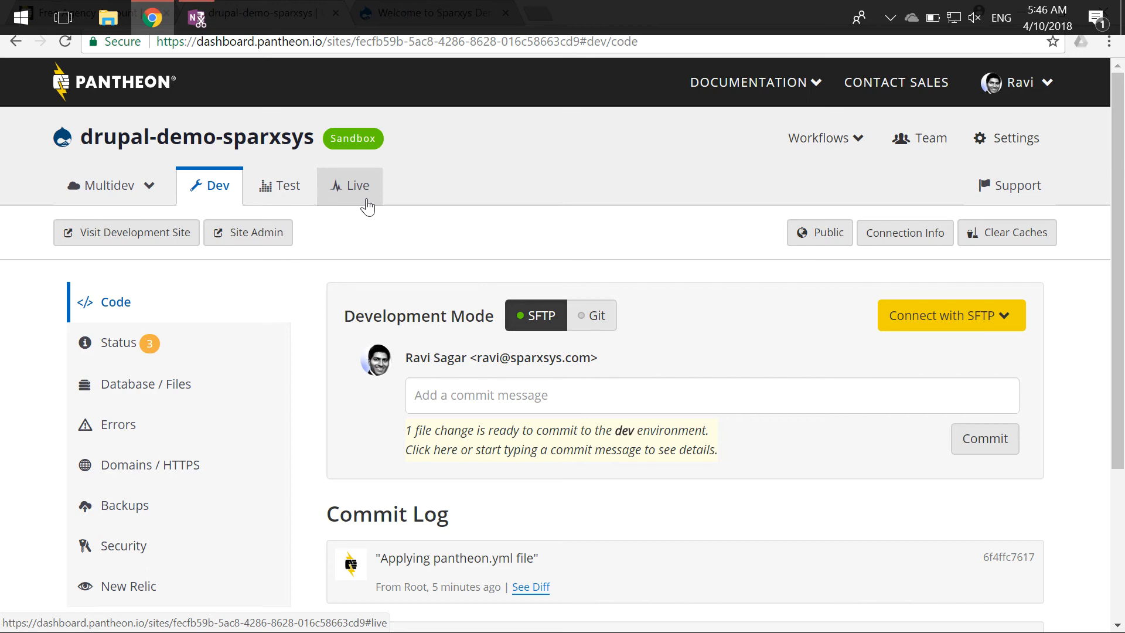
pyautogui.moveTo(551, 314)
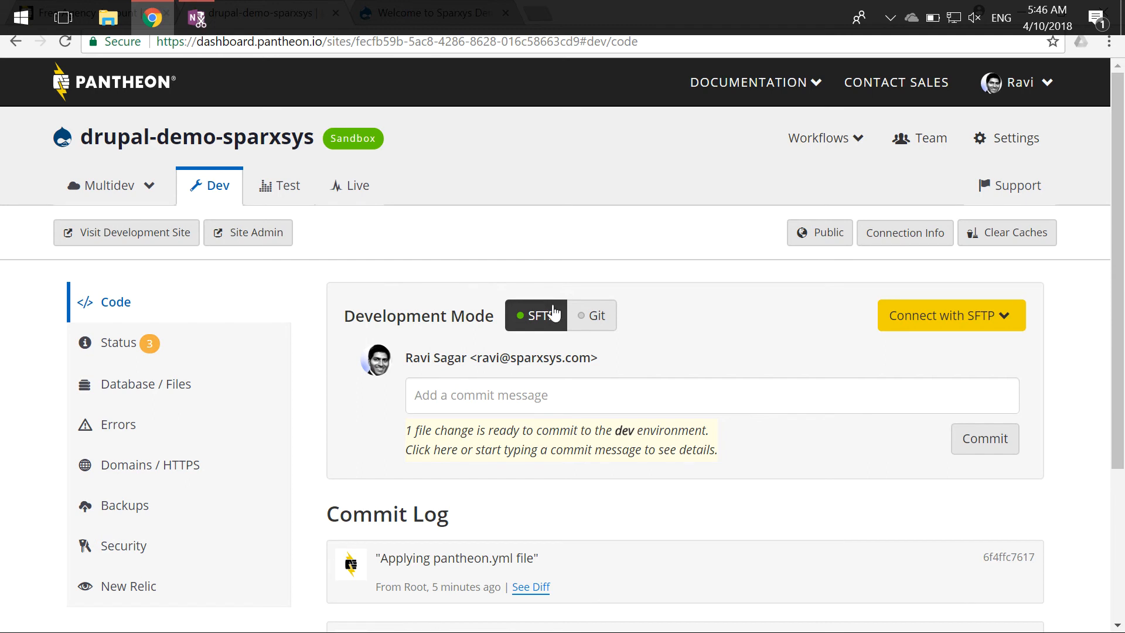
pyautogui.scroll(-3)
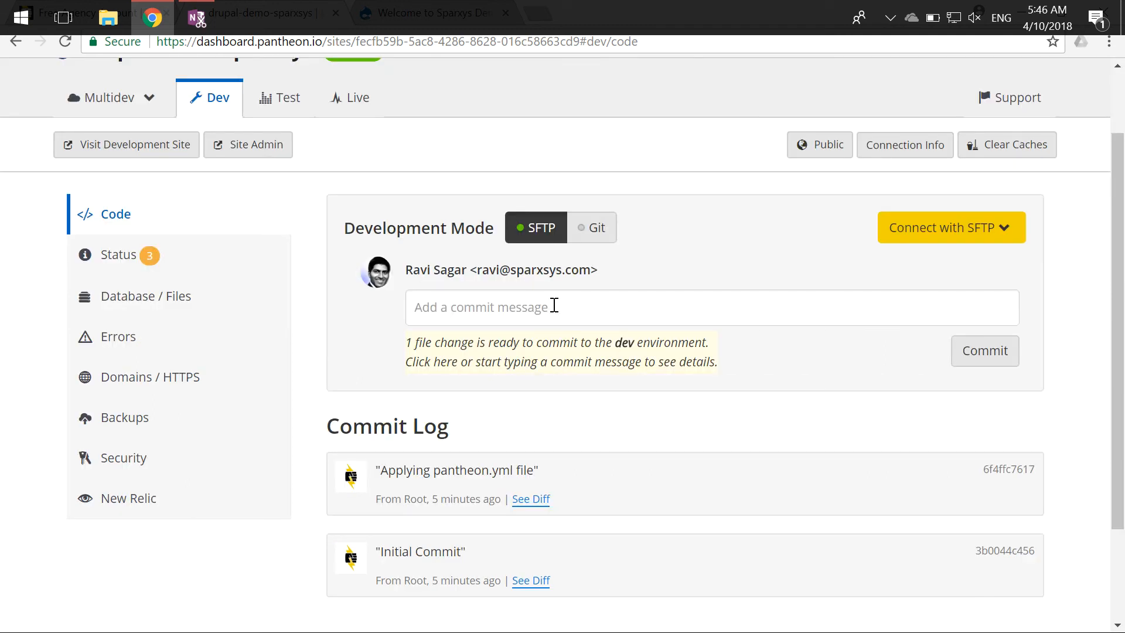
pyautogui.moveTo(585, 251)
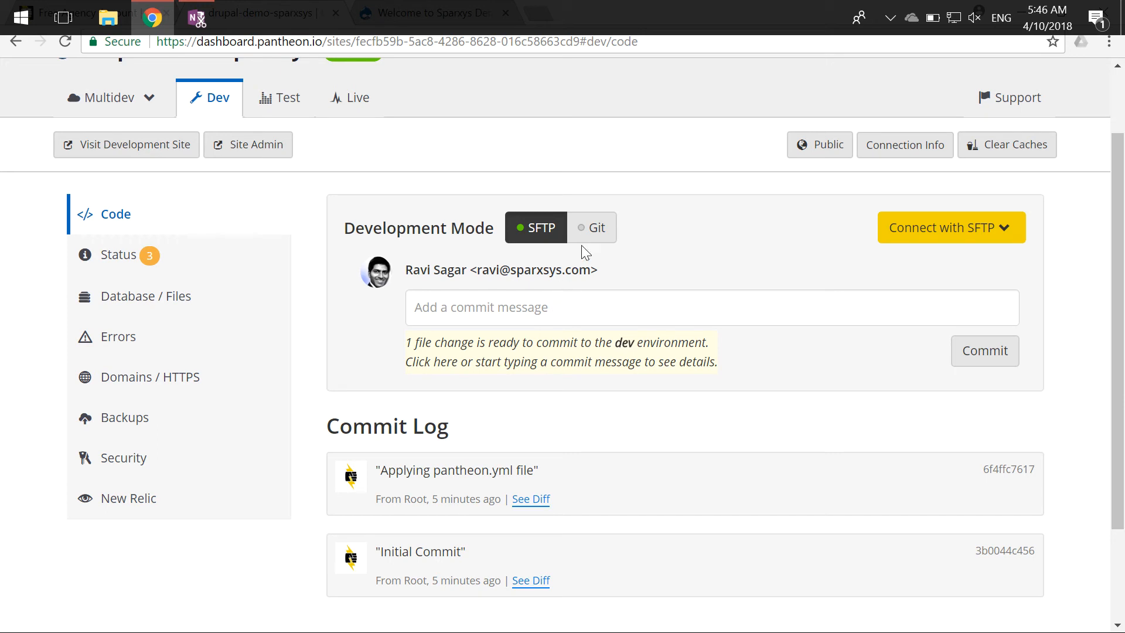
pyautogui.moveTo(590, 227)
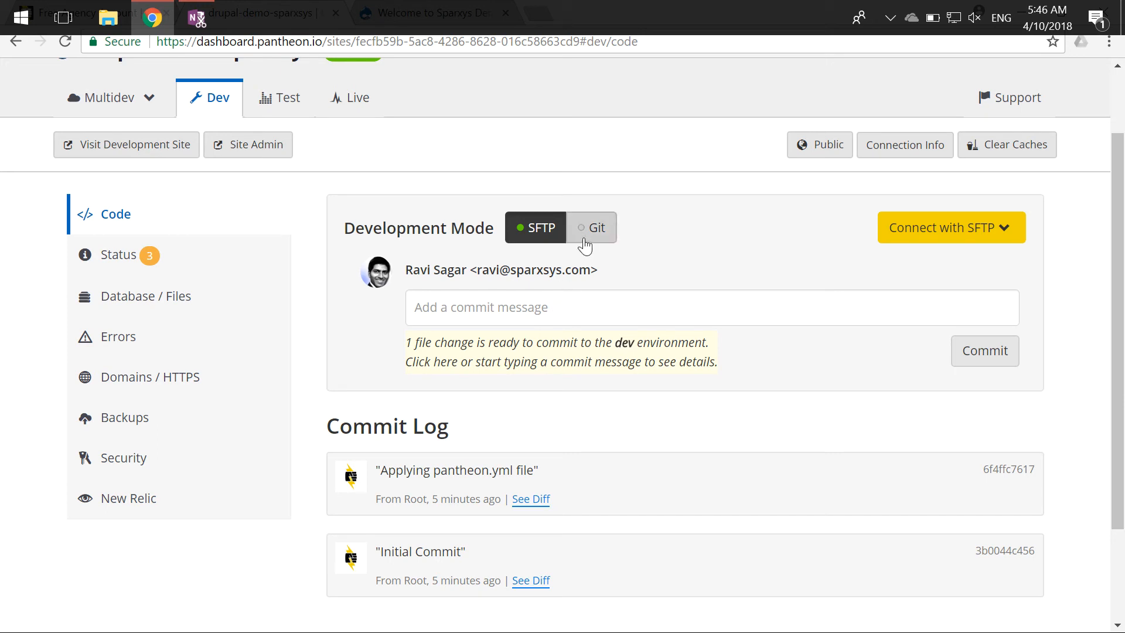
pyautogui.moveTo(853, 235)
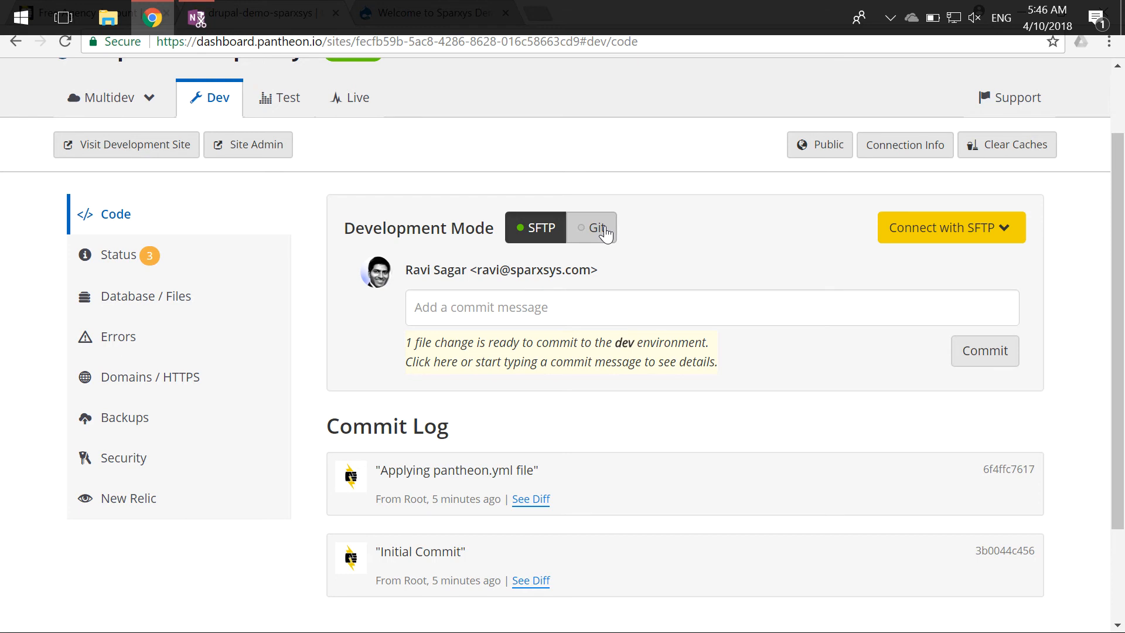
# Switch Dev to Git mode, confirming with 'DELETE' to discard the uncommitted SFTP change
pyautogui.click(594, 228)
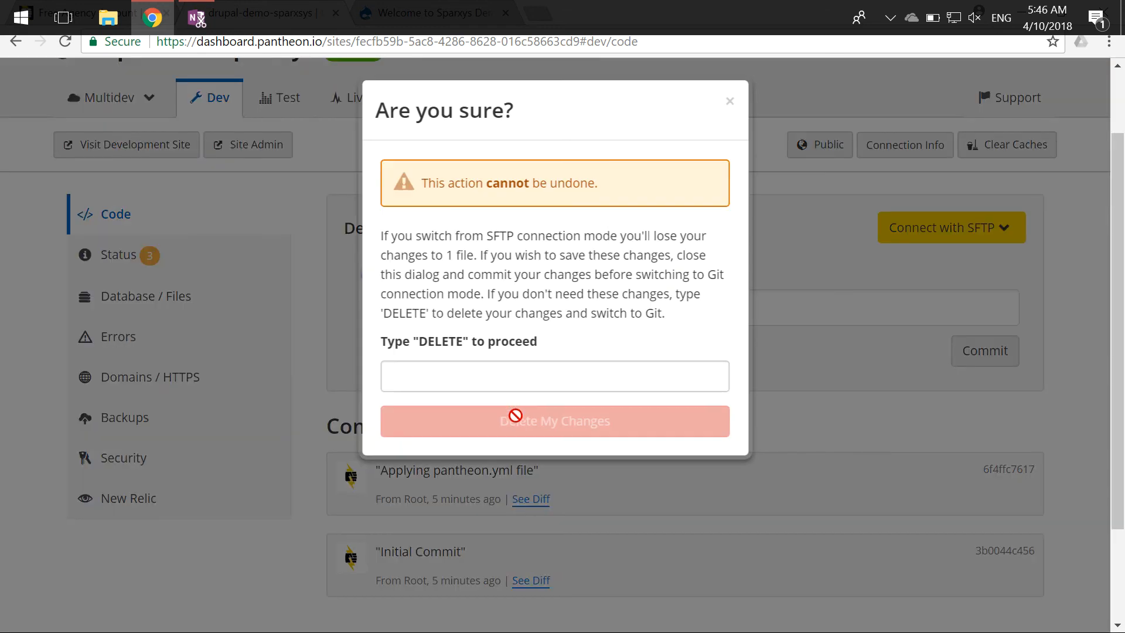
pyautogui.write('D')
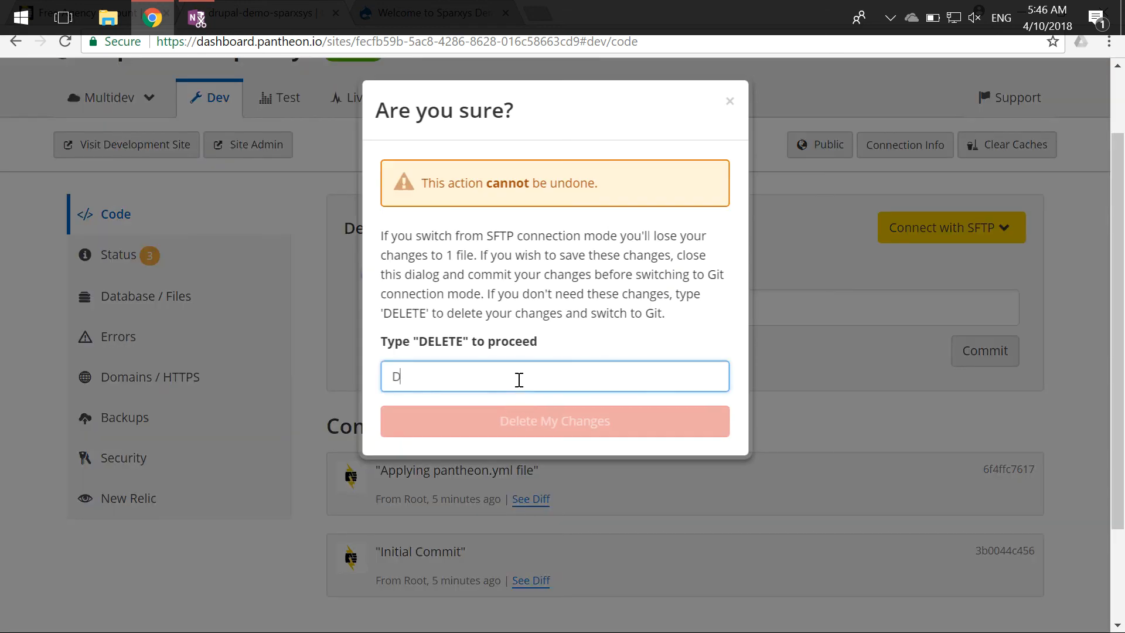
pyautogui.write('ELTE')
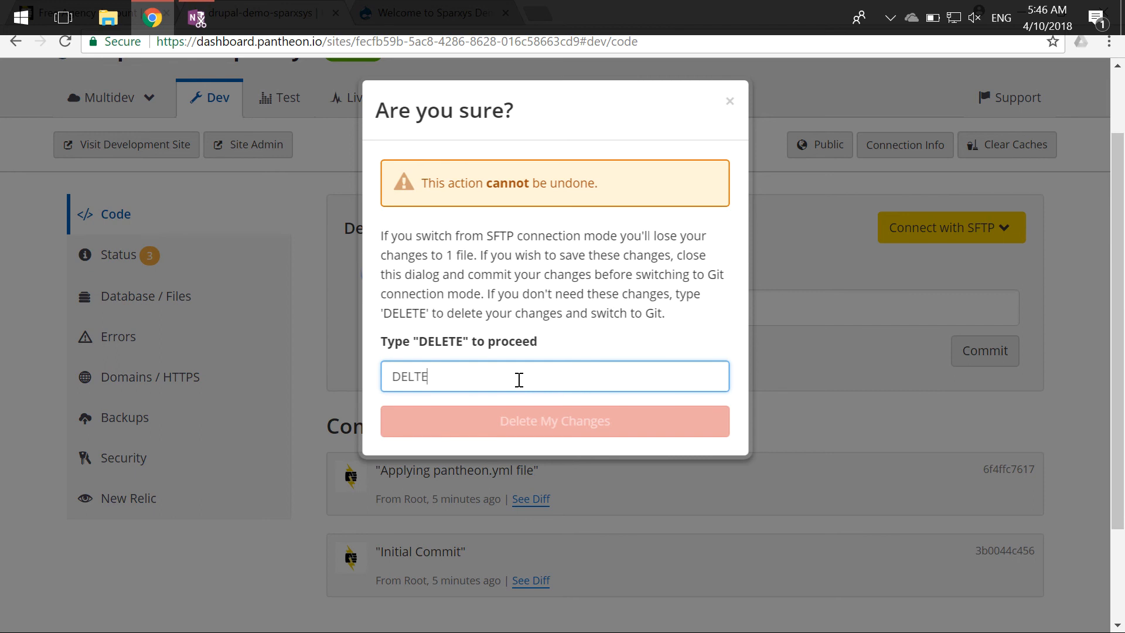
pyautogui.write('E')
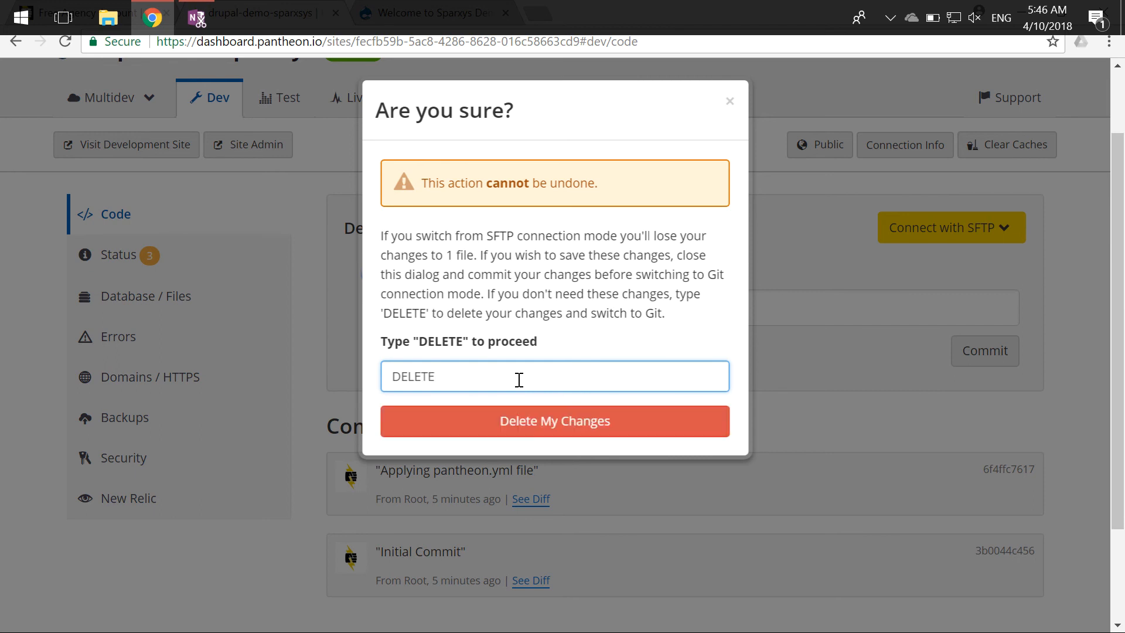
pyautogui.click(554, 421)
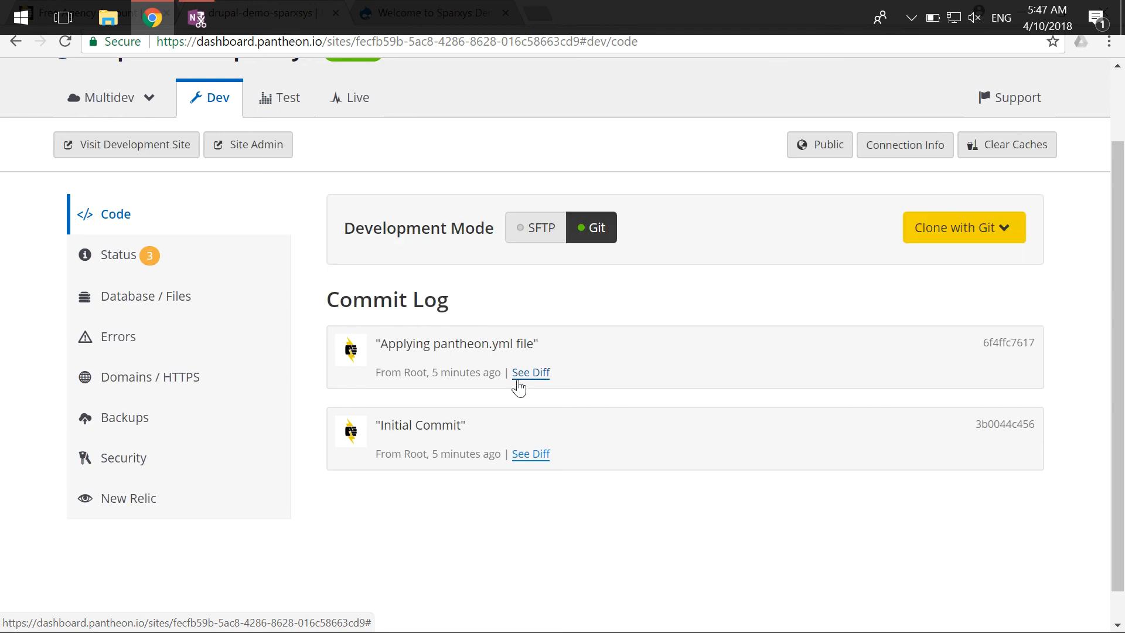
pyautogui.click(963, 227)
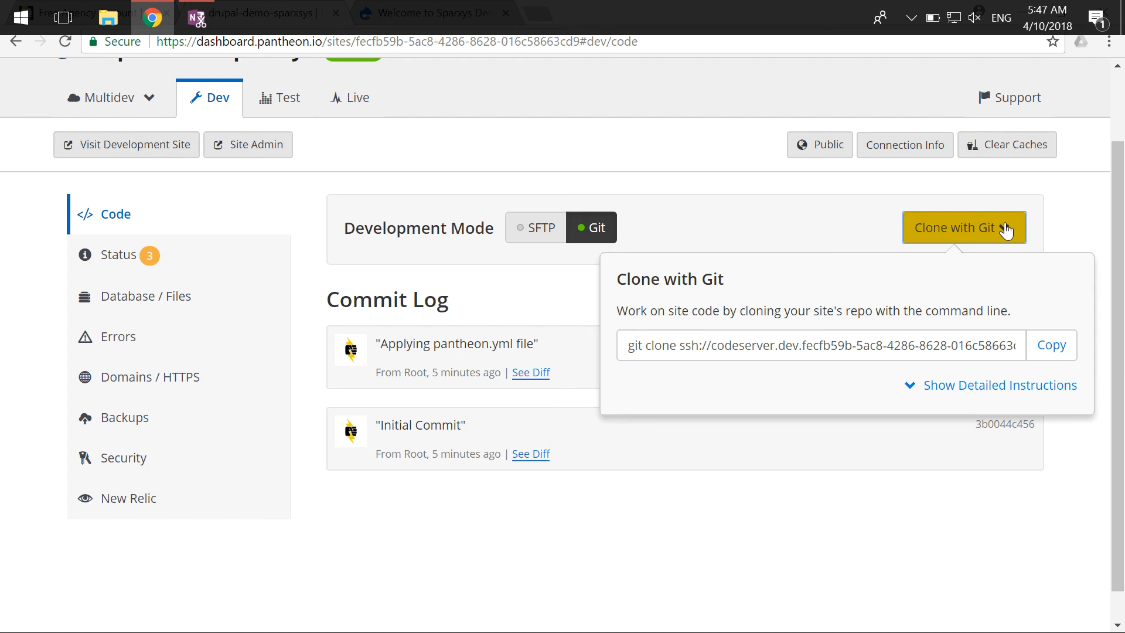
pyautogui.moveTo(785, 352)
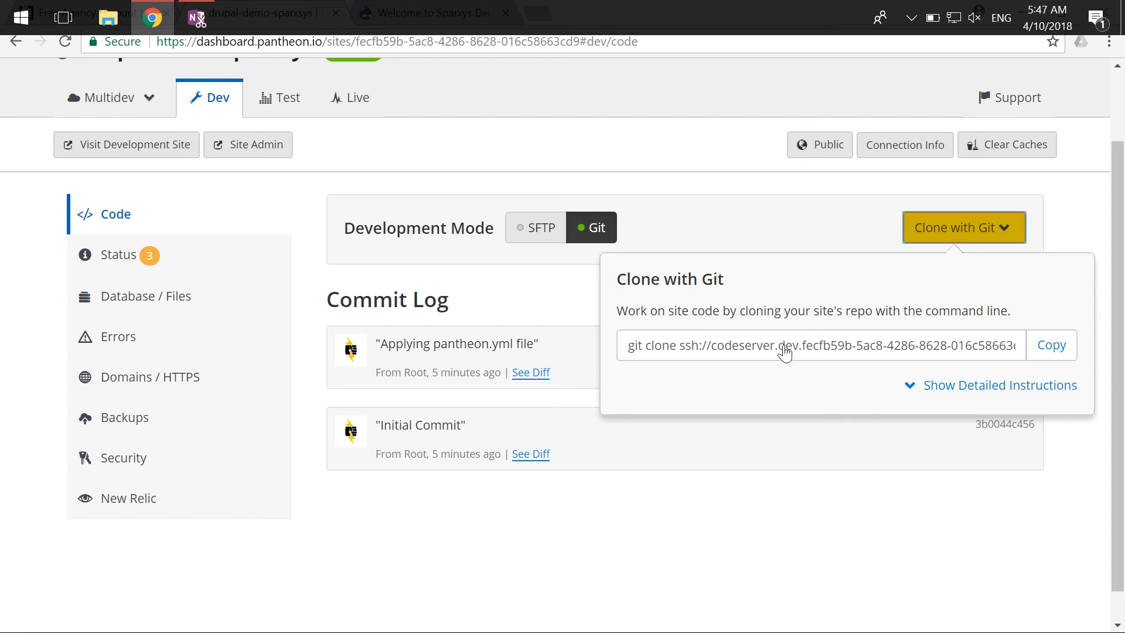
pyautogui.moveTo(734, 355)
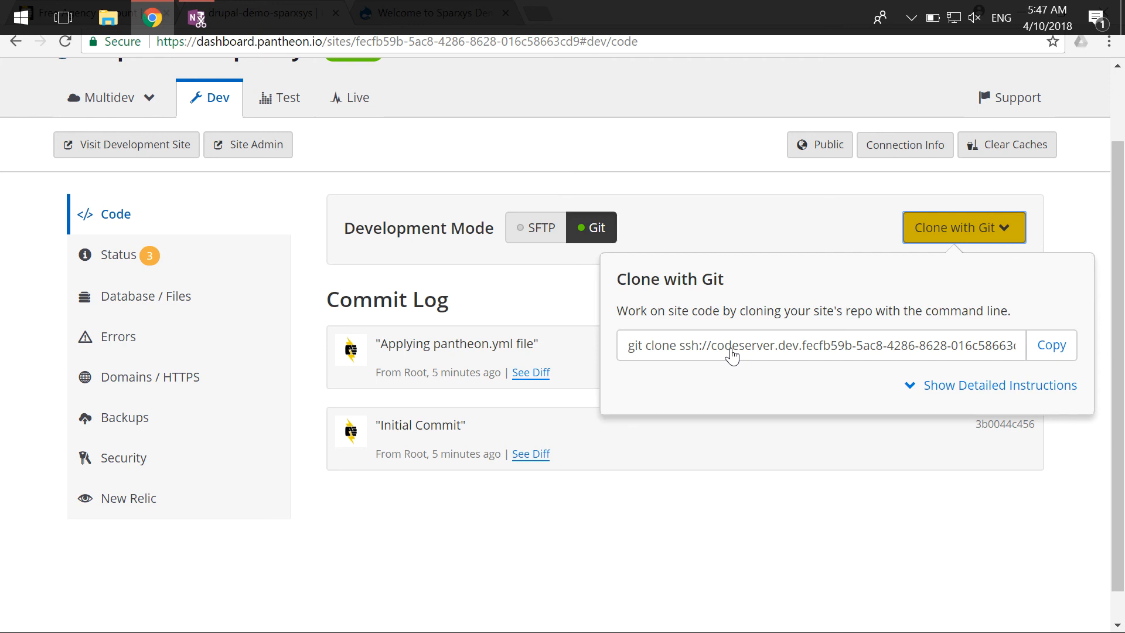
pyautogui.moveTo(736, 357)
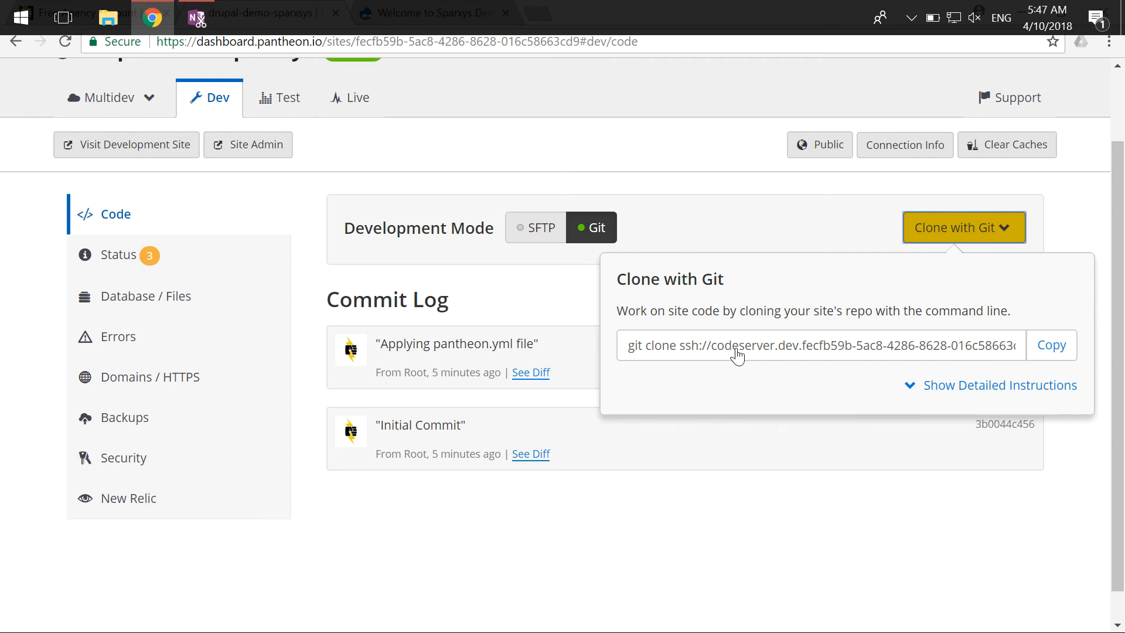
pyautogui.moveTo(735, 327)
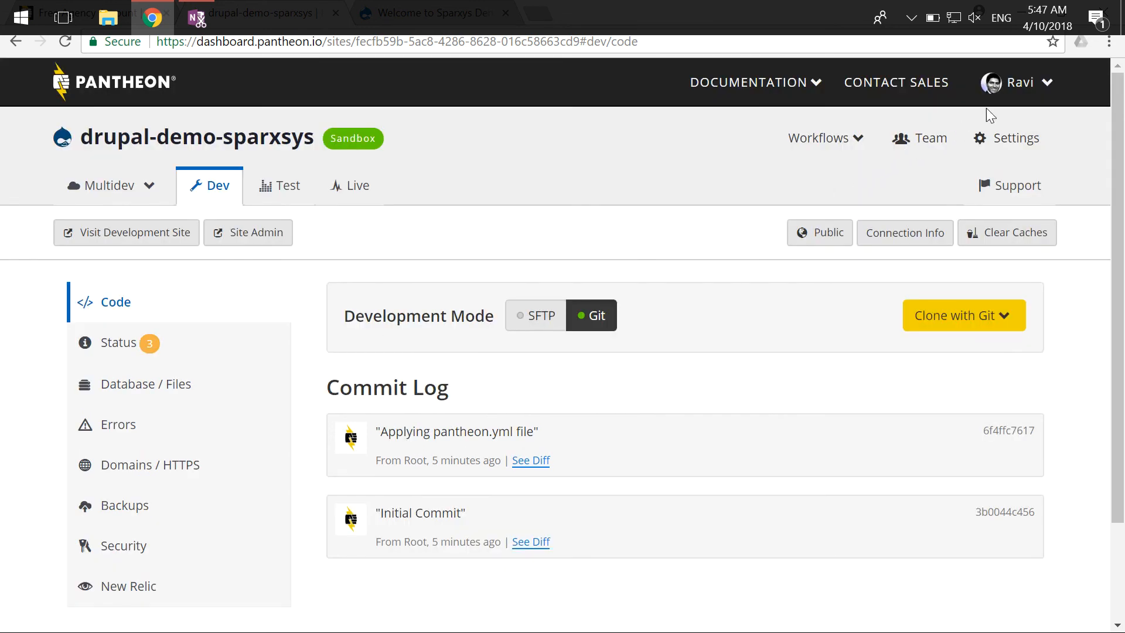
pyautogui.moveTo(1028, 143)
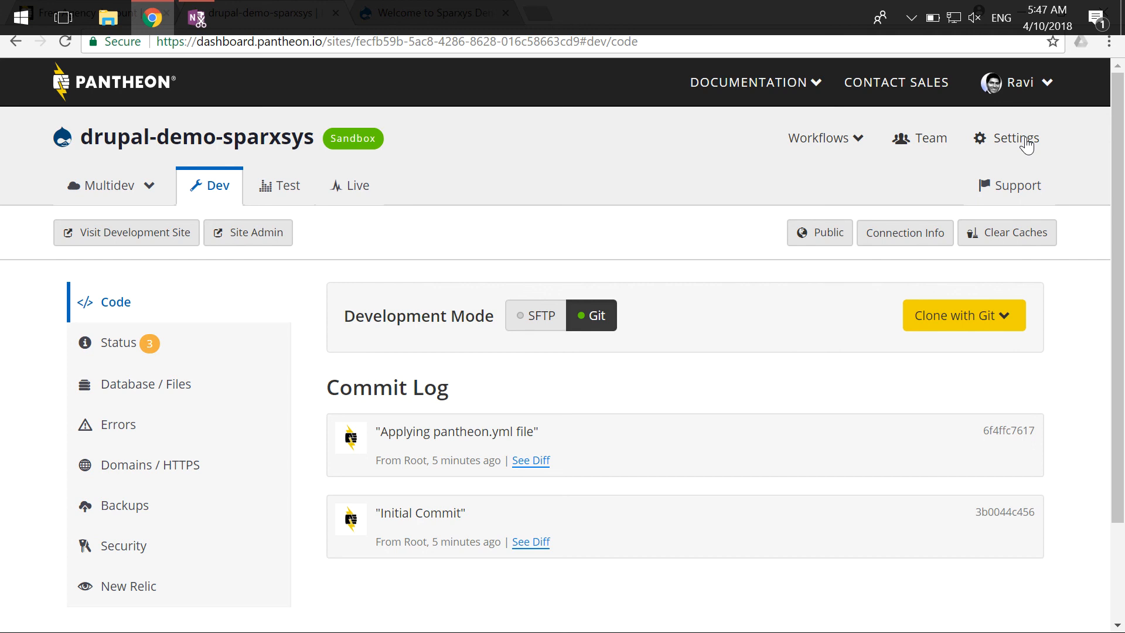
# Go to My Dashboard from the user menu and open the Account profile settings
pyautogui.click(1015, 82)
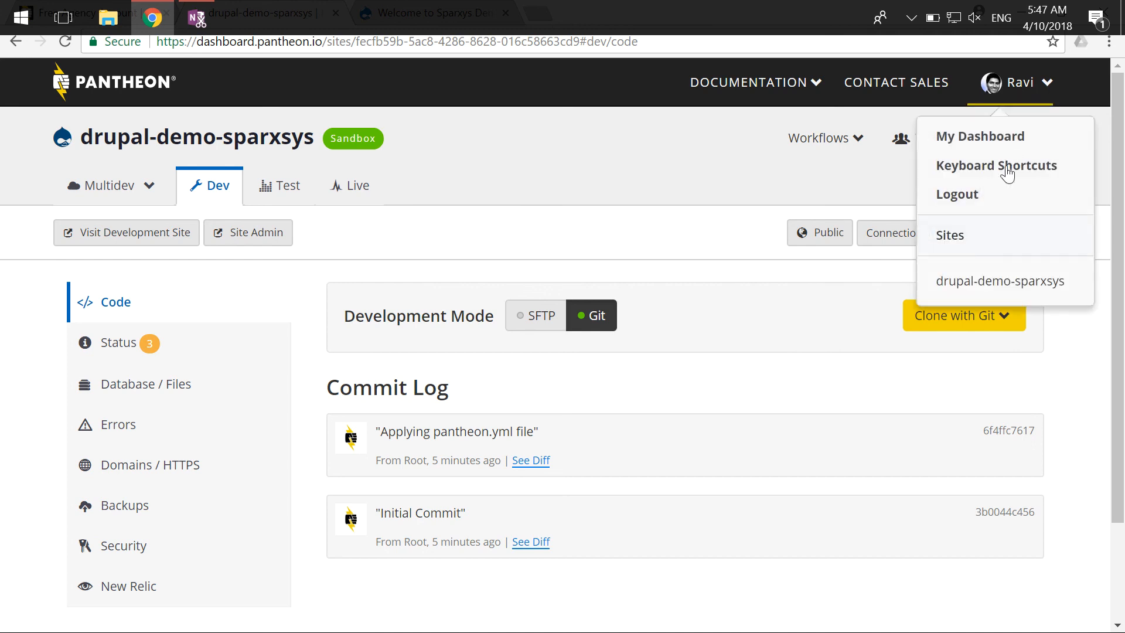
pyautogui.click(979, 136)
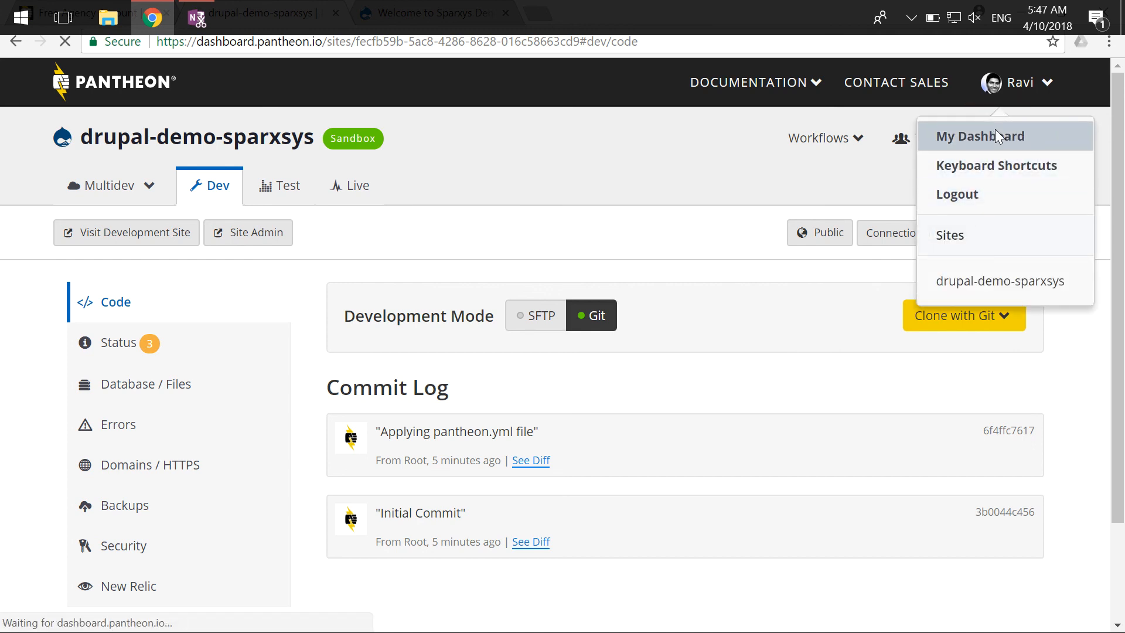
pyautogui.click(980, 136)
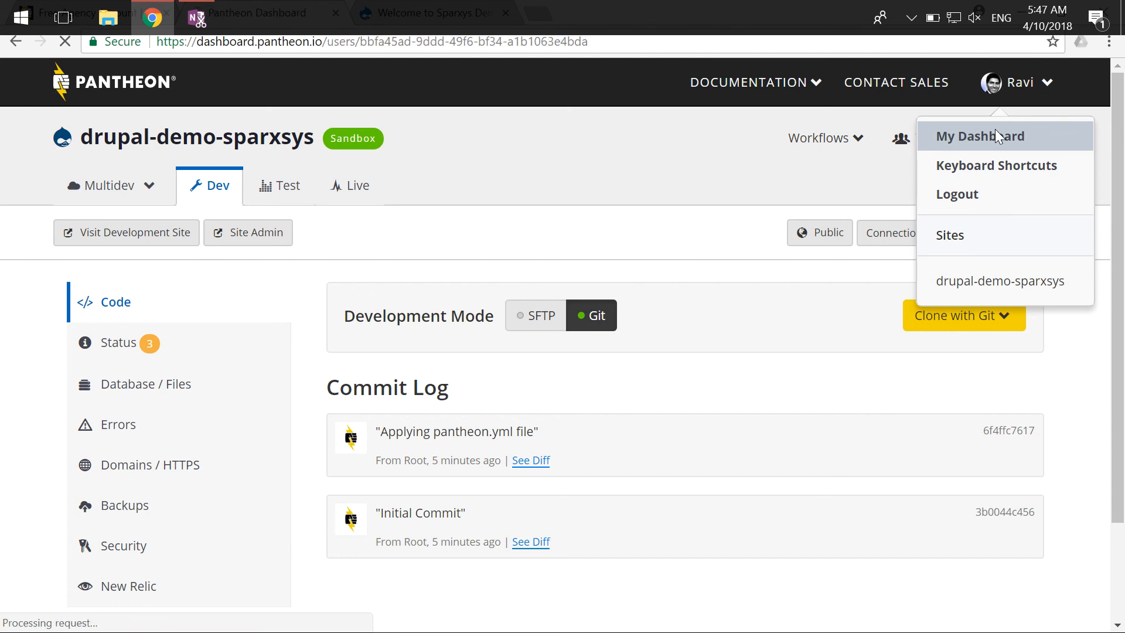
pyautogui.click(982, 136)
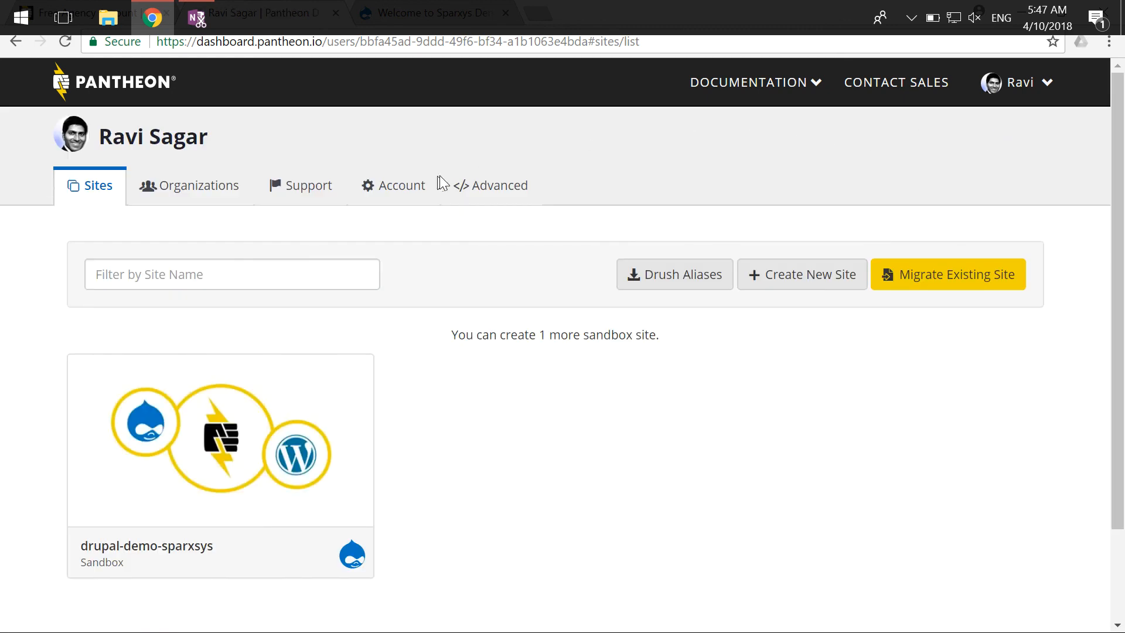
pyautogui.click(394, 185)
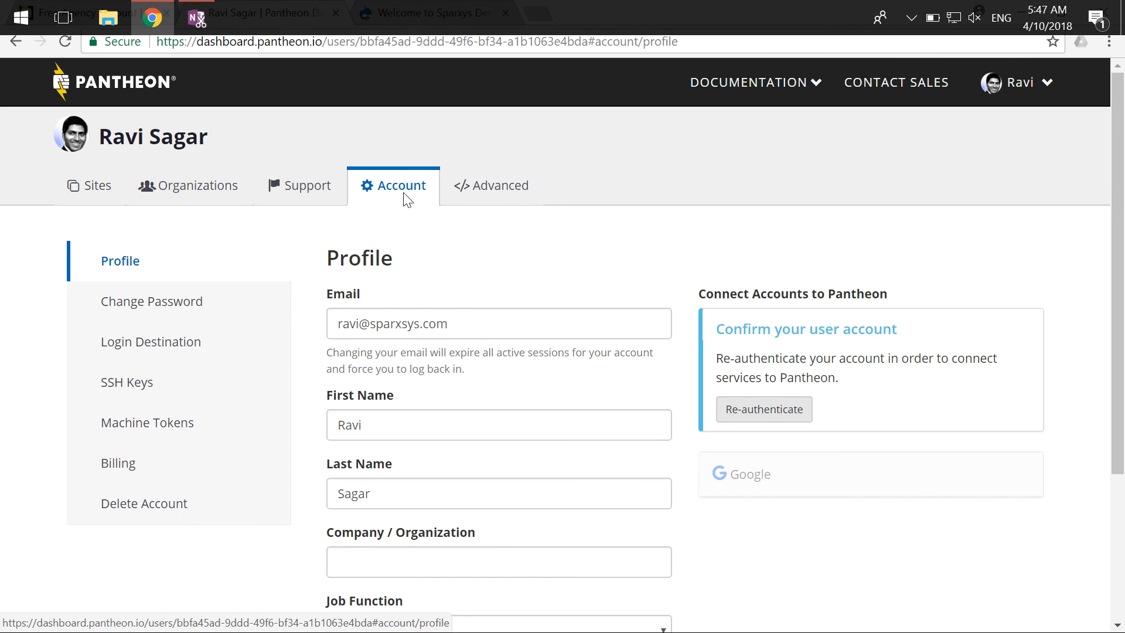
pyautogui.moveTo(216, 352)
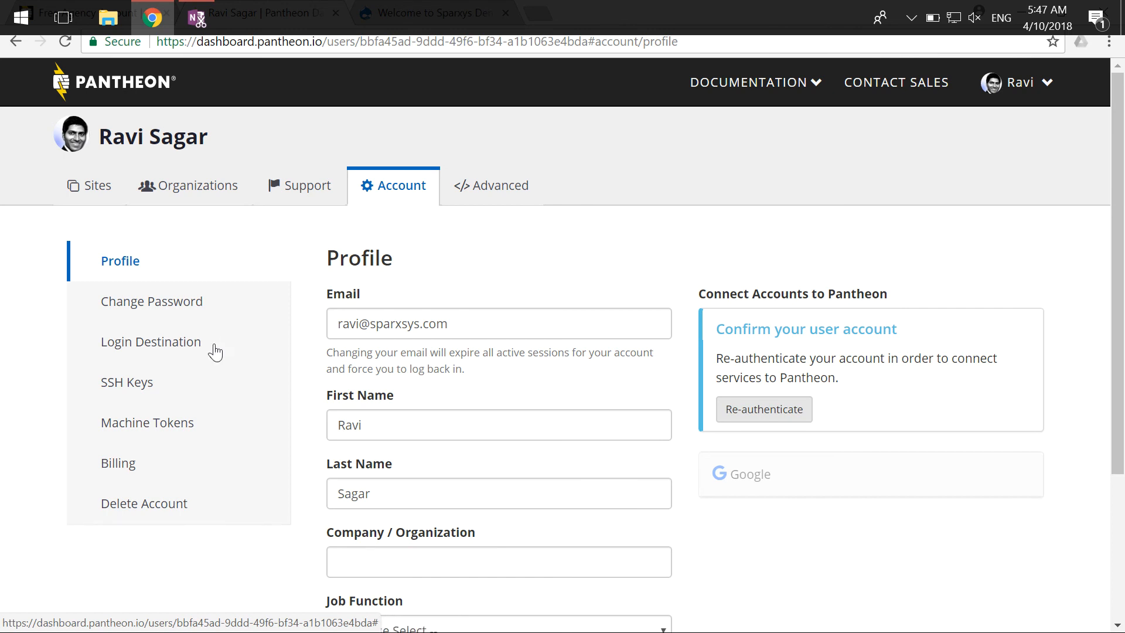
# View the account's SSH Keys page, then return to the Sparxys Demo Drupal site tab
pyautogui.click(127, 382)
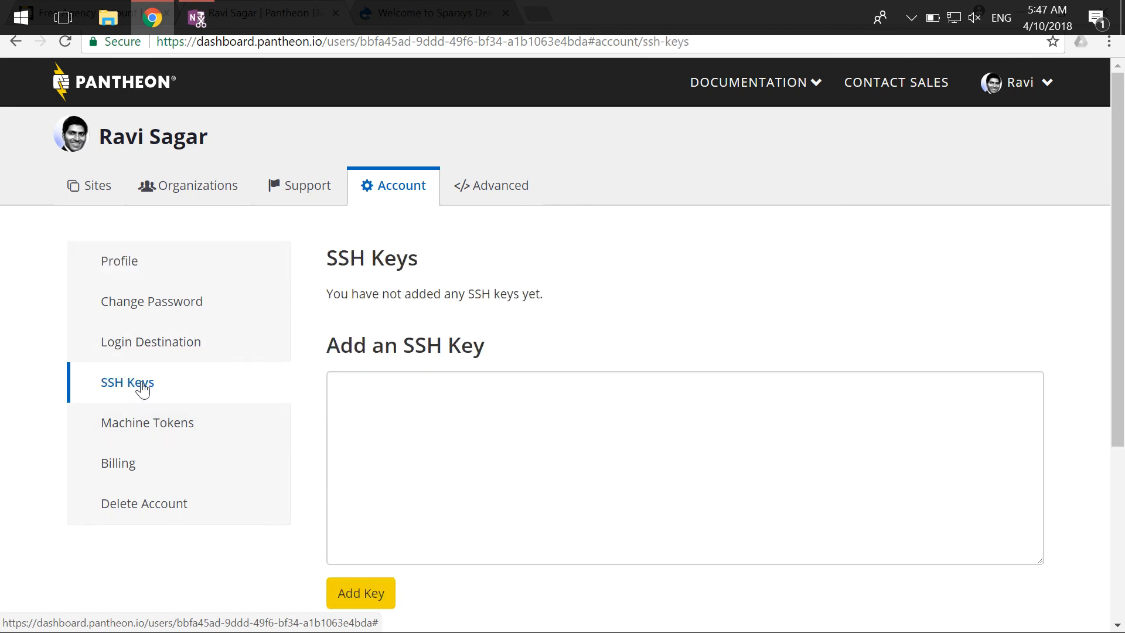
pyautogui.click(549, 404)
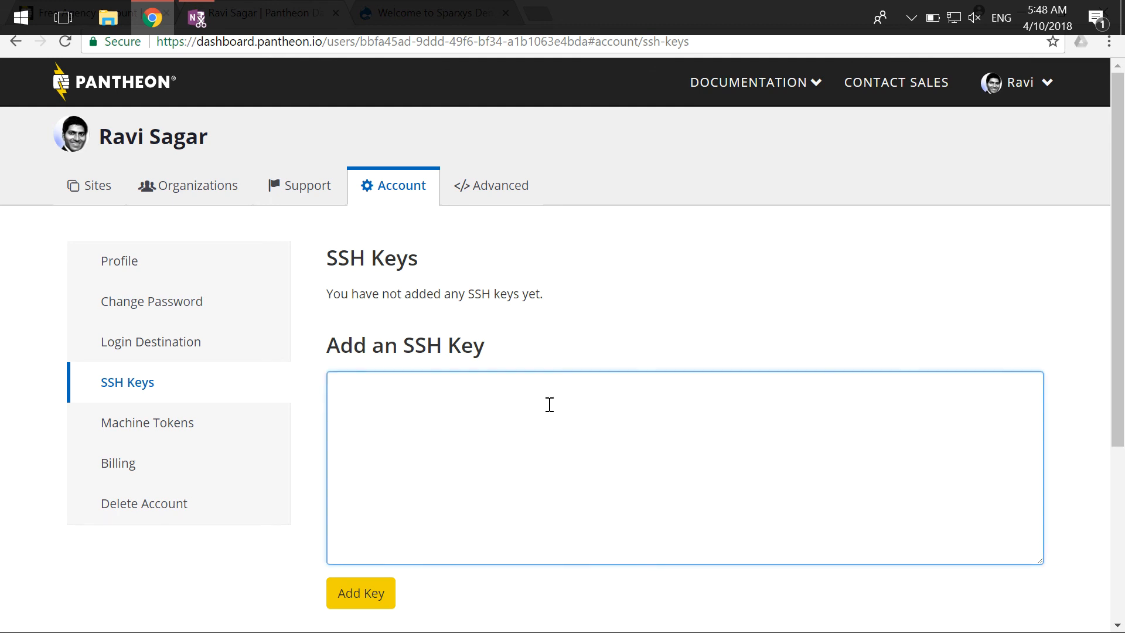
pyautogui.scroll(-3)
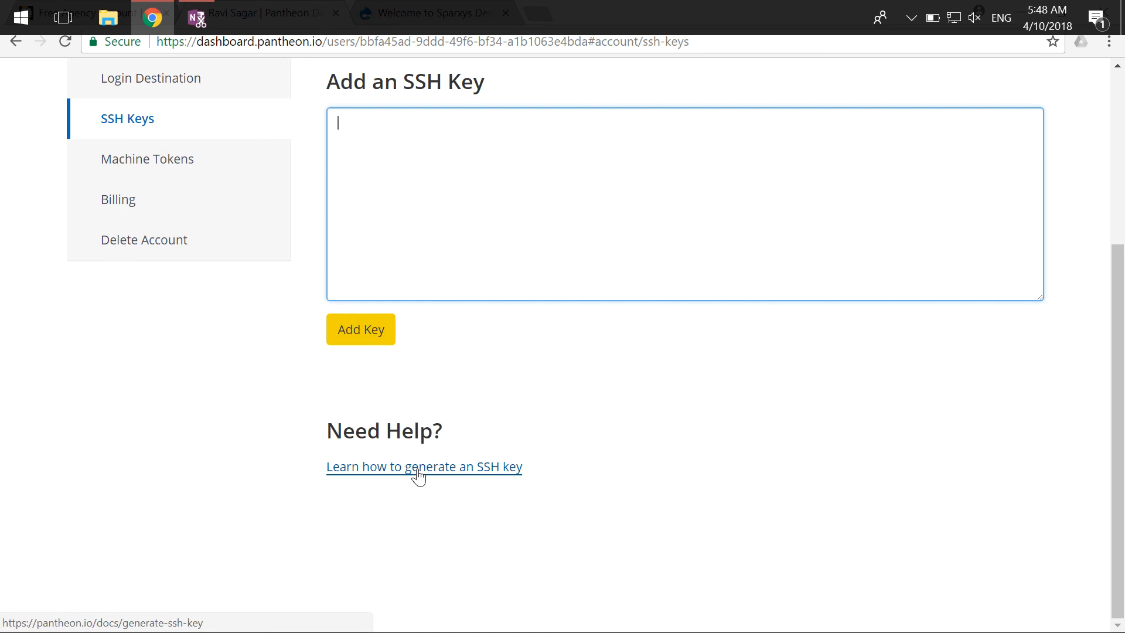
pyautogui.moveTo(735, 372)
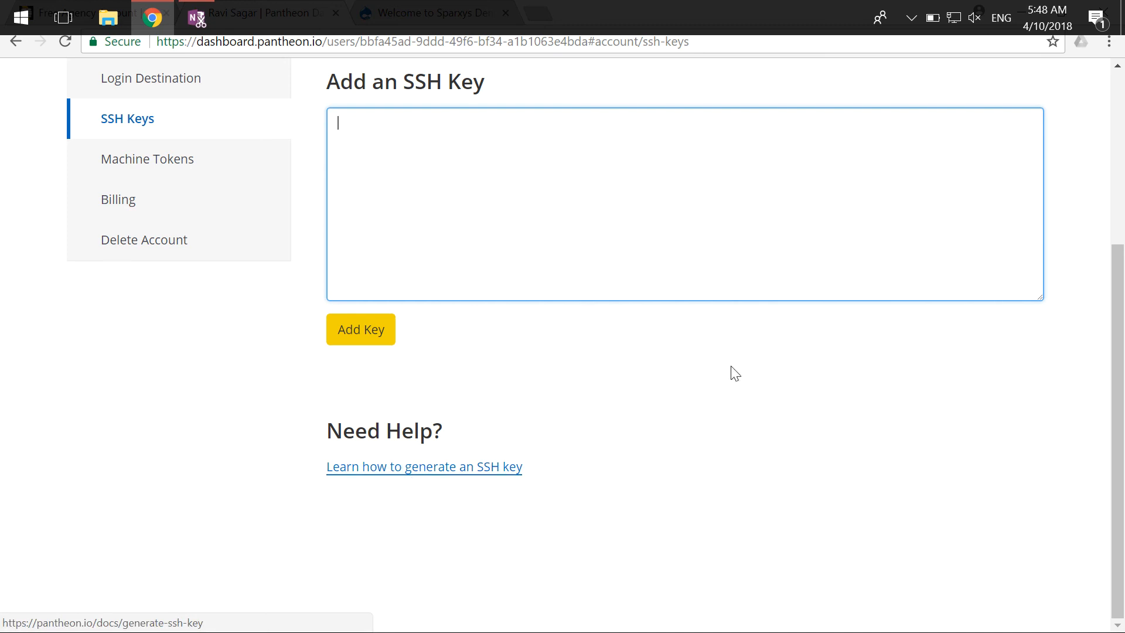
pyautogui.scroll(3)
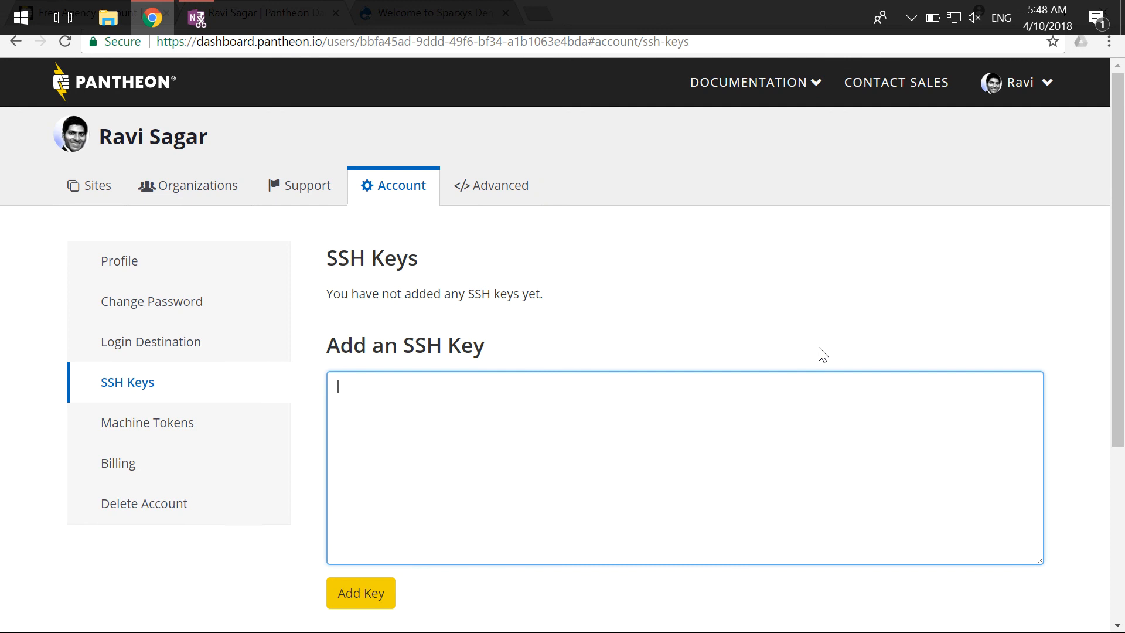
pyautogui.click(430, 13)
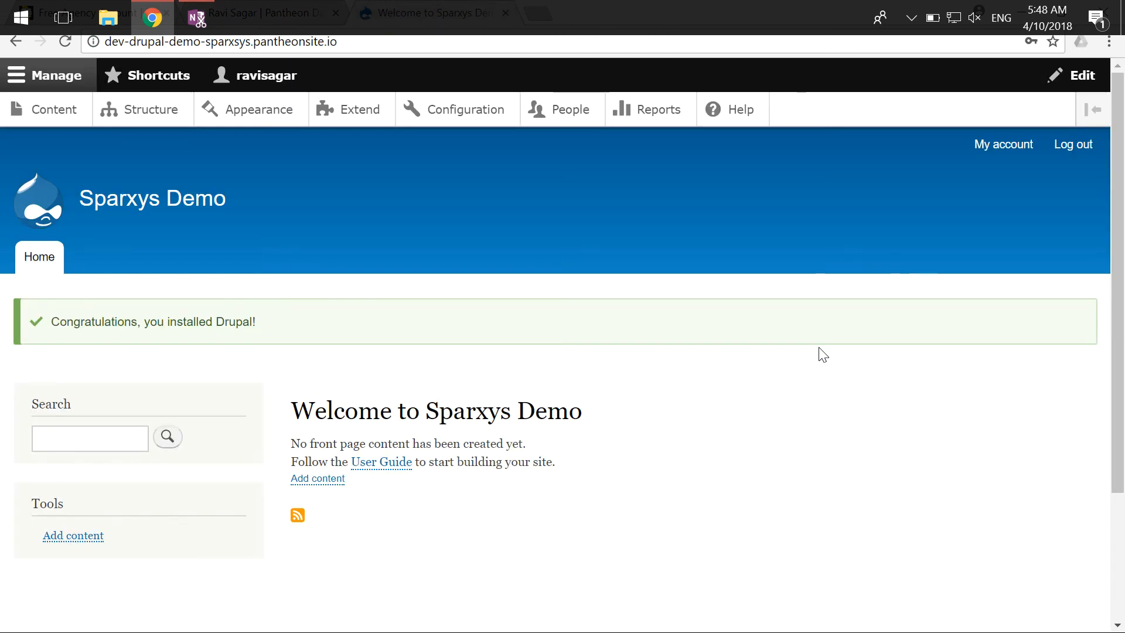